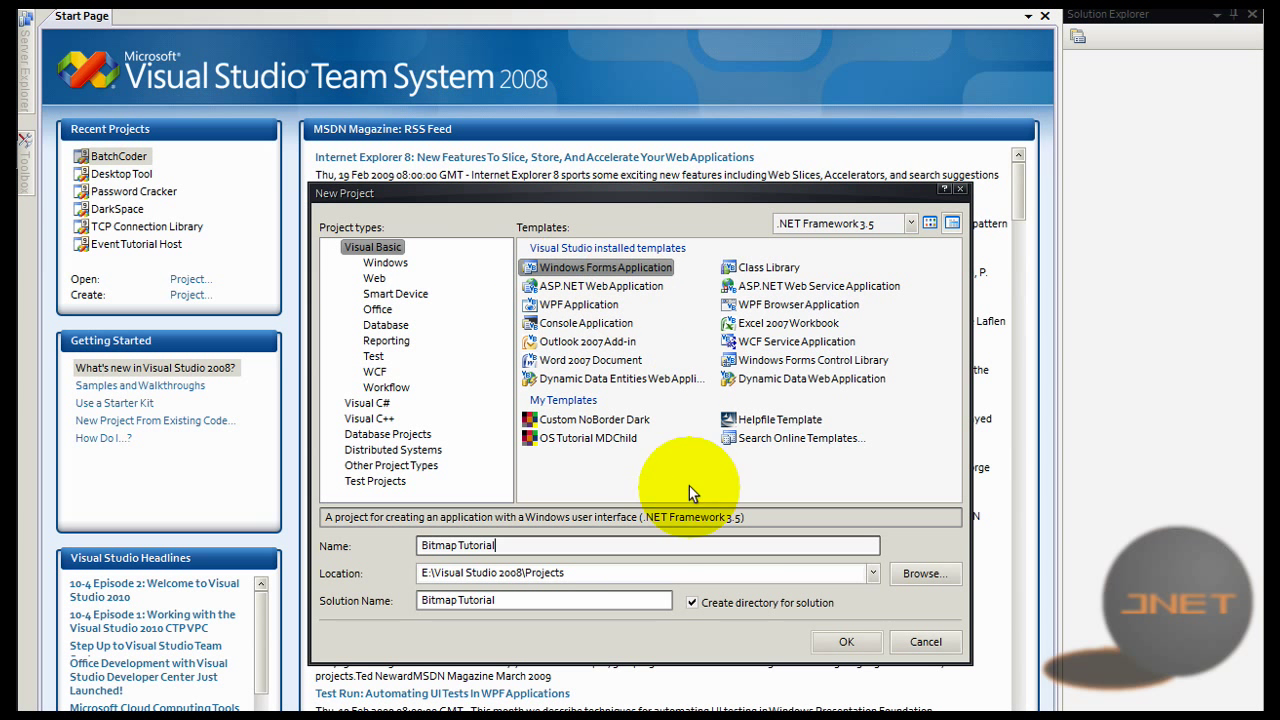
mouse_move(748, 628)
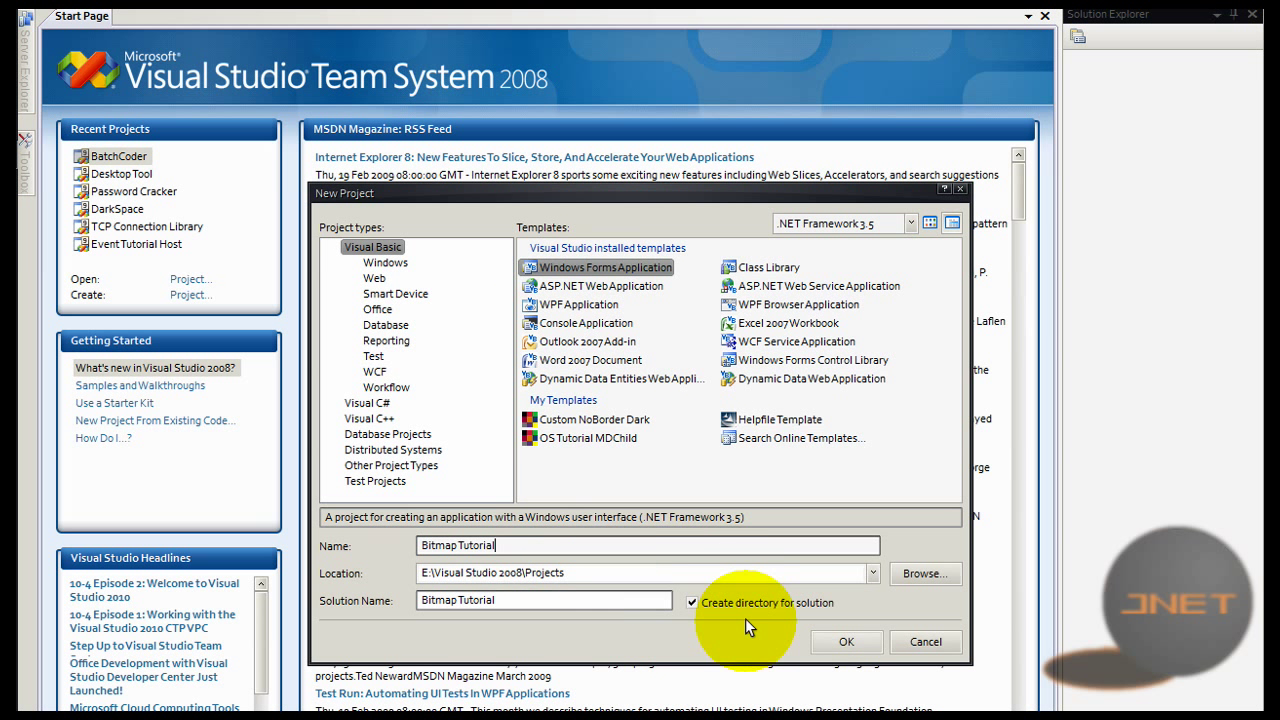
Step: Confirm the New Project dialog to create the Visual Basic Windows Forms project Bitmap Tutorial
click(846, 640)
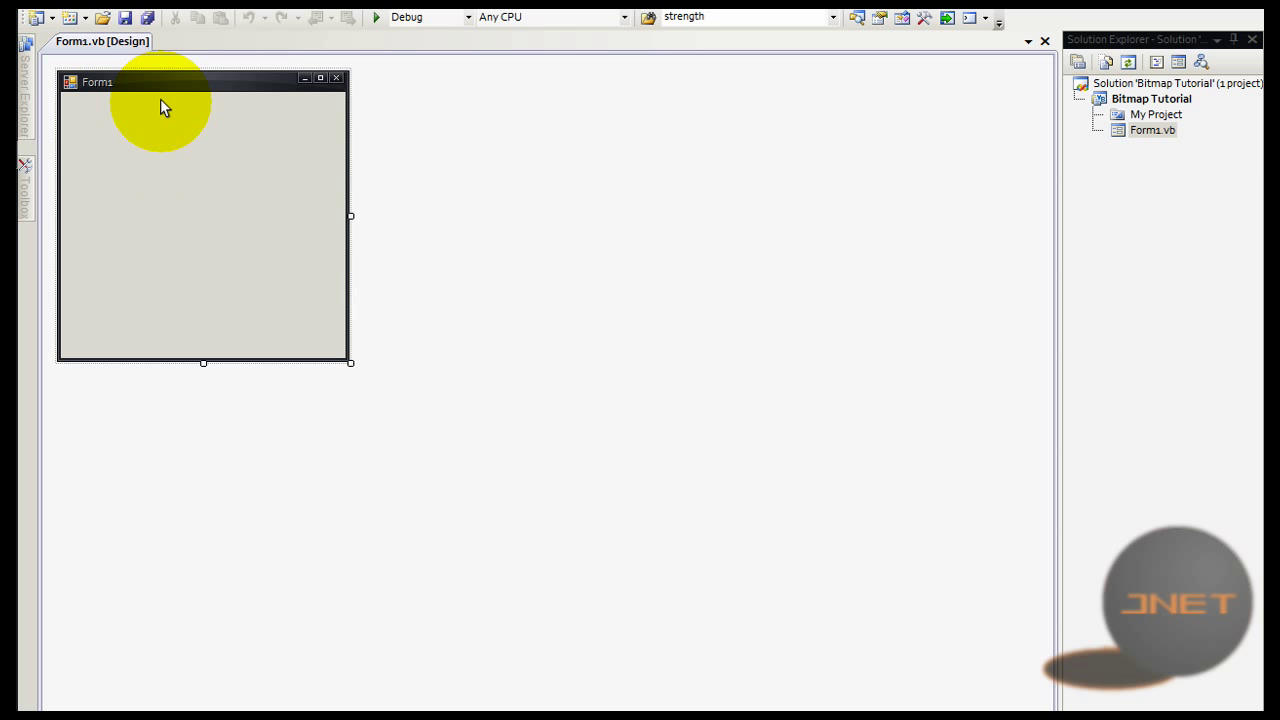
mouse_move(348, 362)
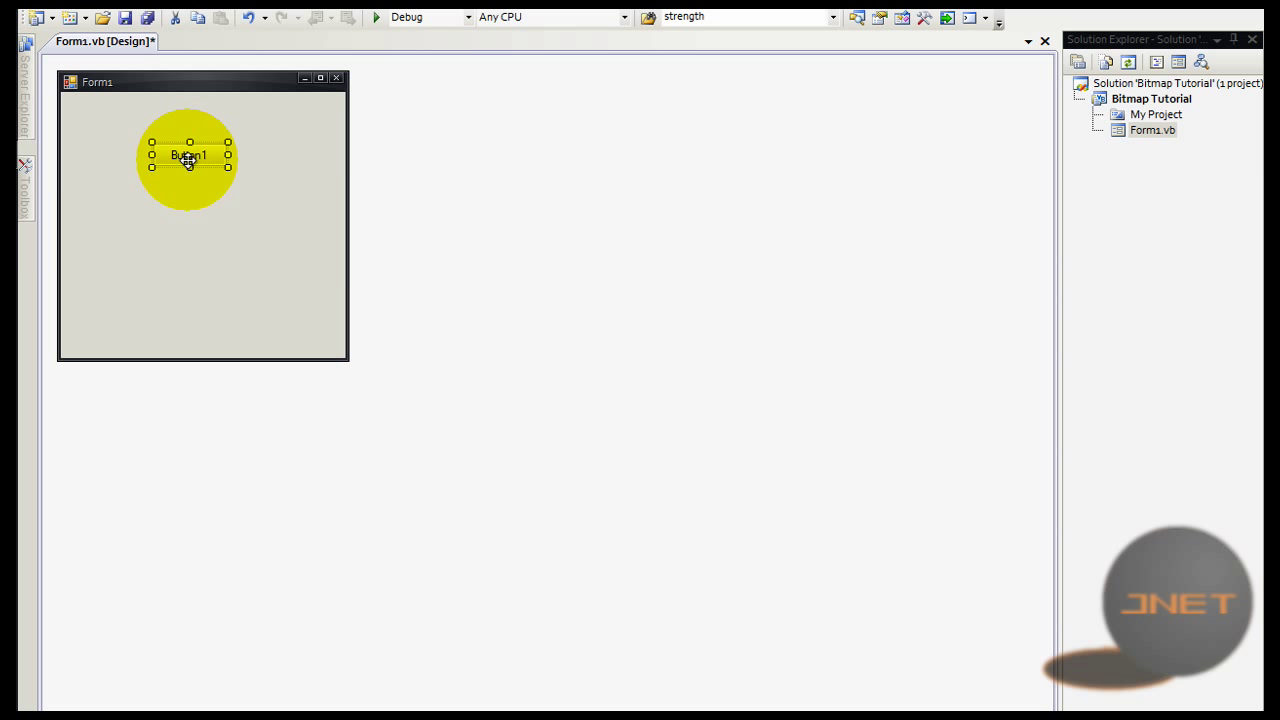
Step: Drag the form's resize handle outward into a wider, taller rectangle and show the Toolbox
drag(188, 160, 152, 176)
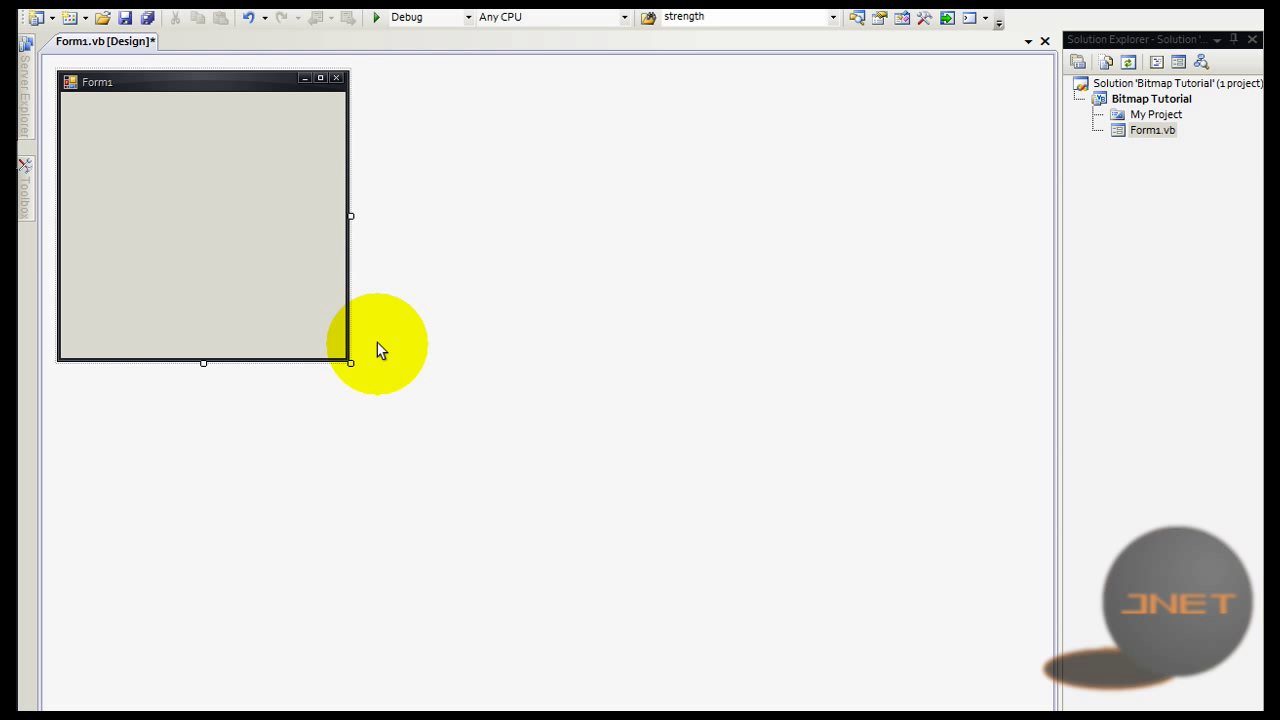
drag(350, 362, 616, 476)
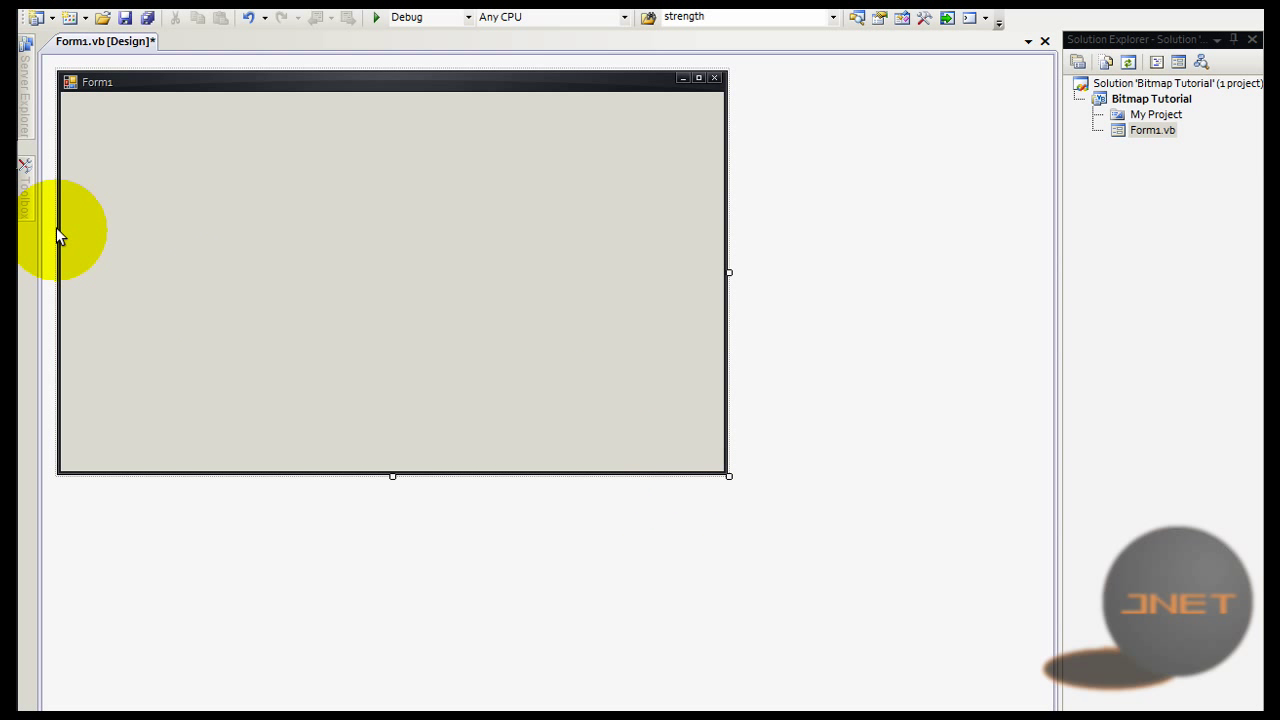
click(24, 180)
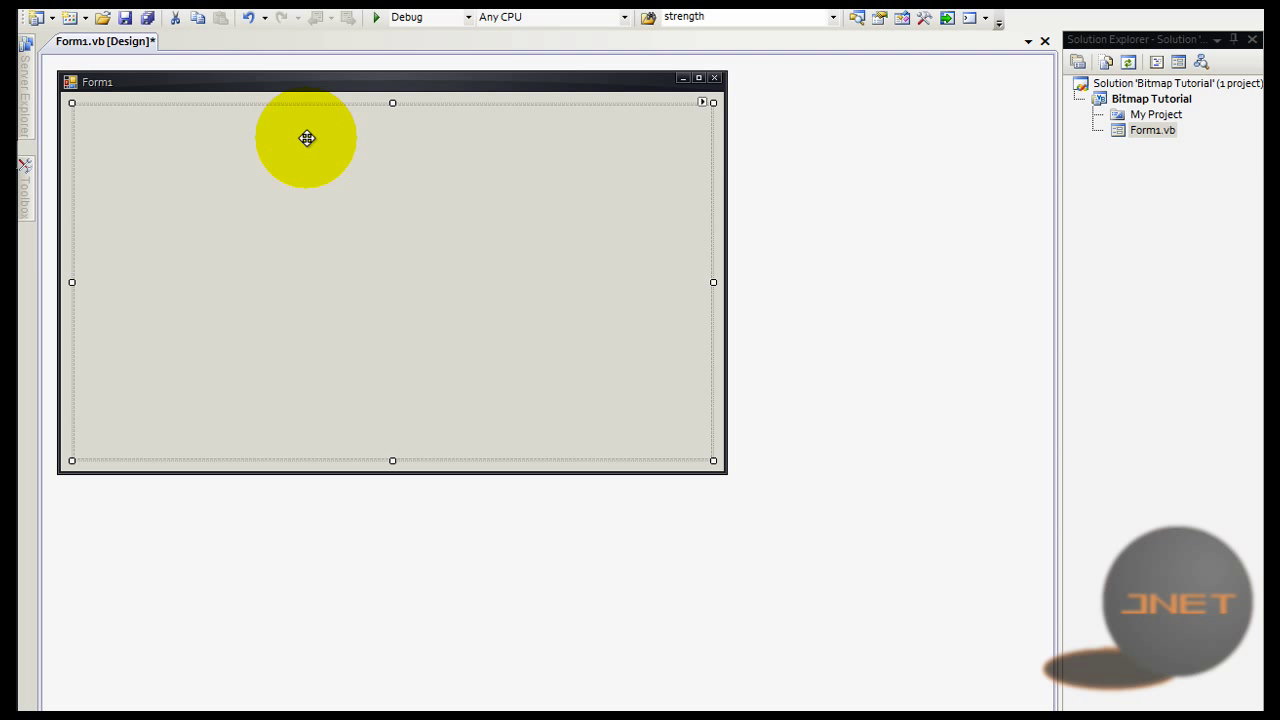
Step: Drop a PictureBox onto the form and set its Size property to 256, 256
drag(308, 138, 520, 228)
text(13; 13)
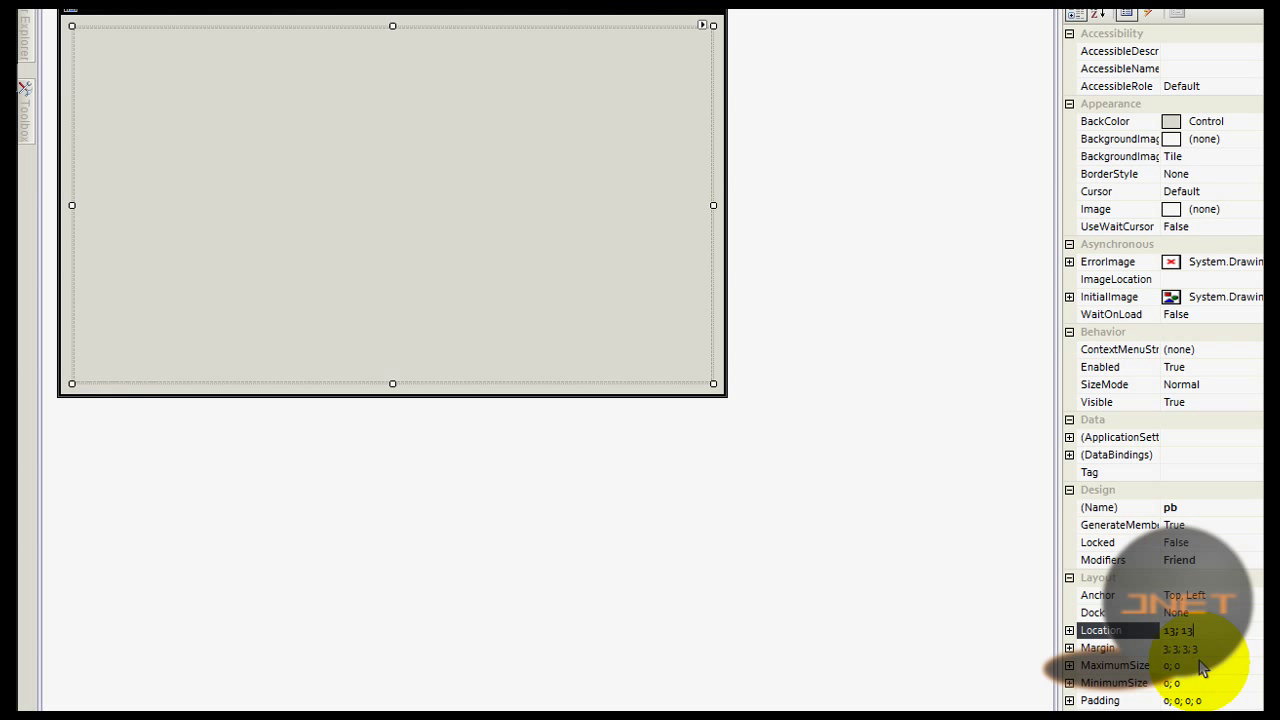
mouse_move(1184, 314)
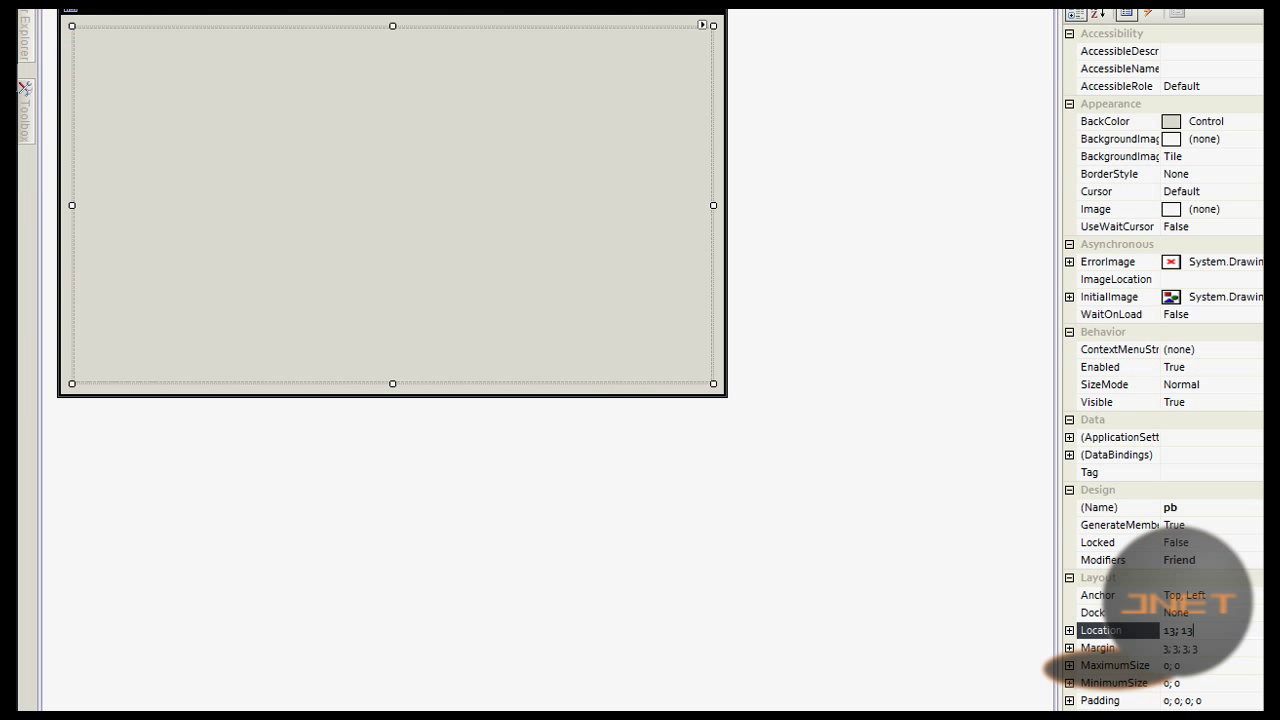
scroll(down, 3)
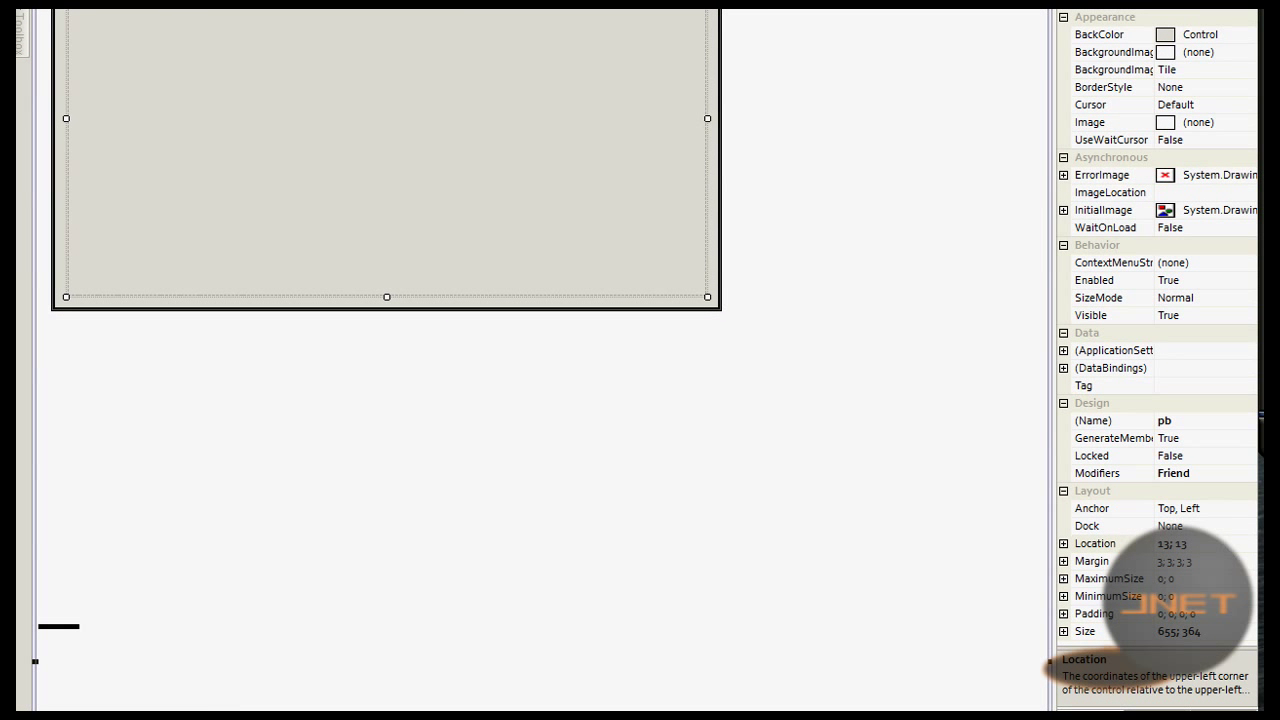
click(1084, 628)
text(256,2)
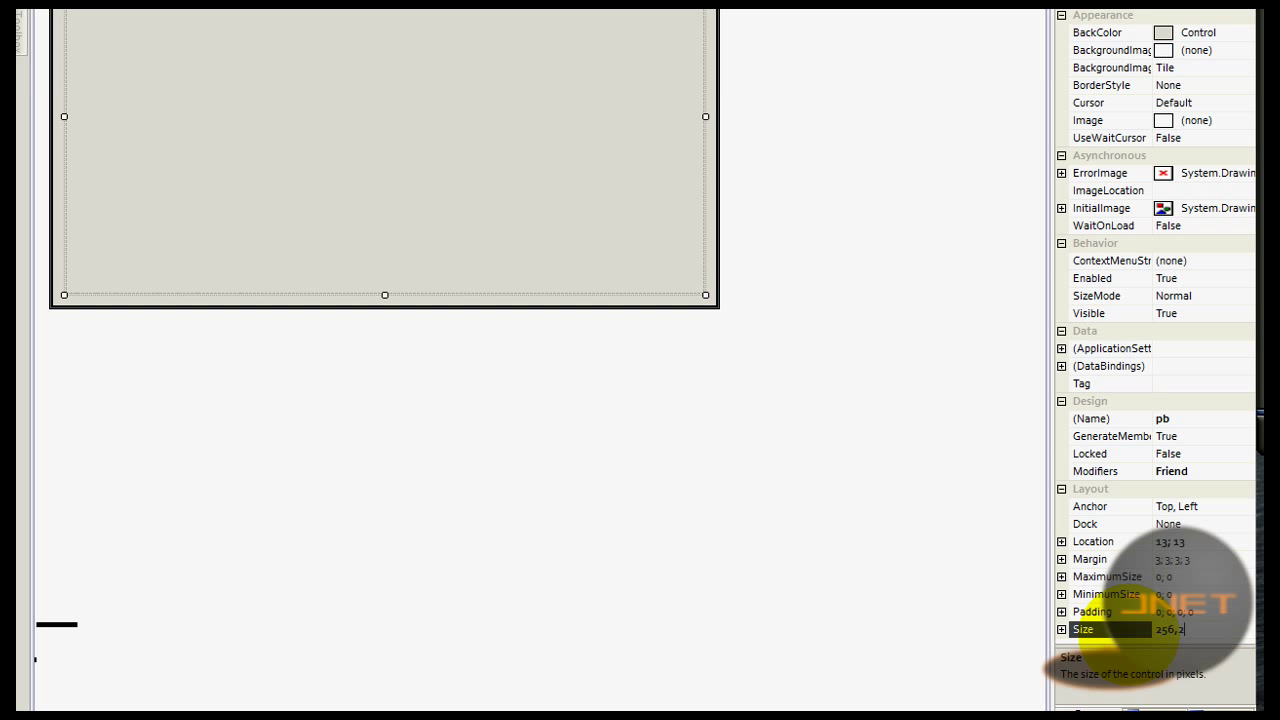
key(Return)
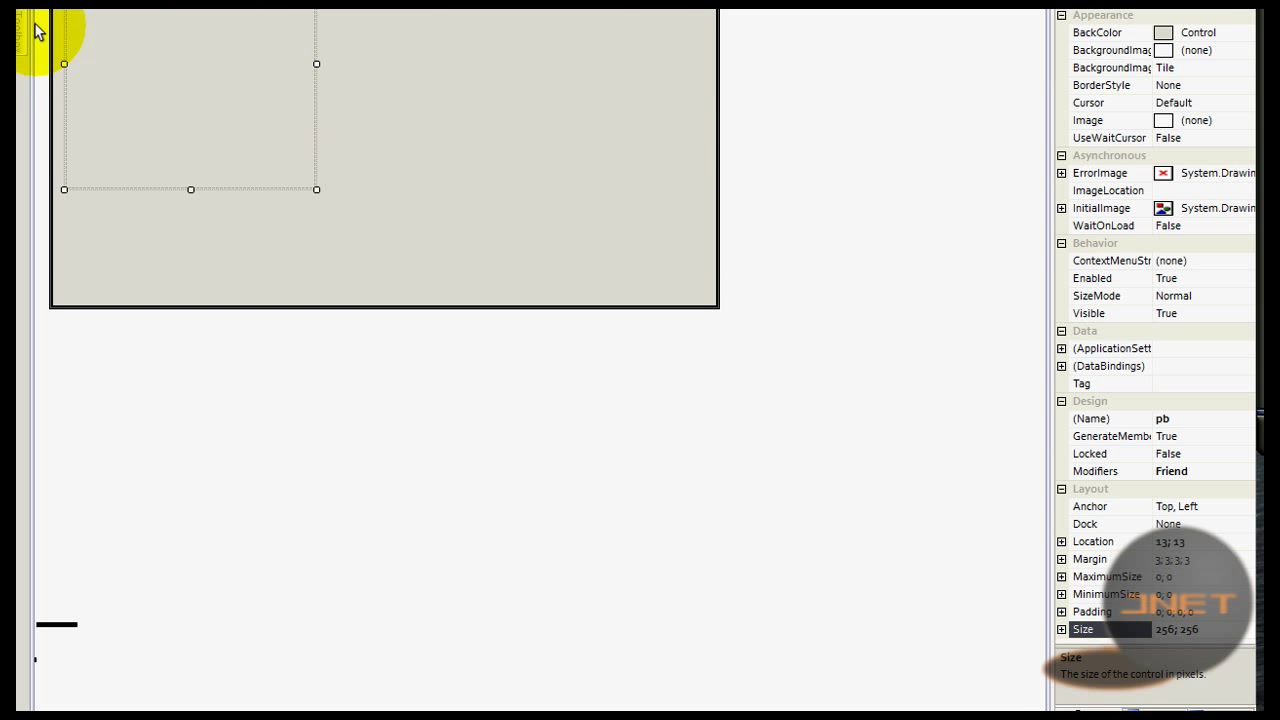
scroll(up, 3)
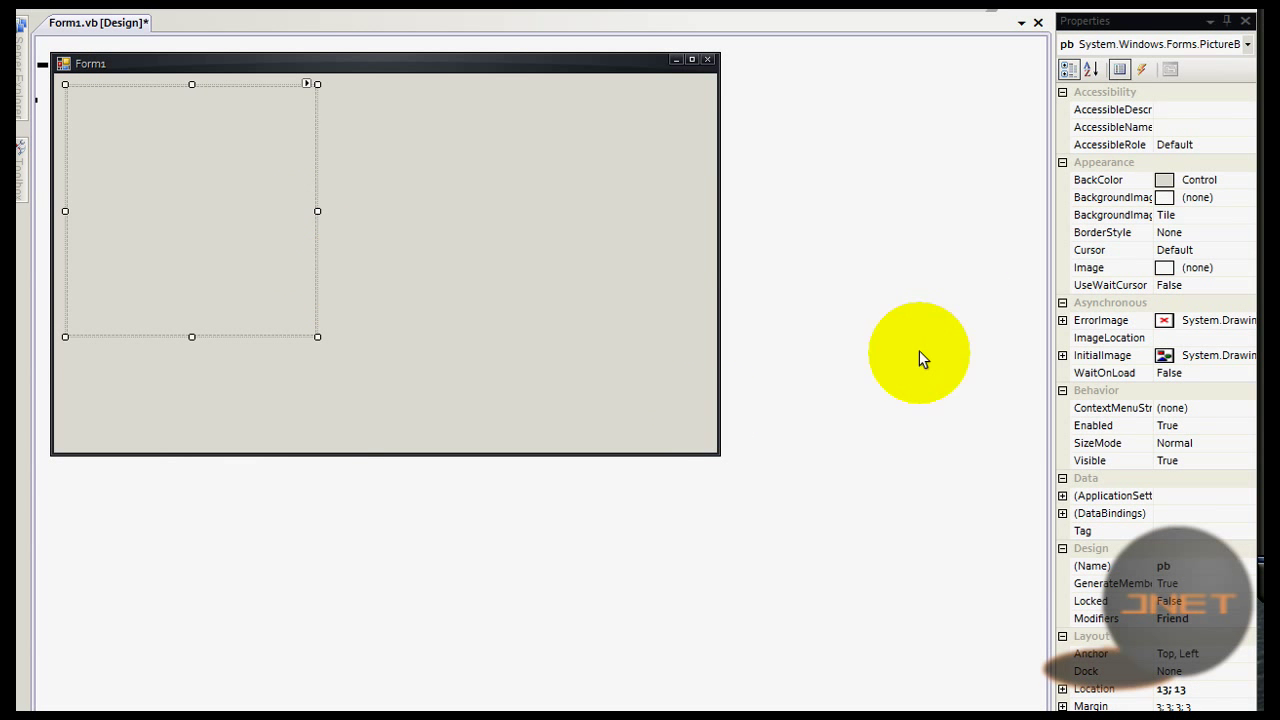
mouse_move(1172, 392)
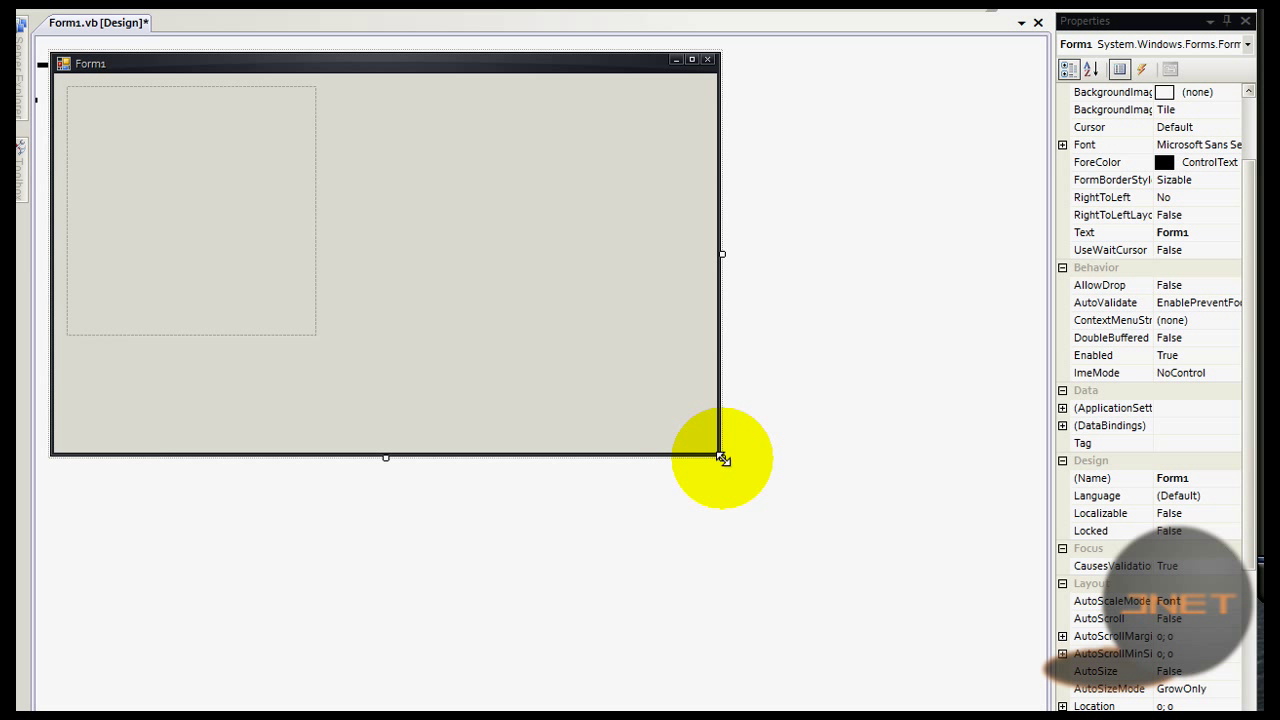
Step: Shrink the form to fit the picture box and set FormBorderStyle to FixedSingle
drag(722, 458, 316, 344)
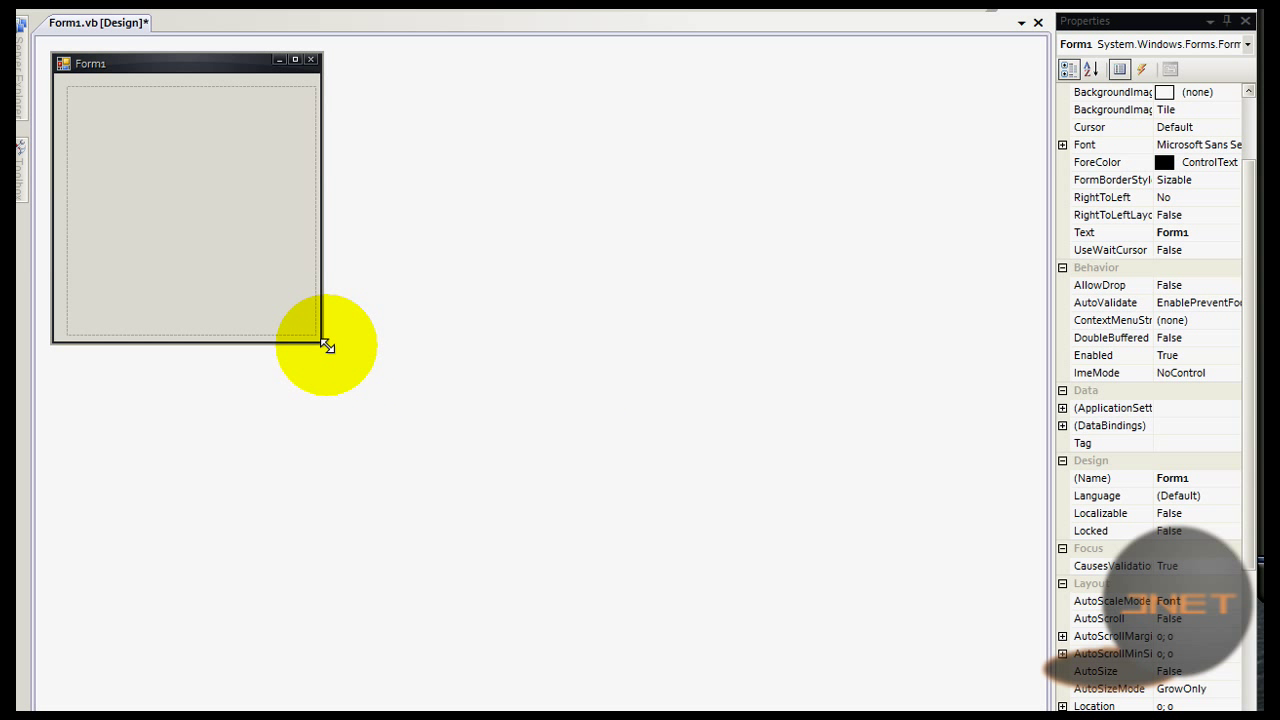
drag(324, 344, 330, 384)
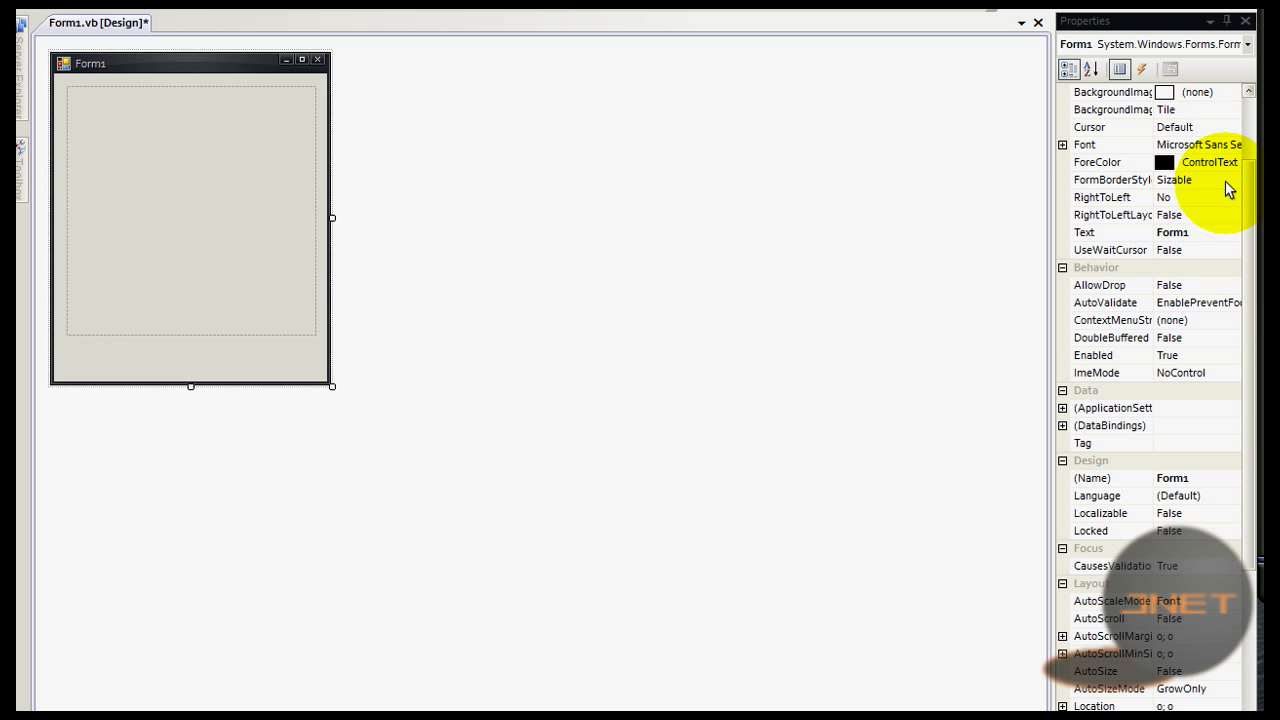
click(1232, 180)
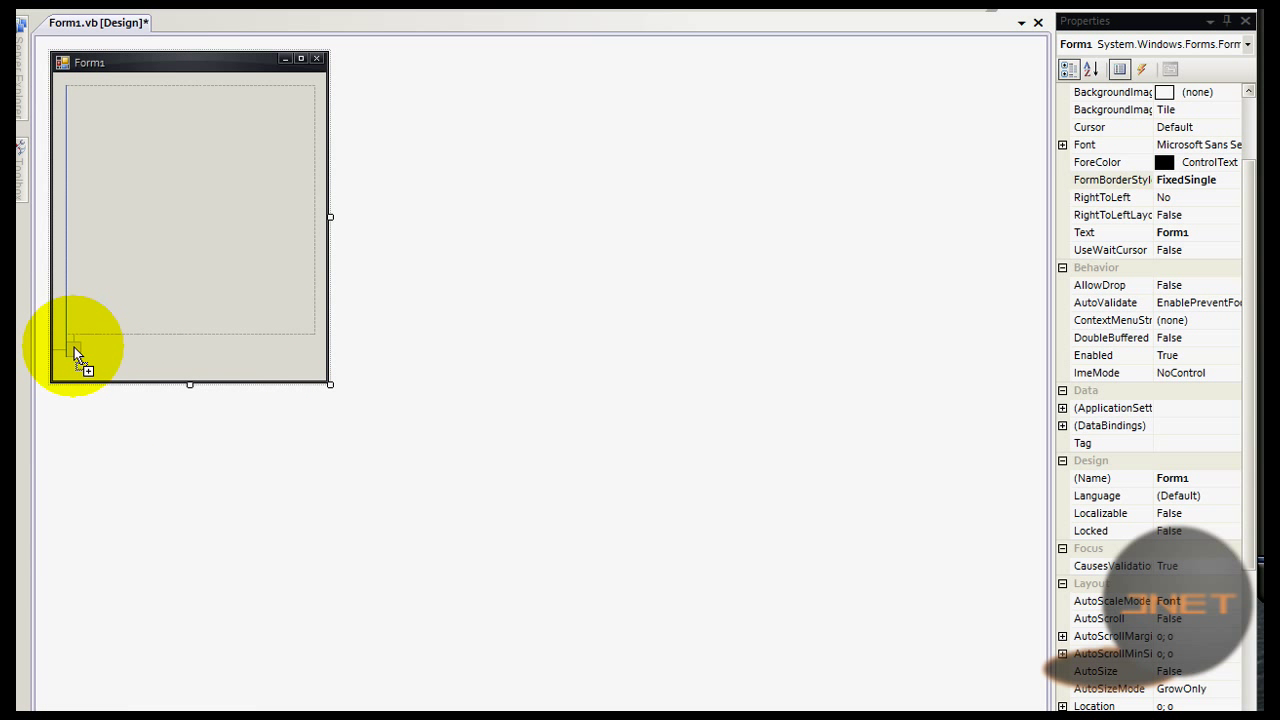
Step: Draw a wide button below the picture box with its Text set to Create Graphic
drag(76, 350, 320, 376)
text(C)
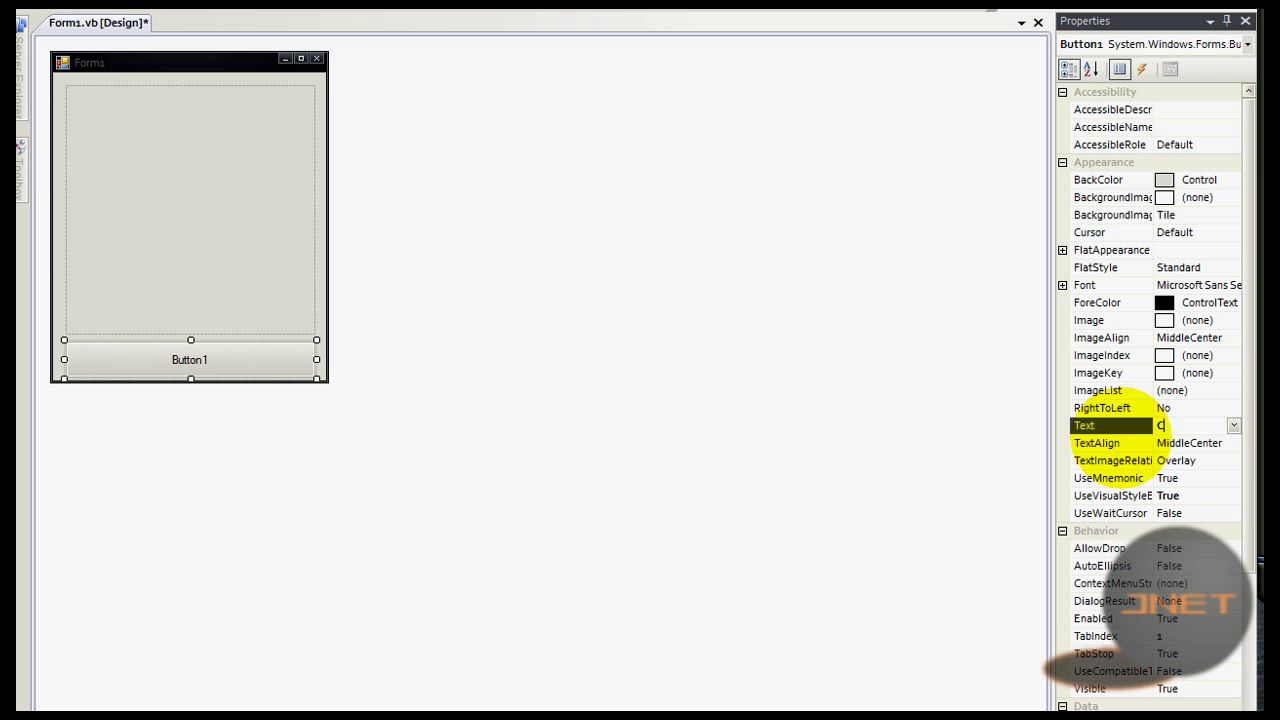
text(reate Grha)
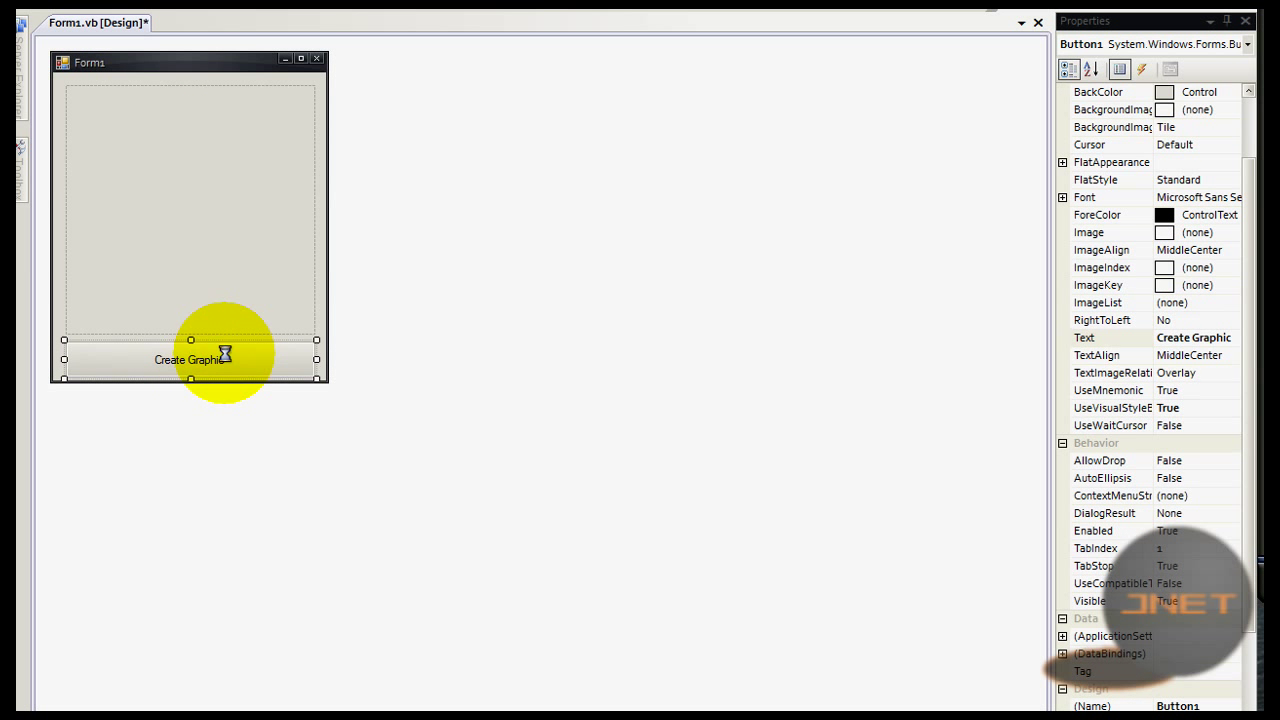
Step: In Button1_Click, declare Dim bm As New Bitmap(256, 256)
double_click(190, 360)
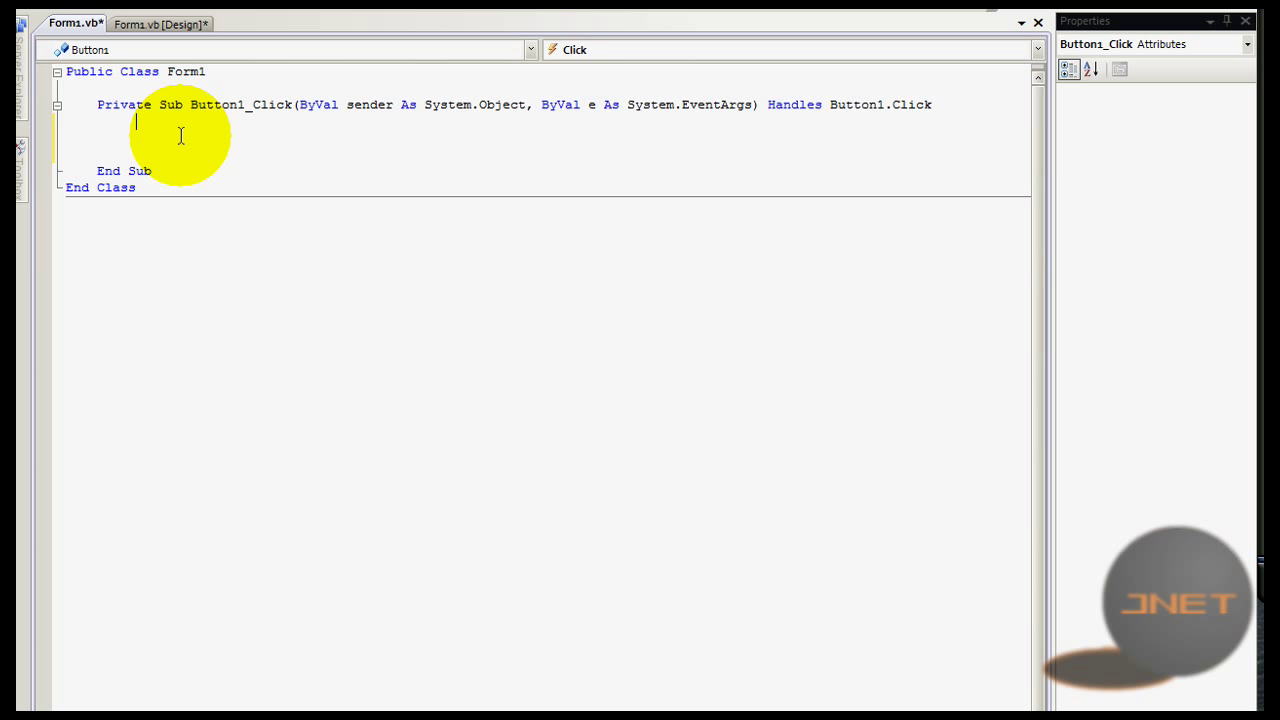
text(Dim b)
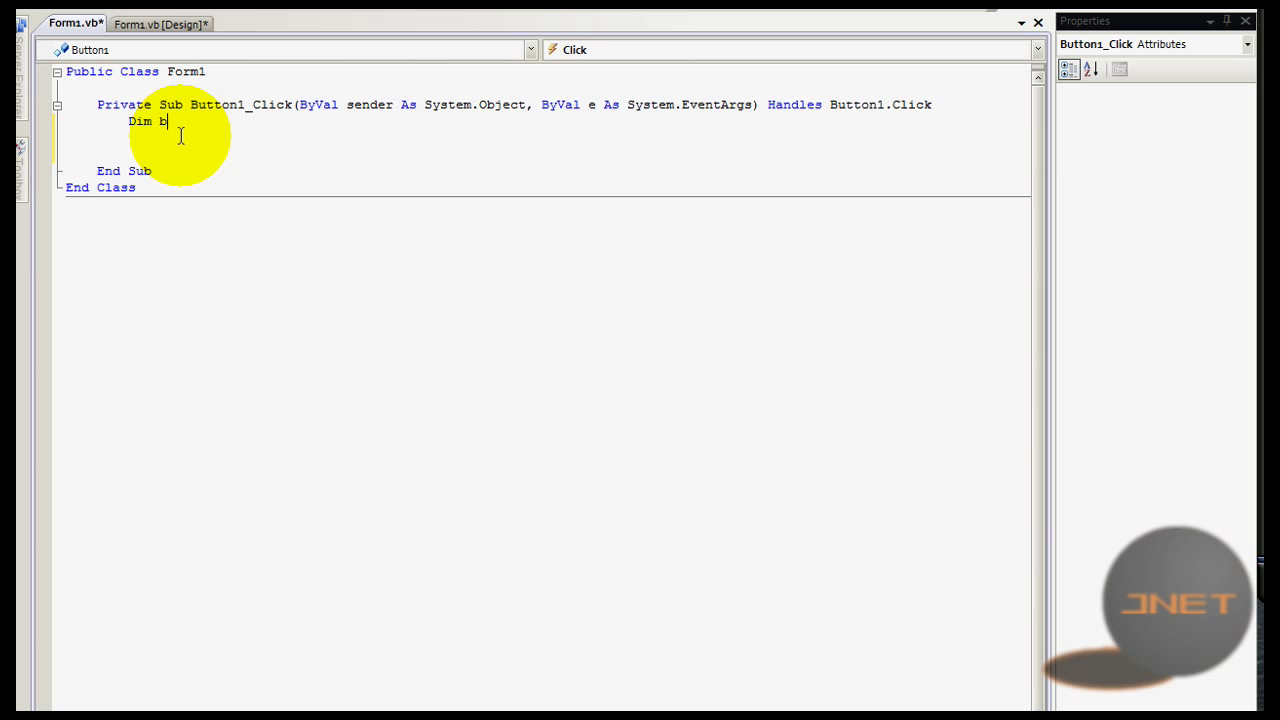
text(m)
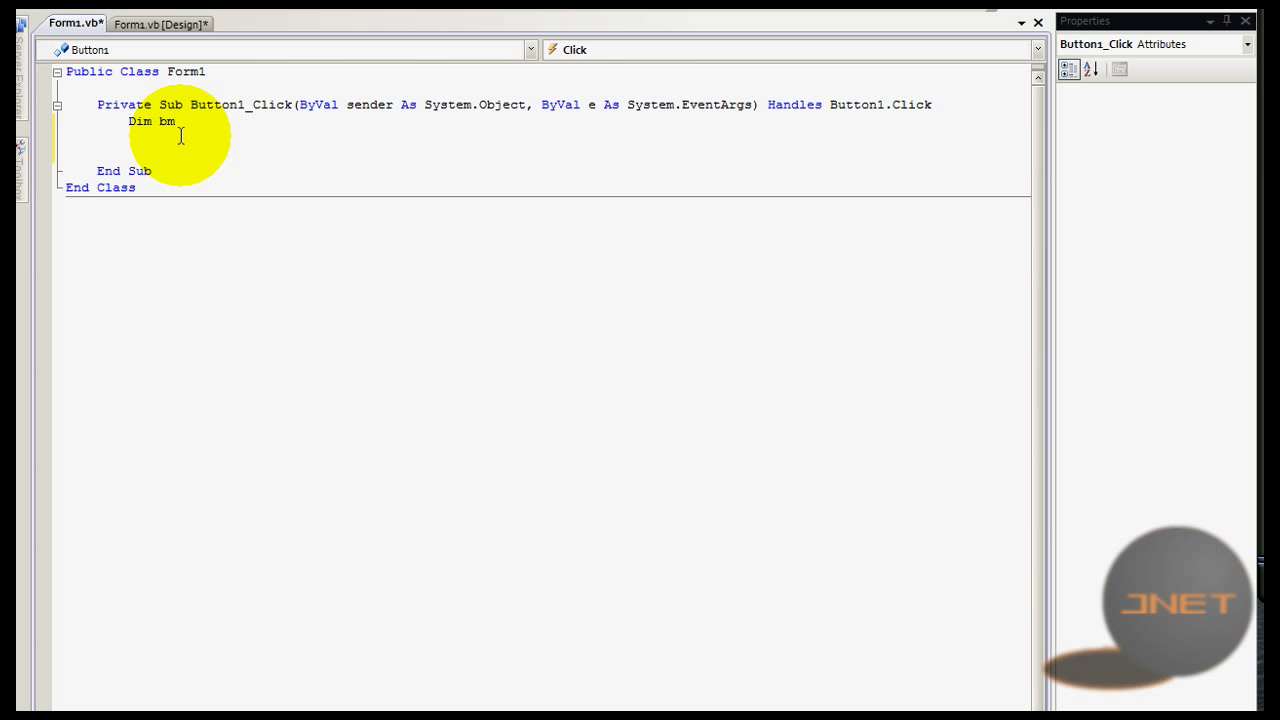
text(As New bi)
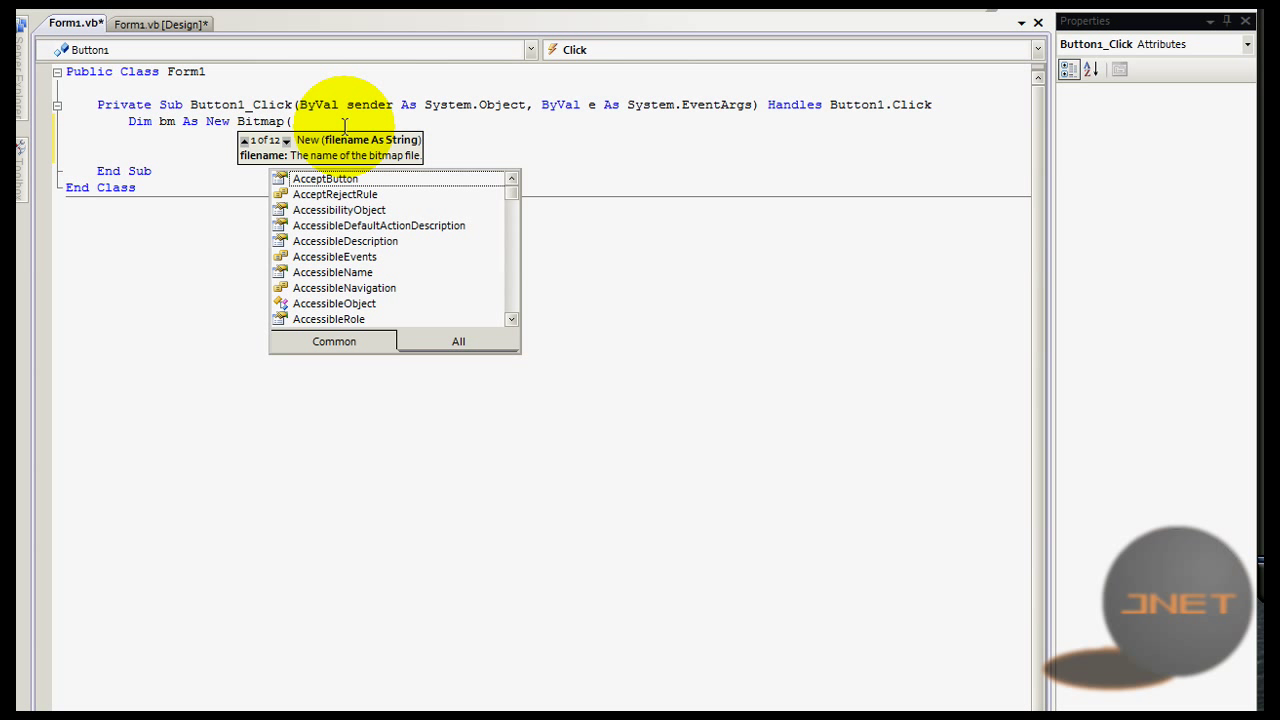
text(256)
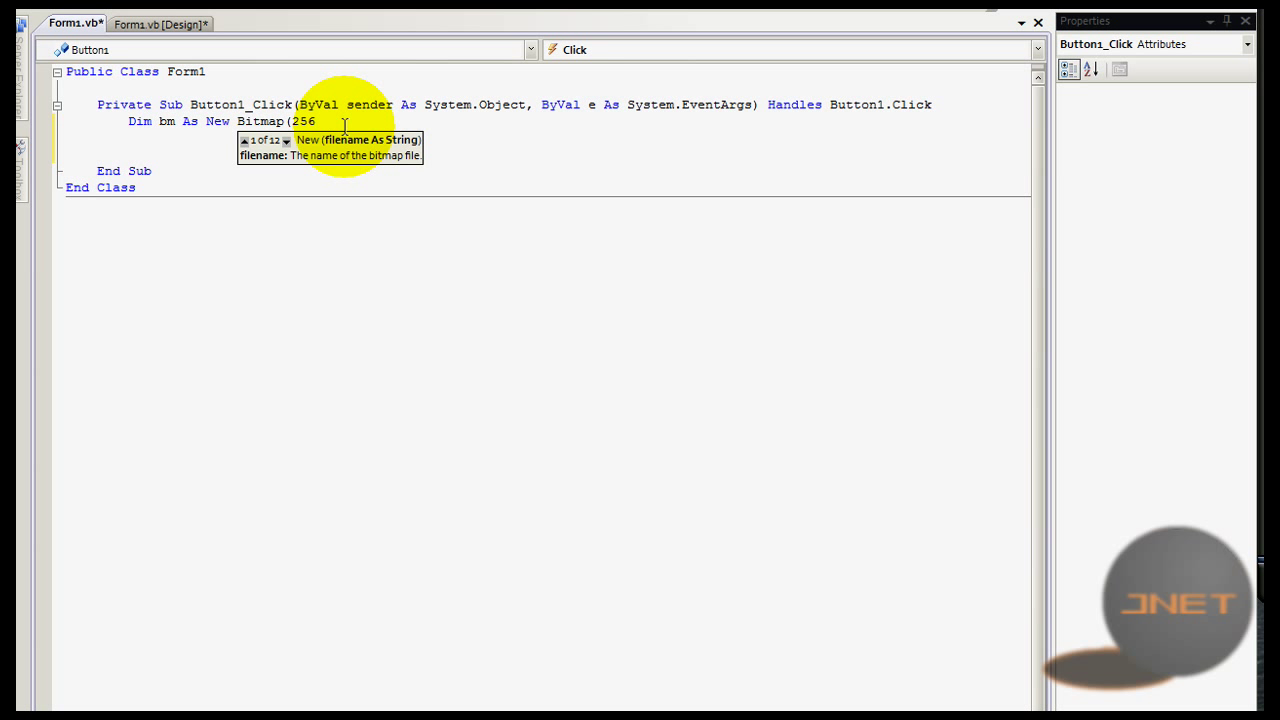
text(,)
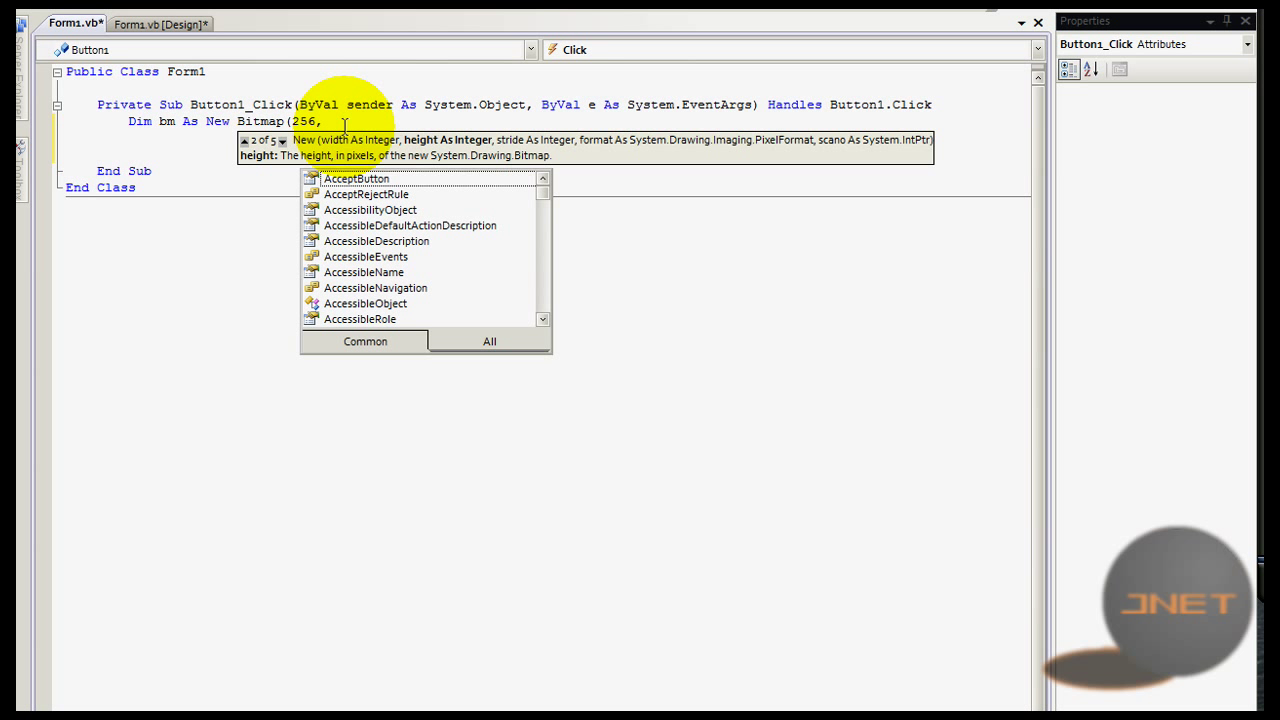
mouse_move(340, 150)
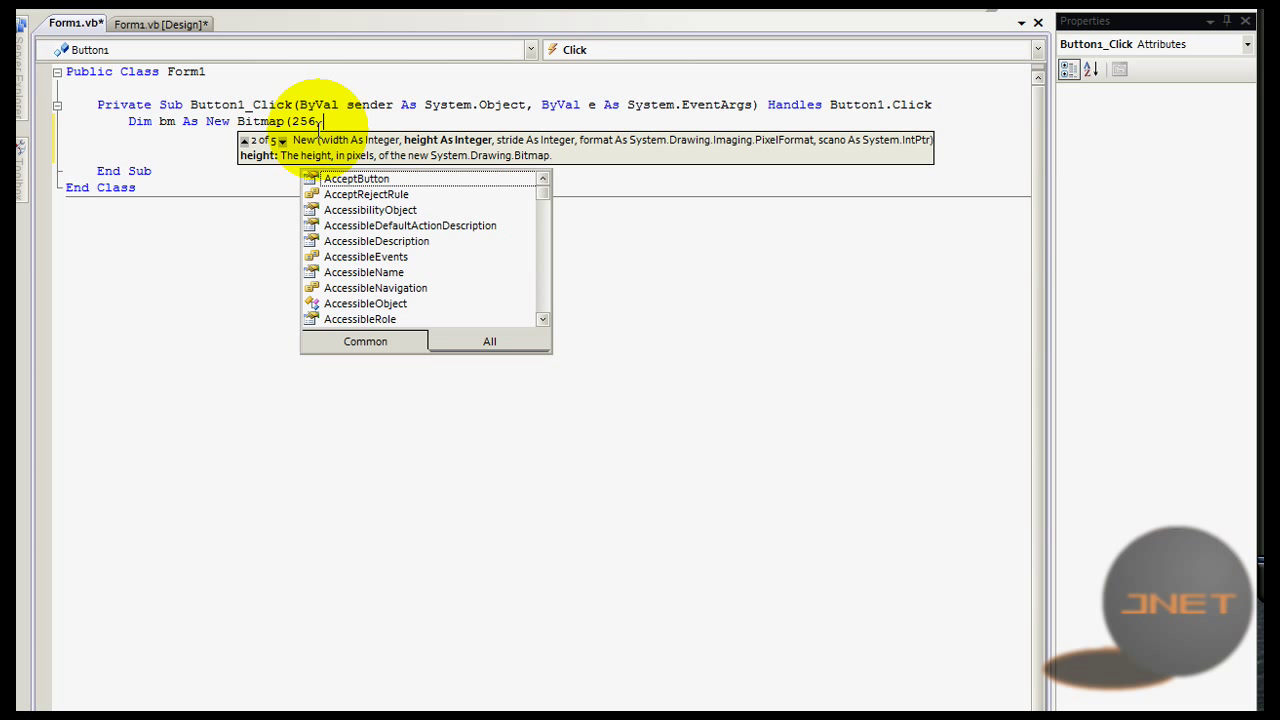
text(2)
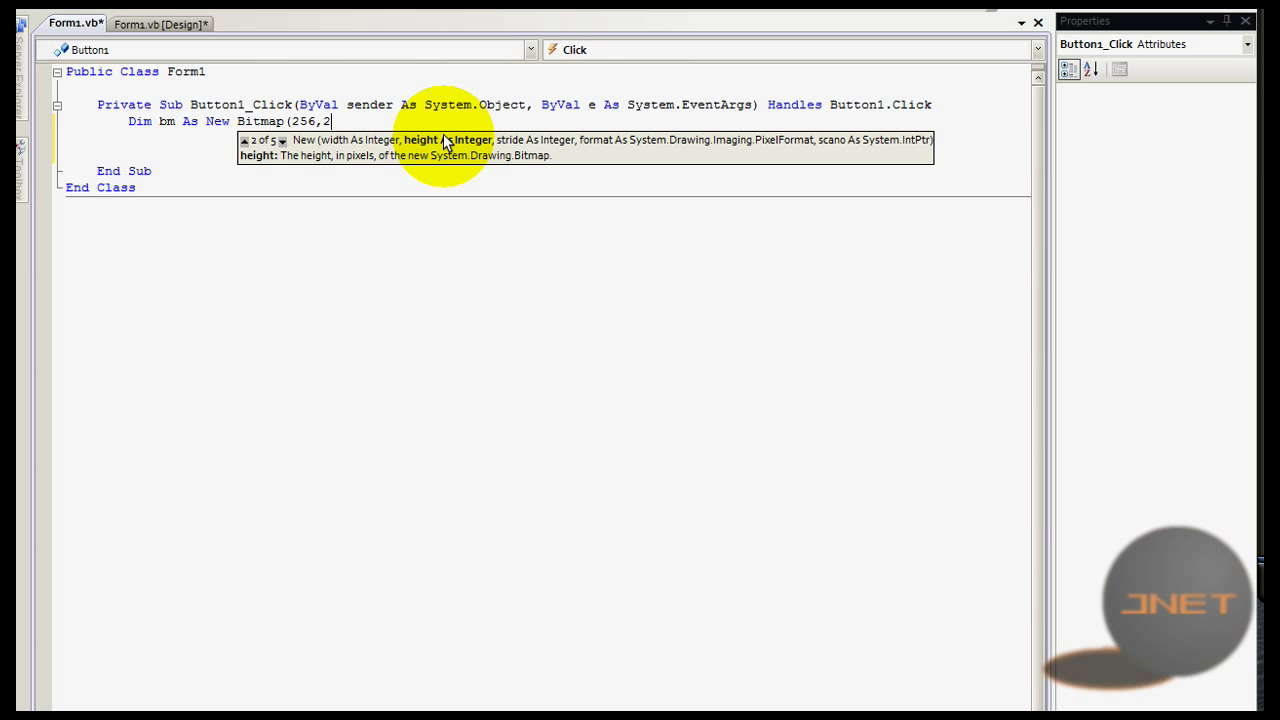
text(56))
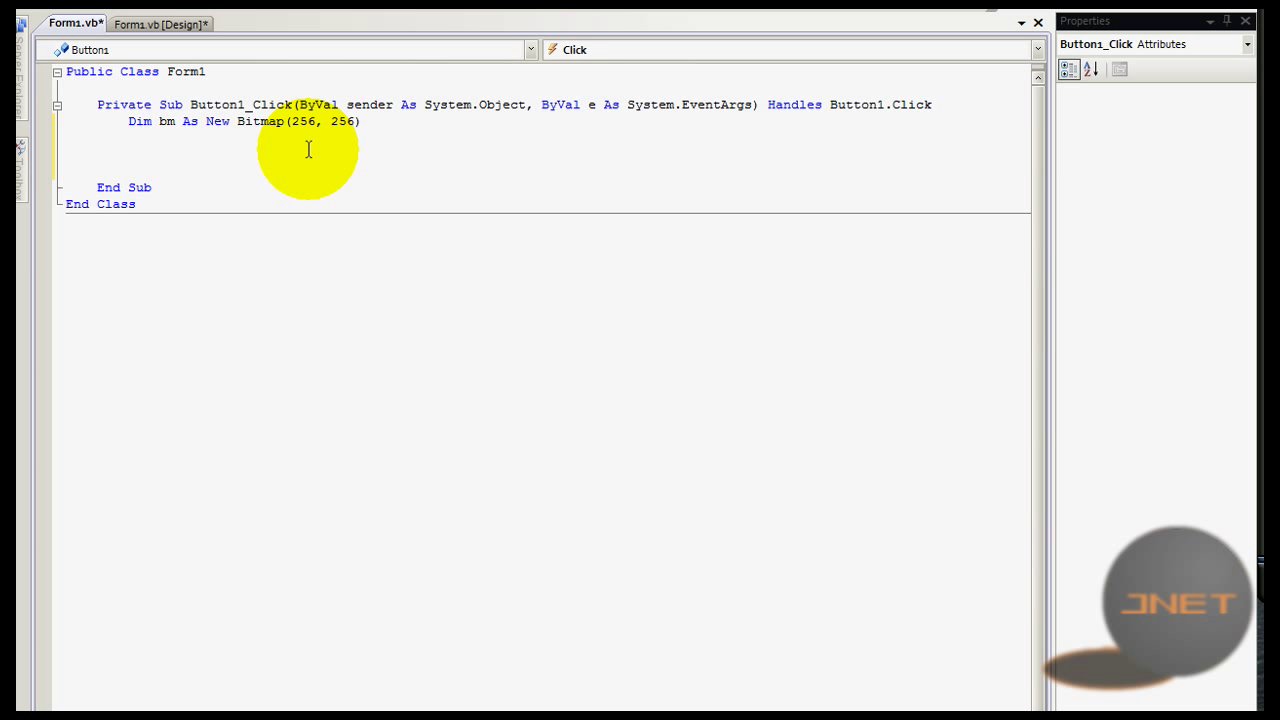
mouse_move(210, 110)
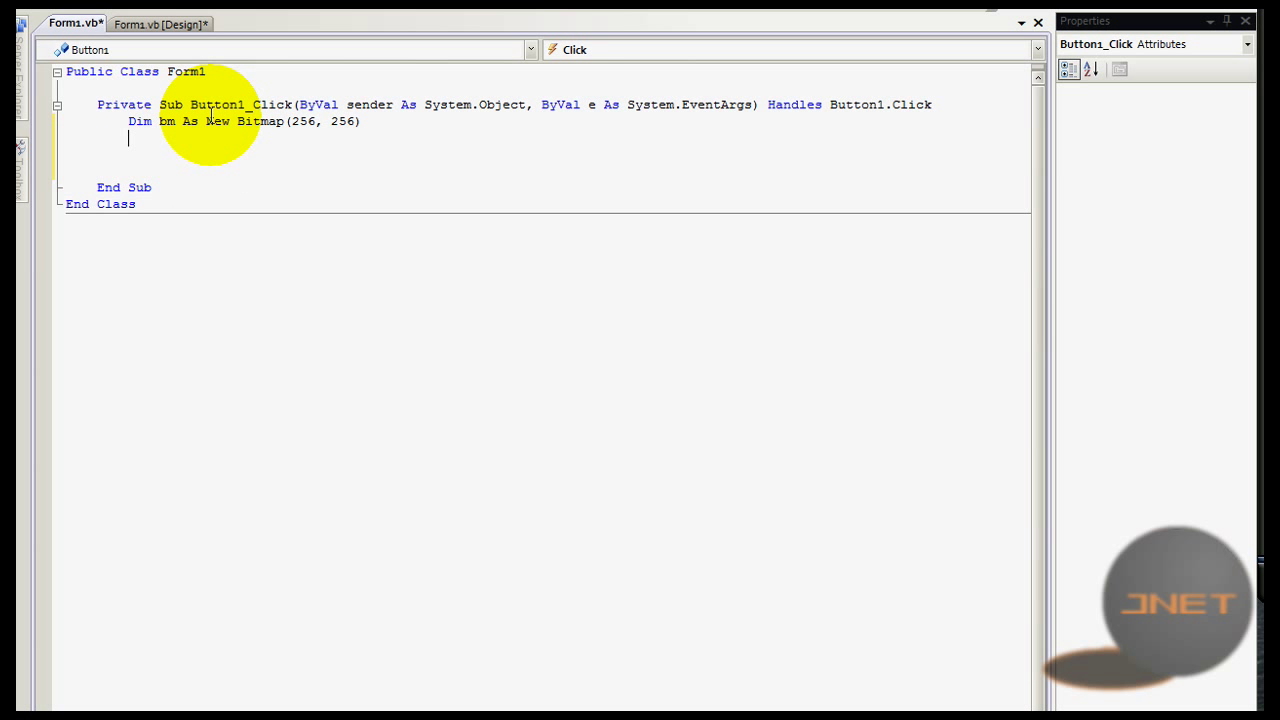
Step: Declare Dim graph As Graphics = Graphics.FromImage(bm), picking FromImage from IntelliSense
text(Dim Gr)
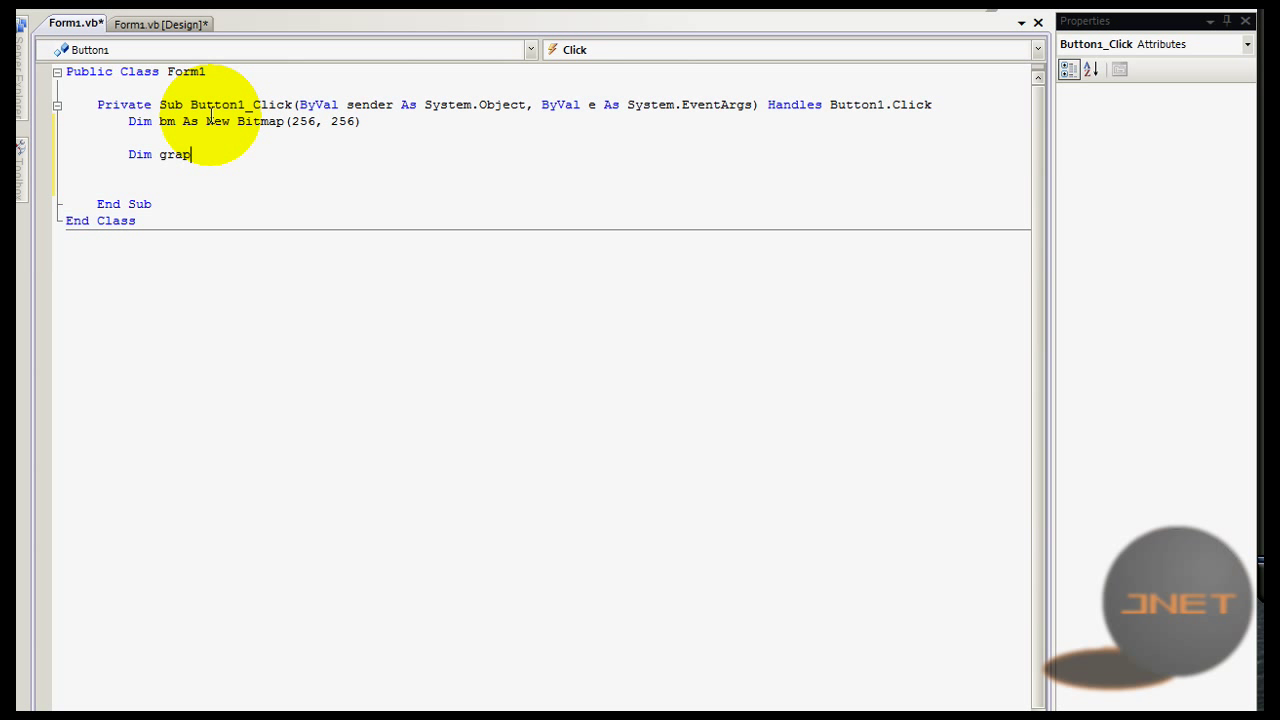
text(h As)
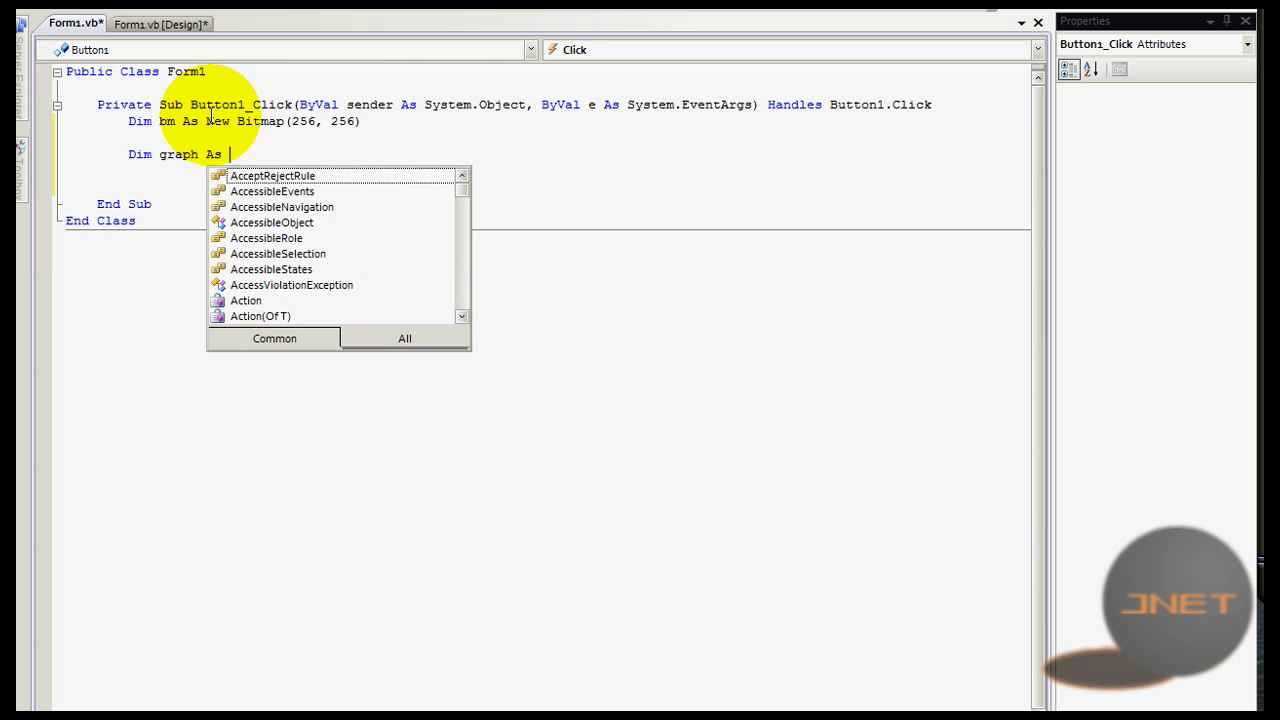
text(g)
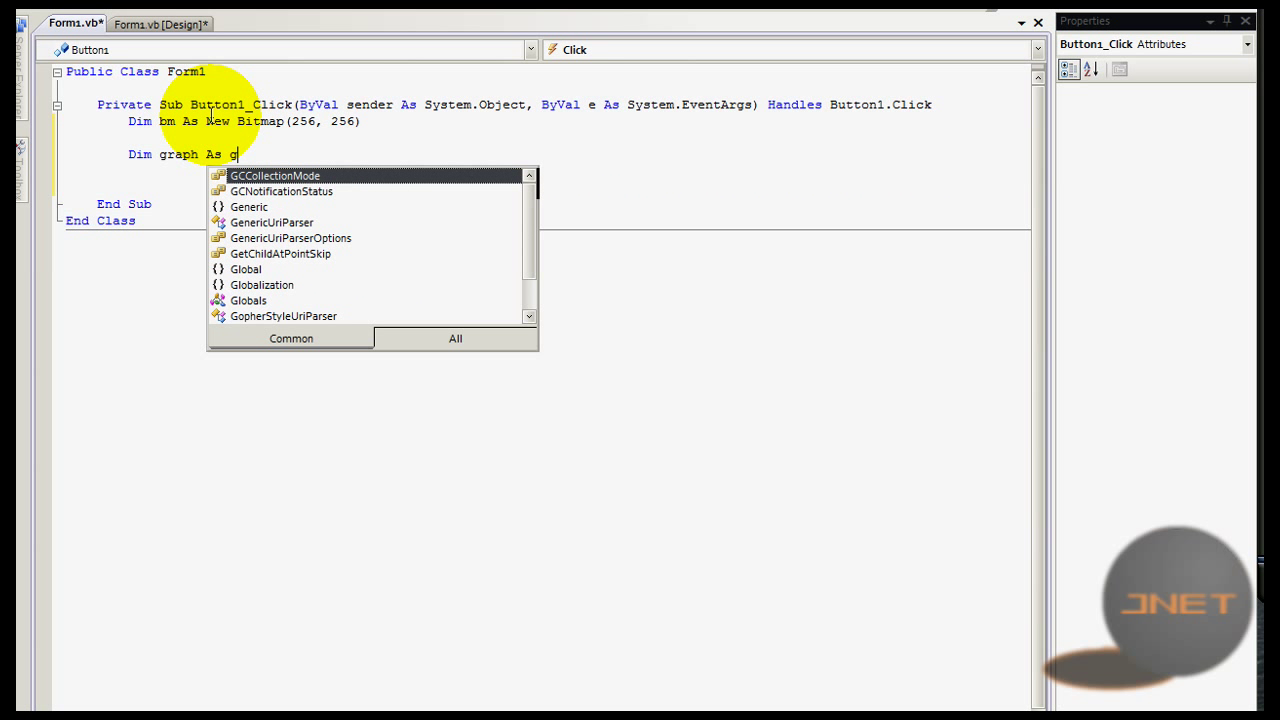
text(raphics =)
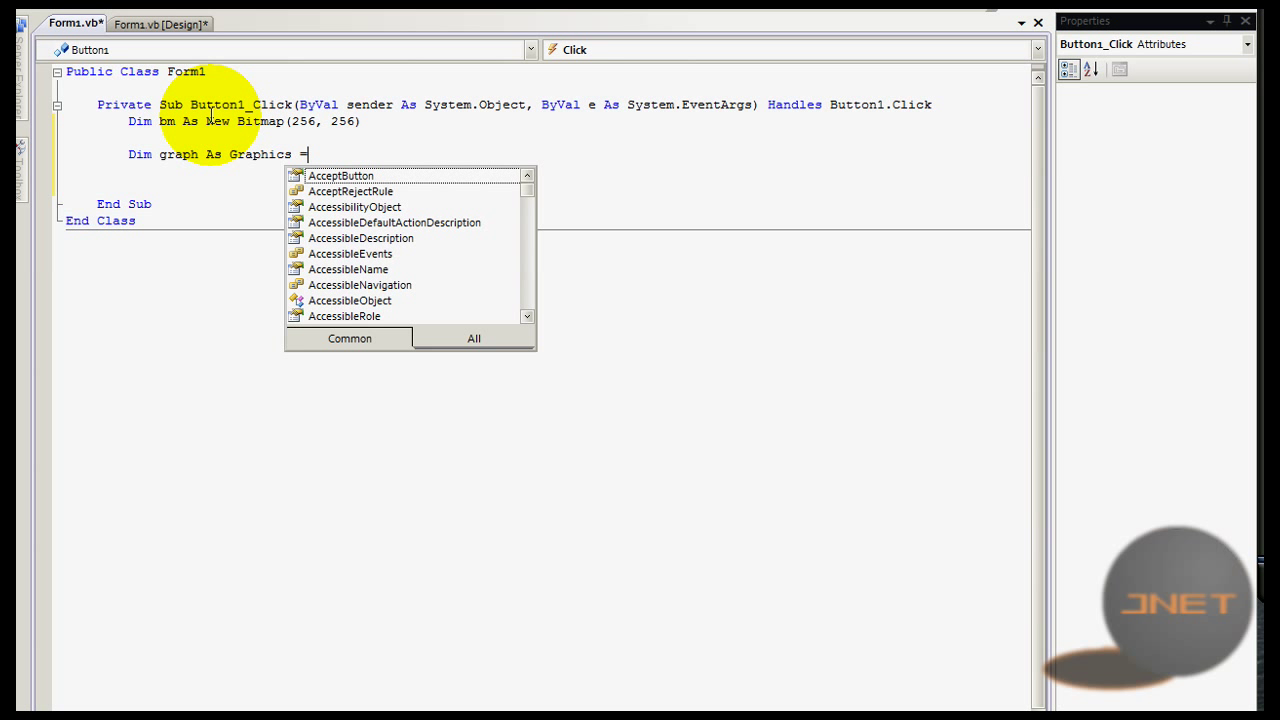
text(Graph)
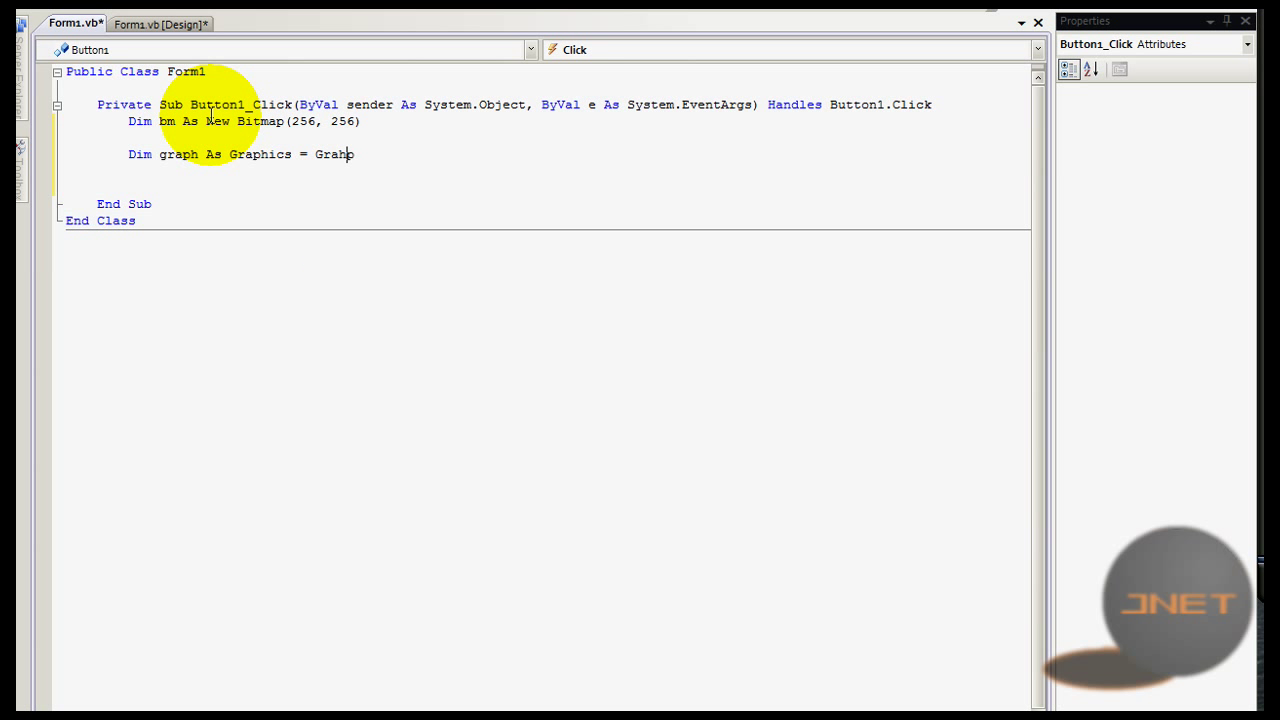
text(graph)
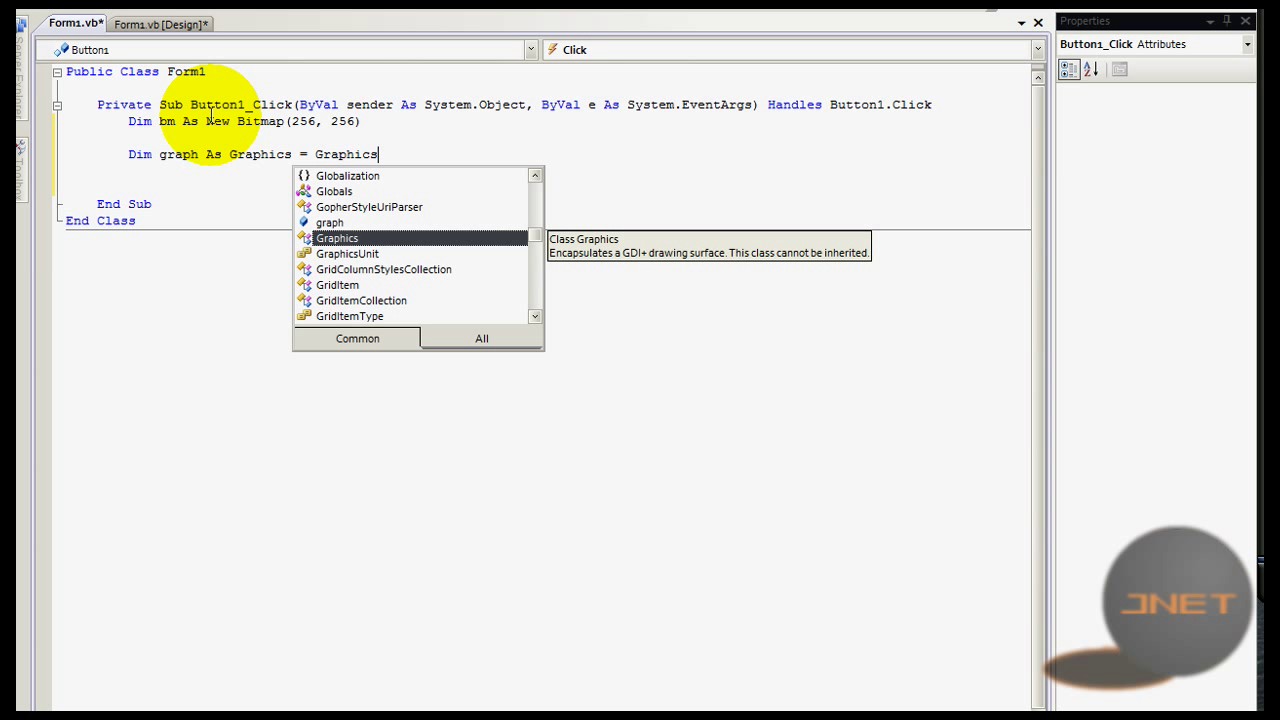
text(.)
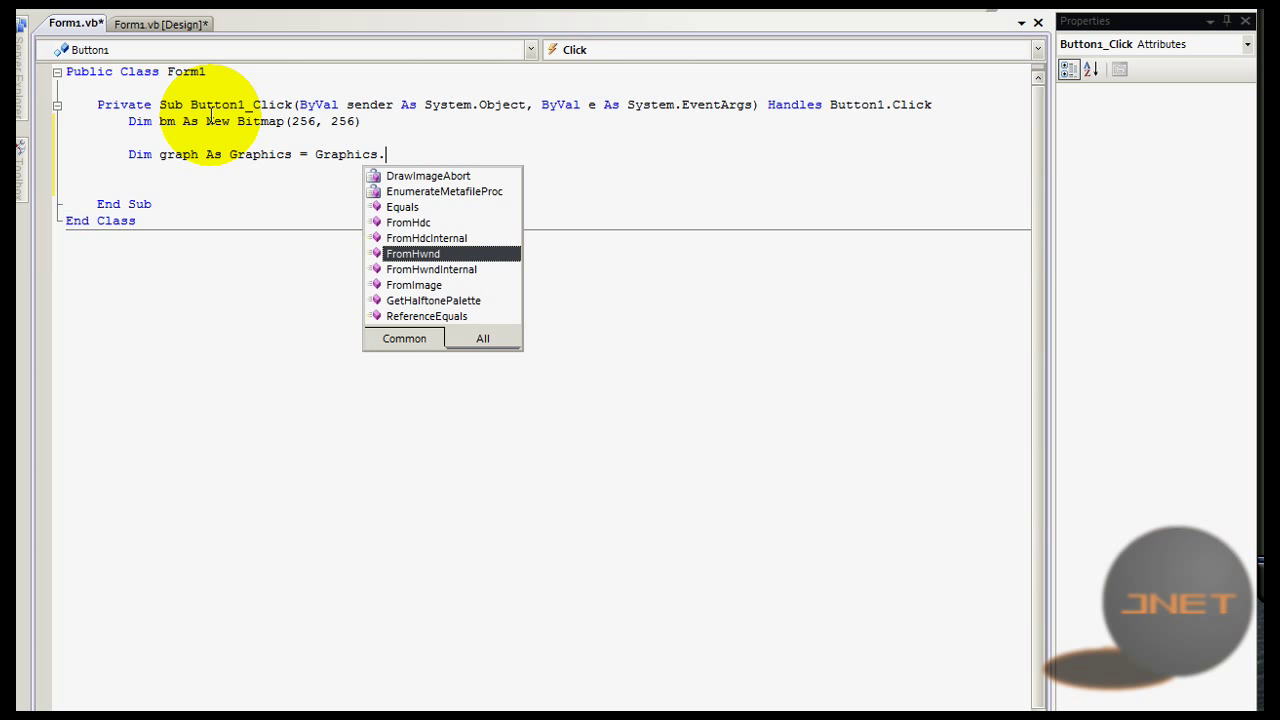
text(fromfi)
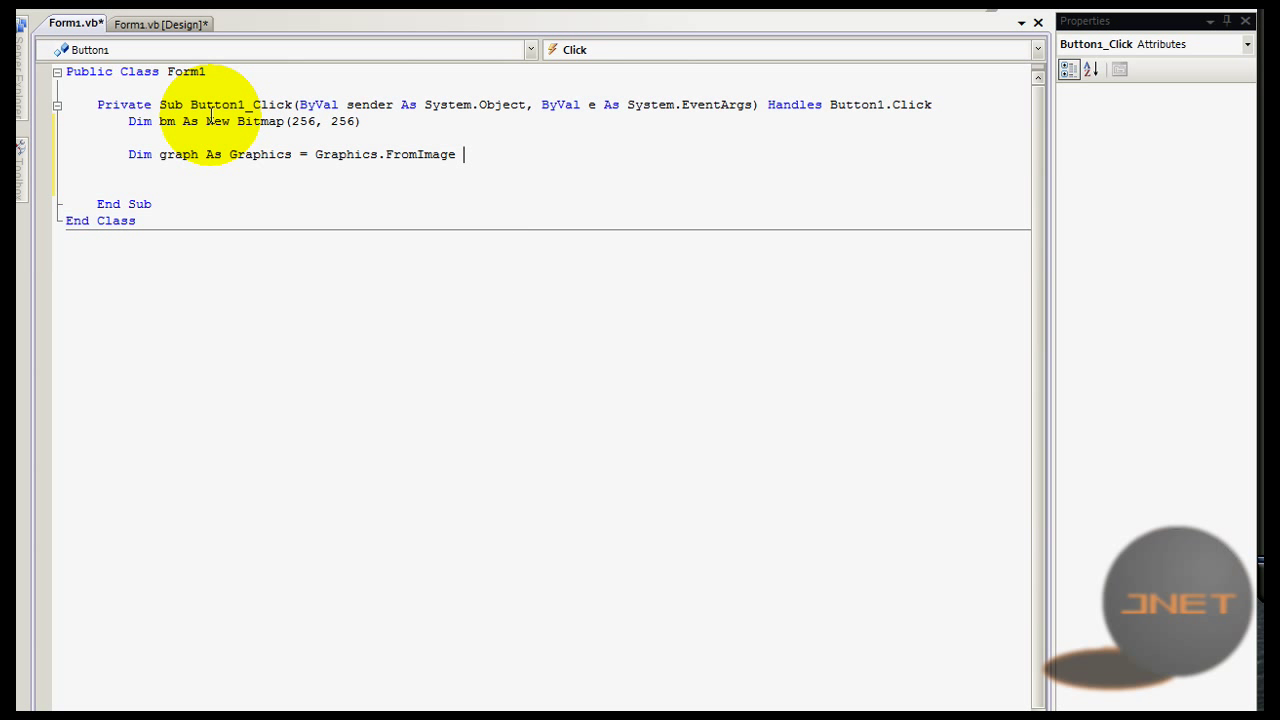
text(()
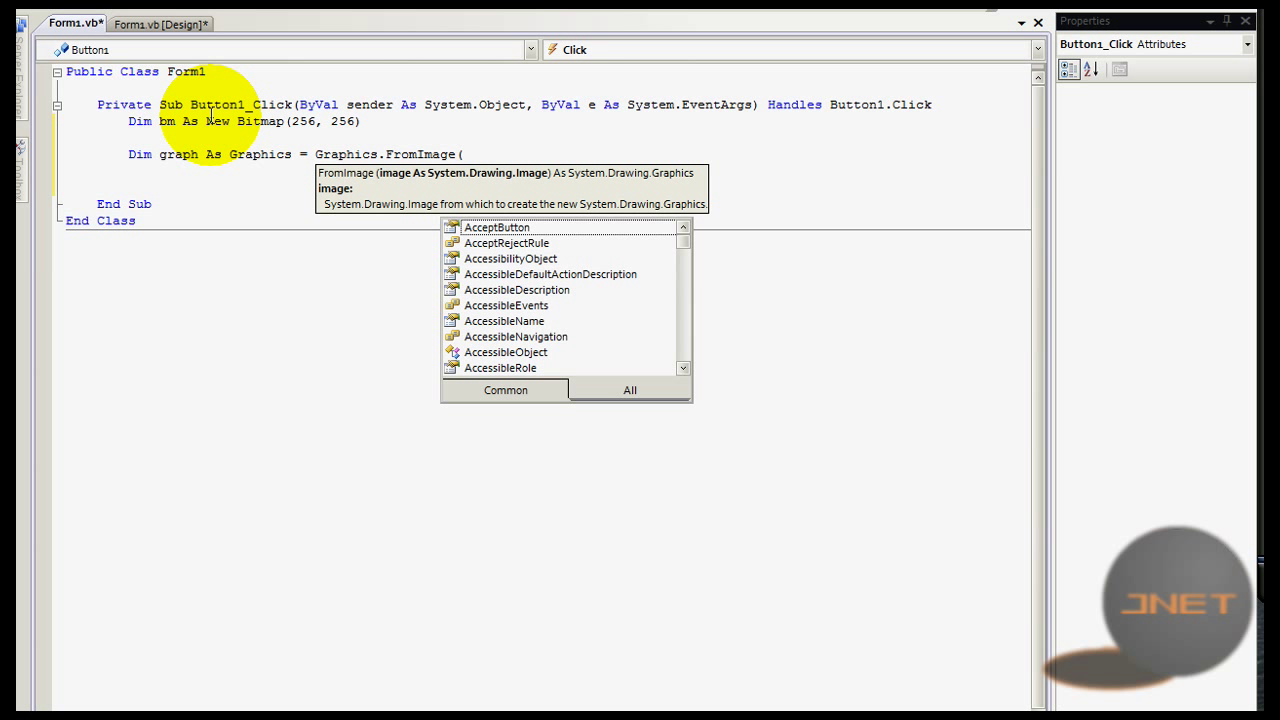
text(bm))
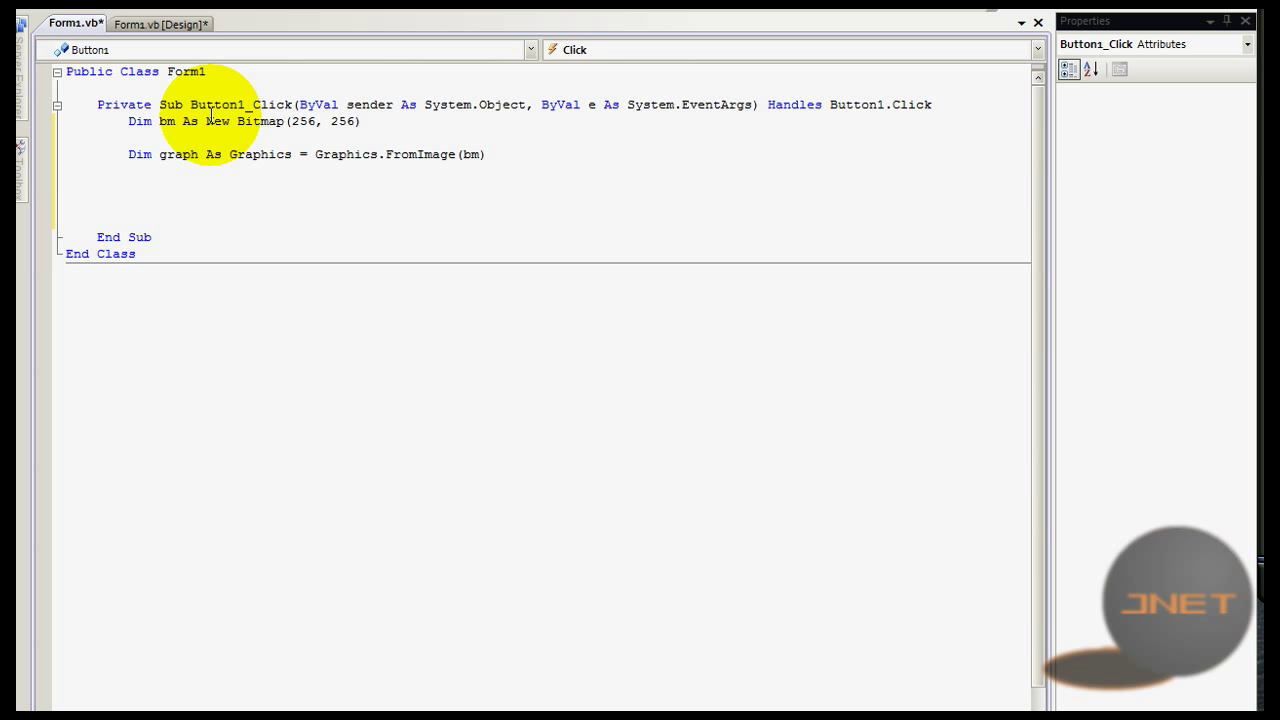
Step: Add graph.DrawEllipse(Pens.Red, 0, 0, 256, 256) below the Graphics declaration
text(graph.)
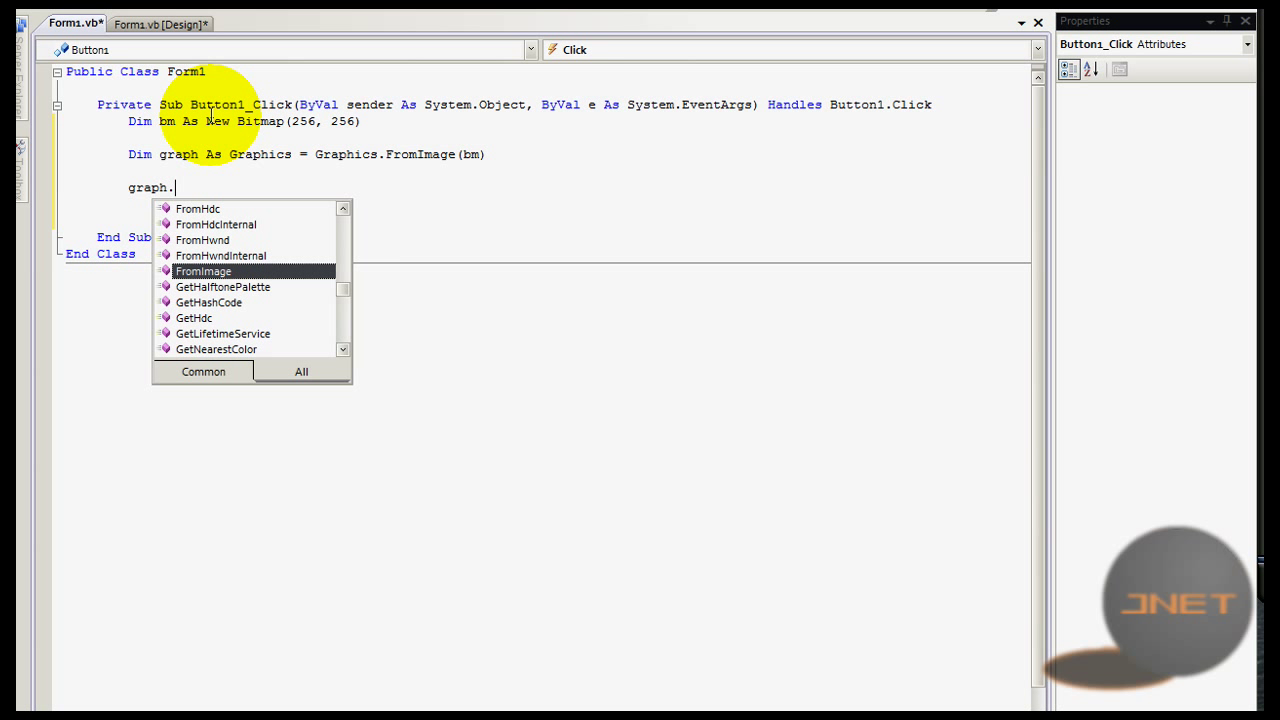
text(draw)
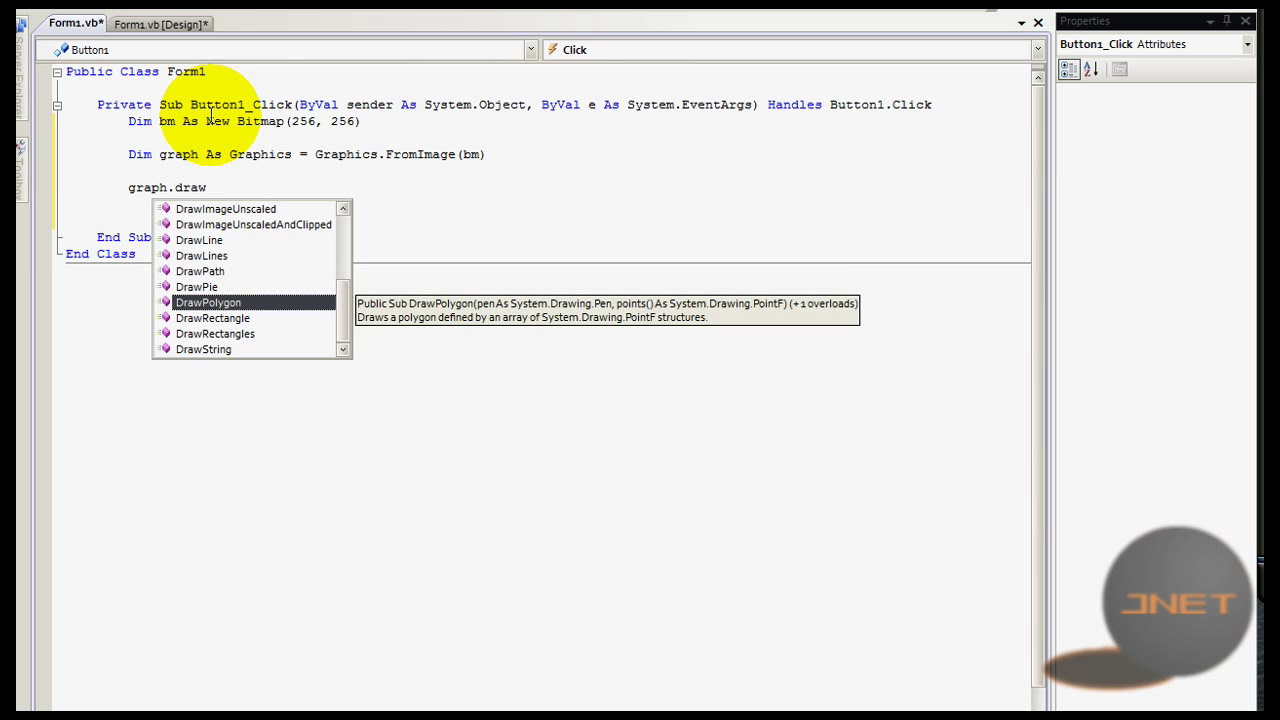
text(e()
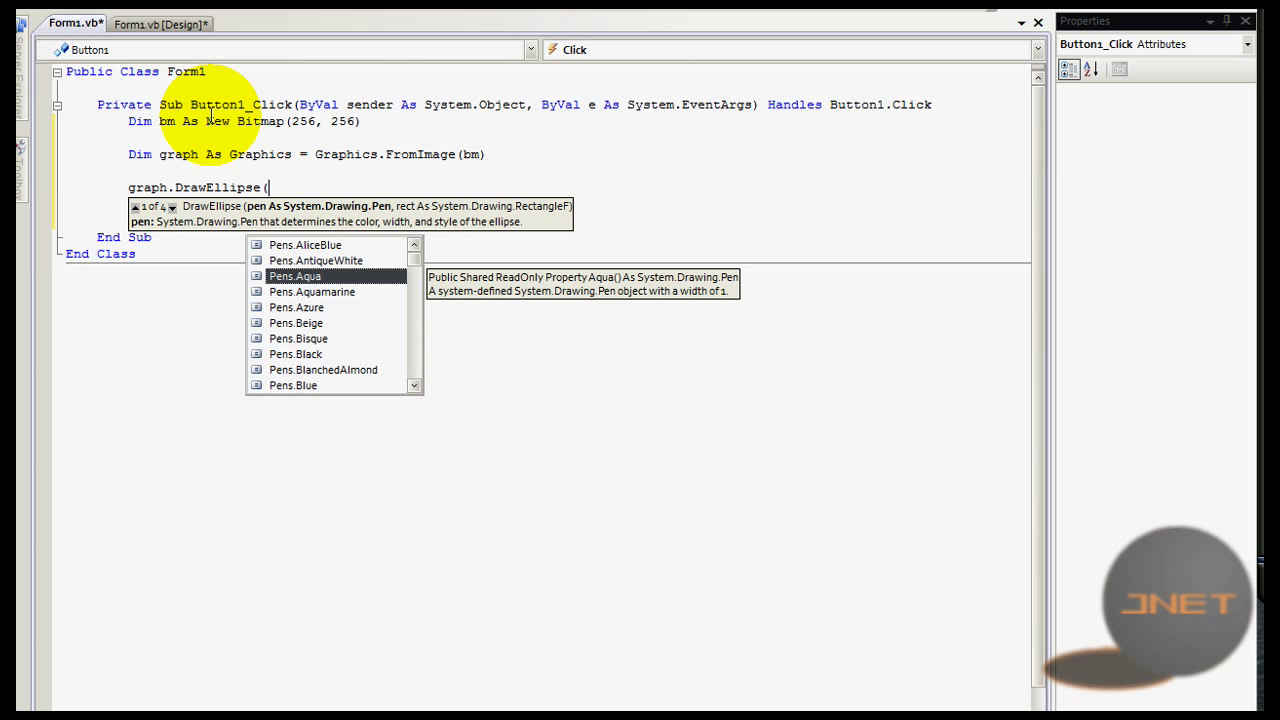
text(Pens.Red)
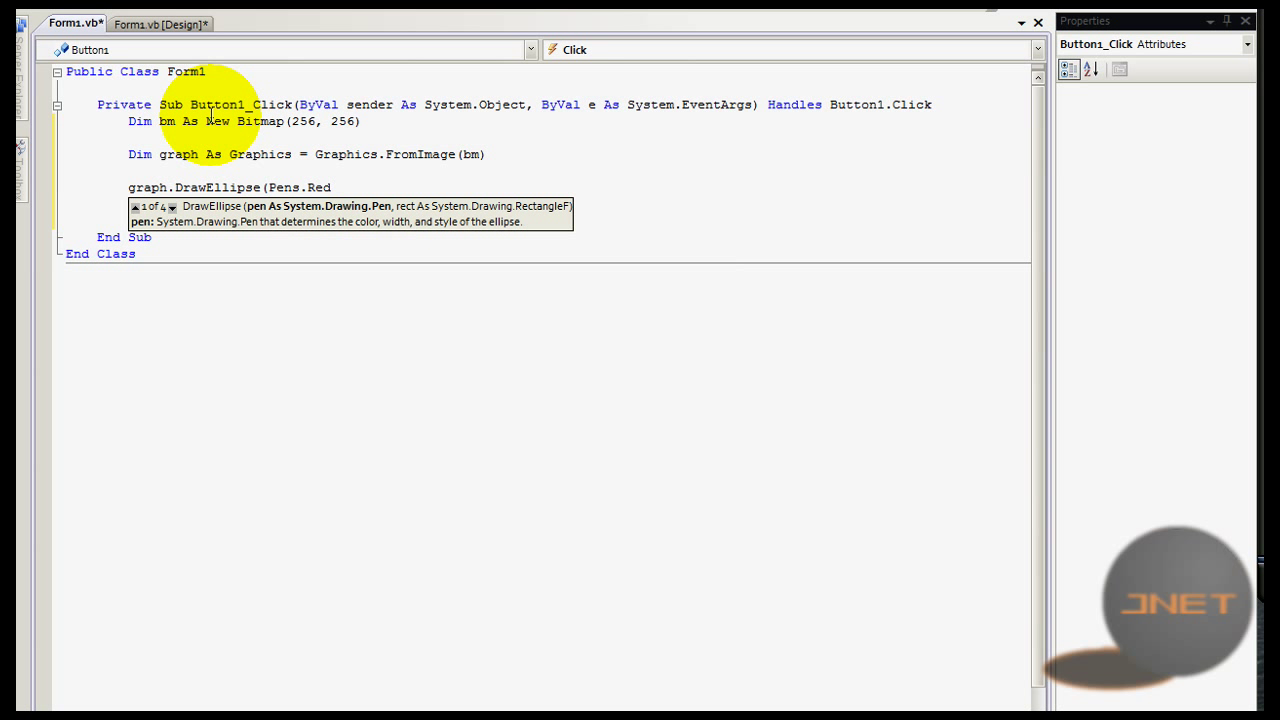
text(,)
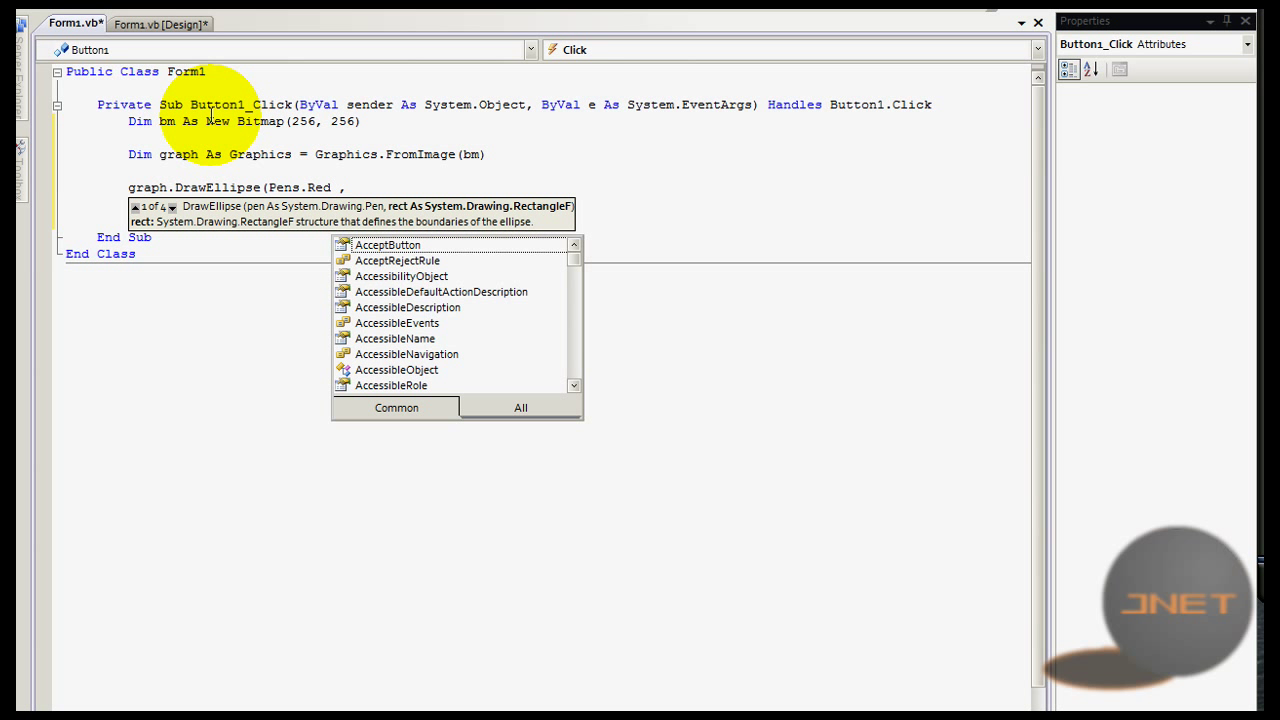
text(0,0,0,0)
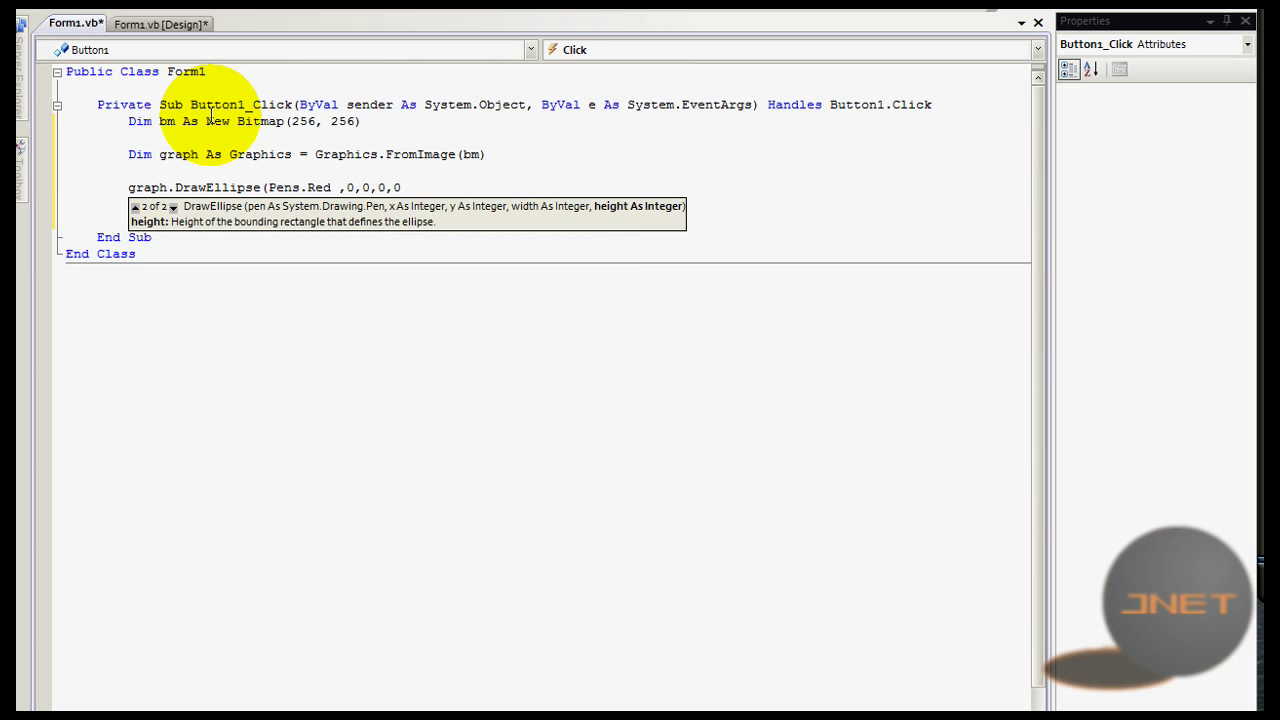
text(,)
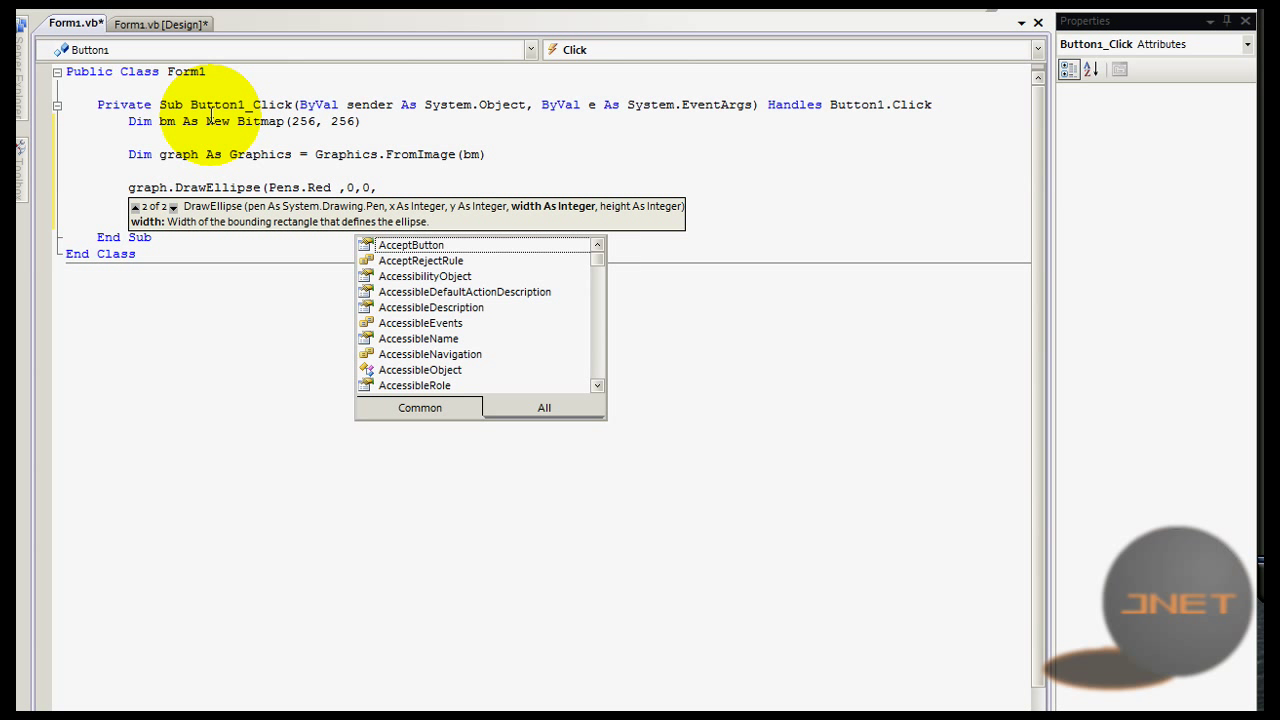
text(256,2)
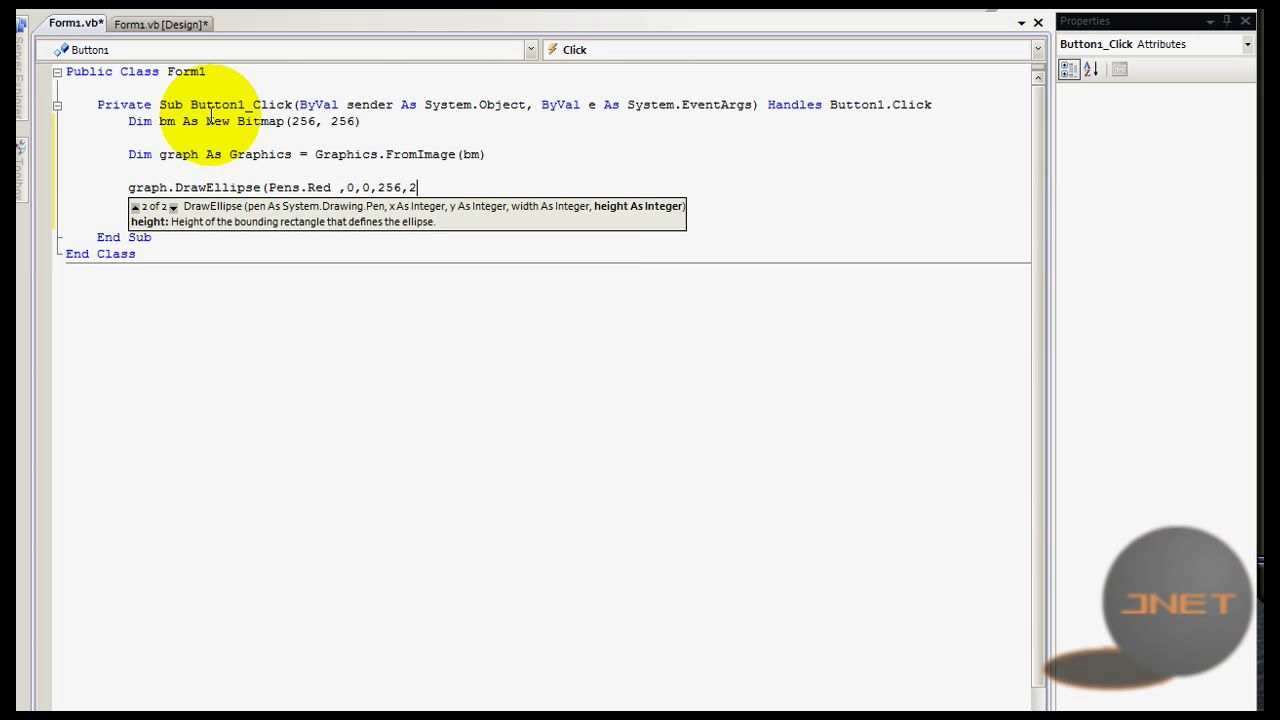
text(56))
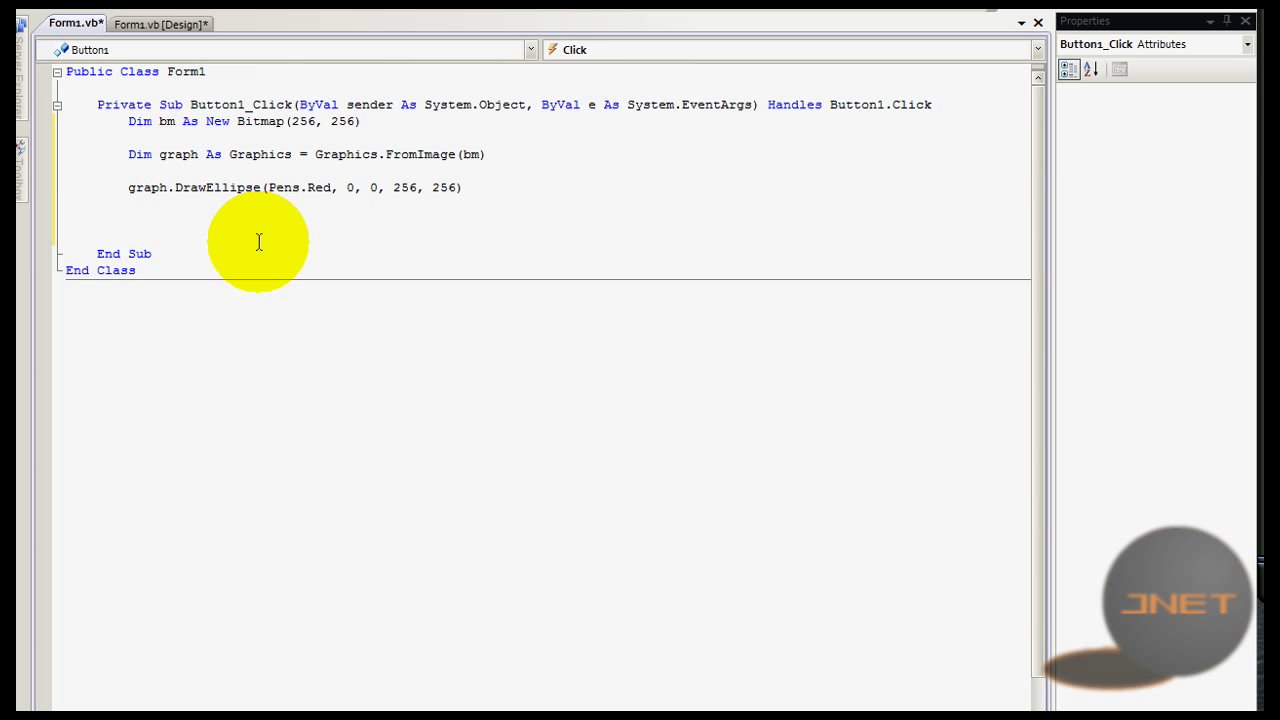
Step: Add pb.Image = bm to show the bitmap in the picture box, checking the designer
text(pb)
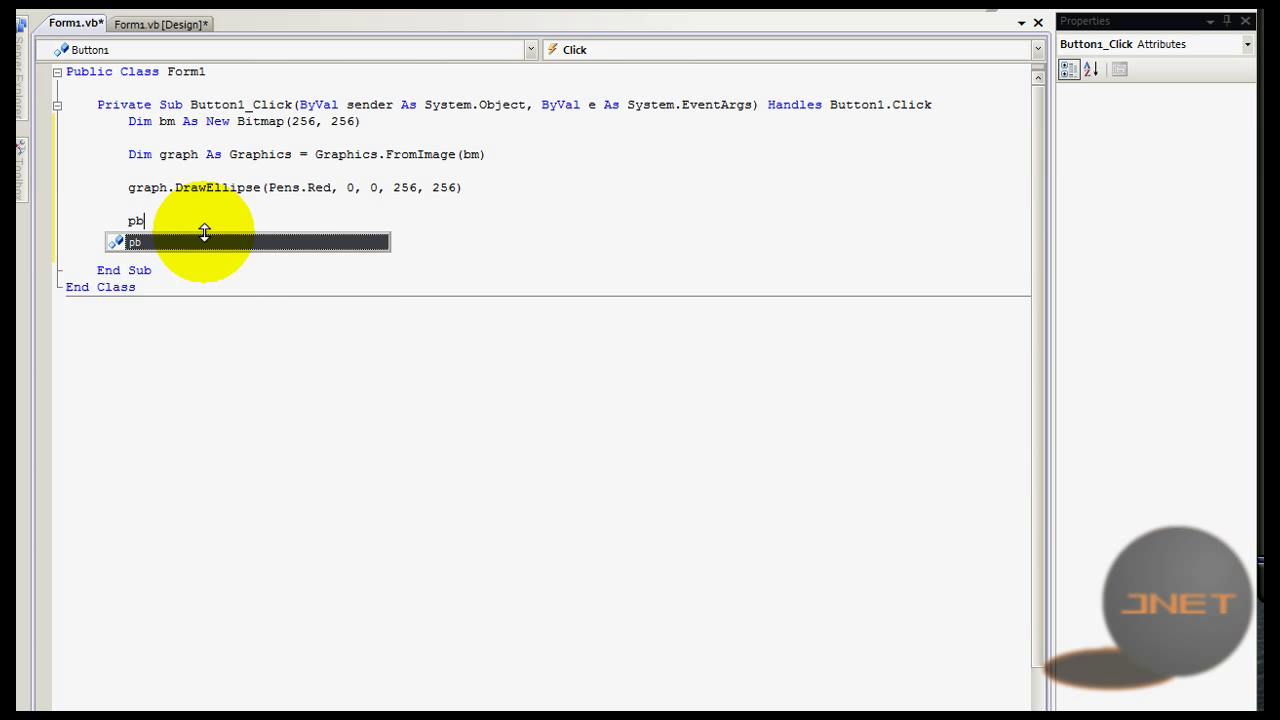
text(.ima)
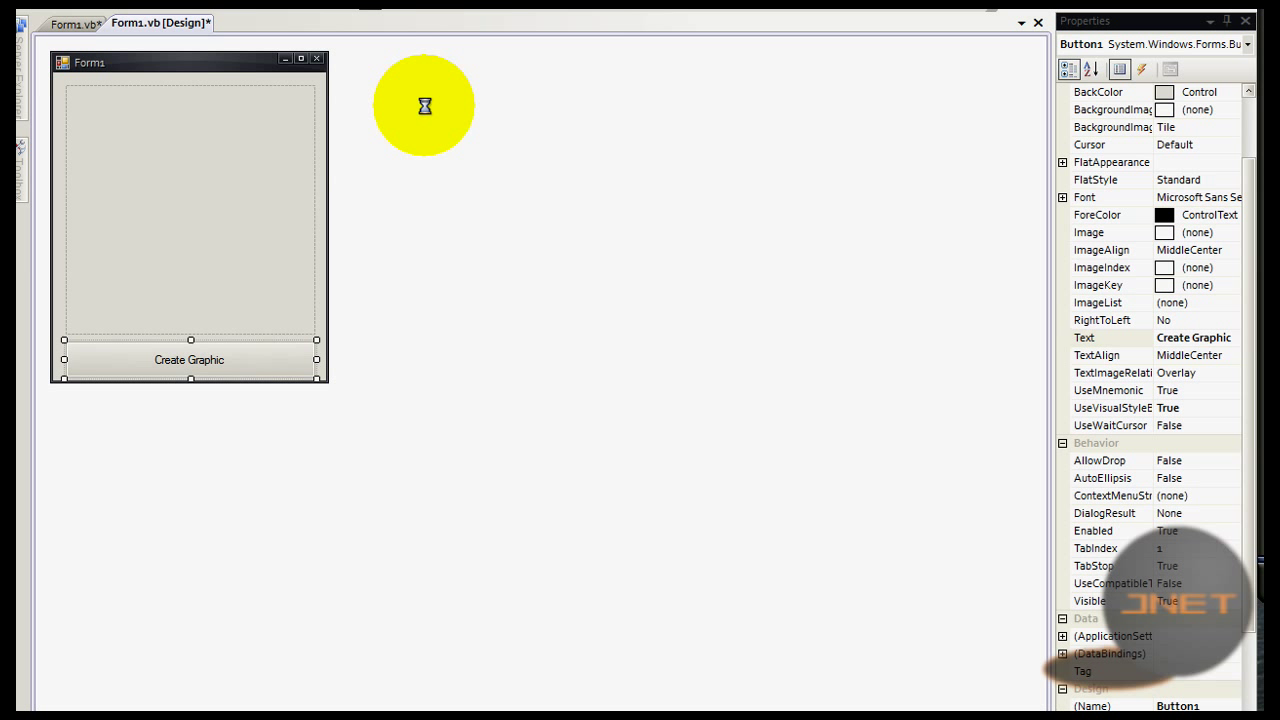
drag(424, 104, 276, 212)
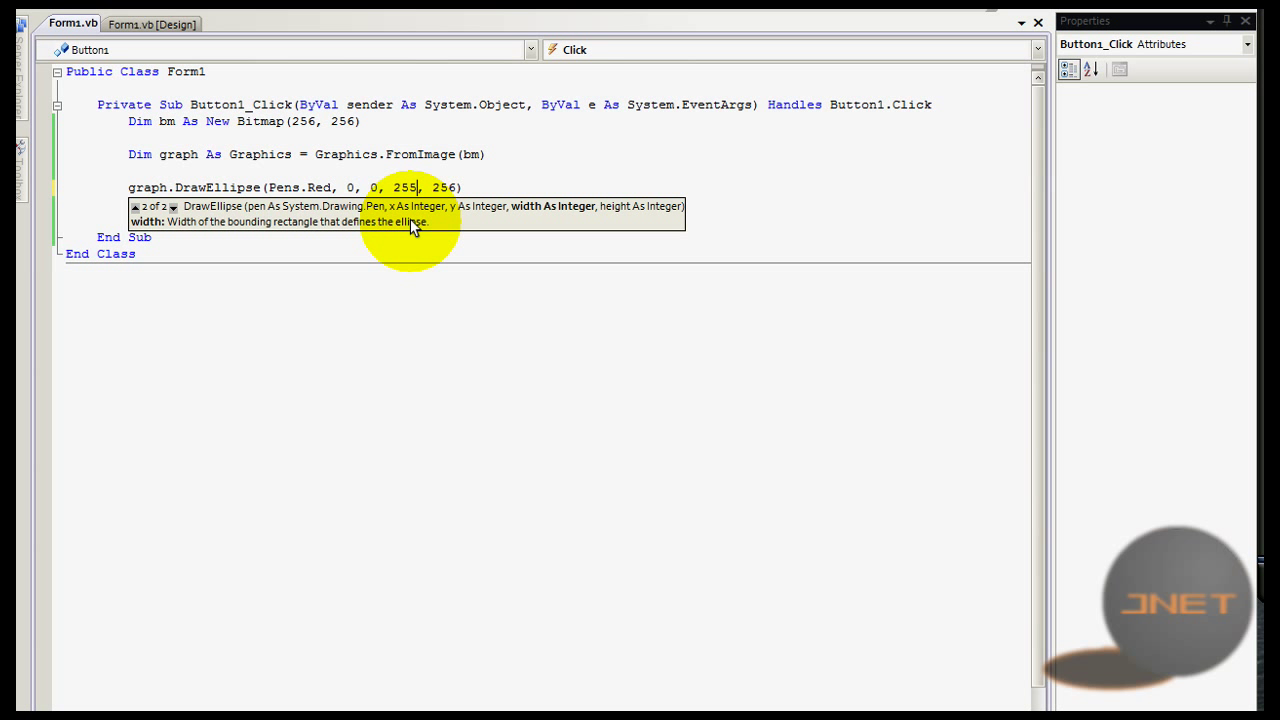
Step: Change the DrawEllipse size arguments to 255 so the circle fits inside the bitmap
text(255)
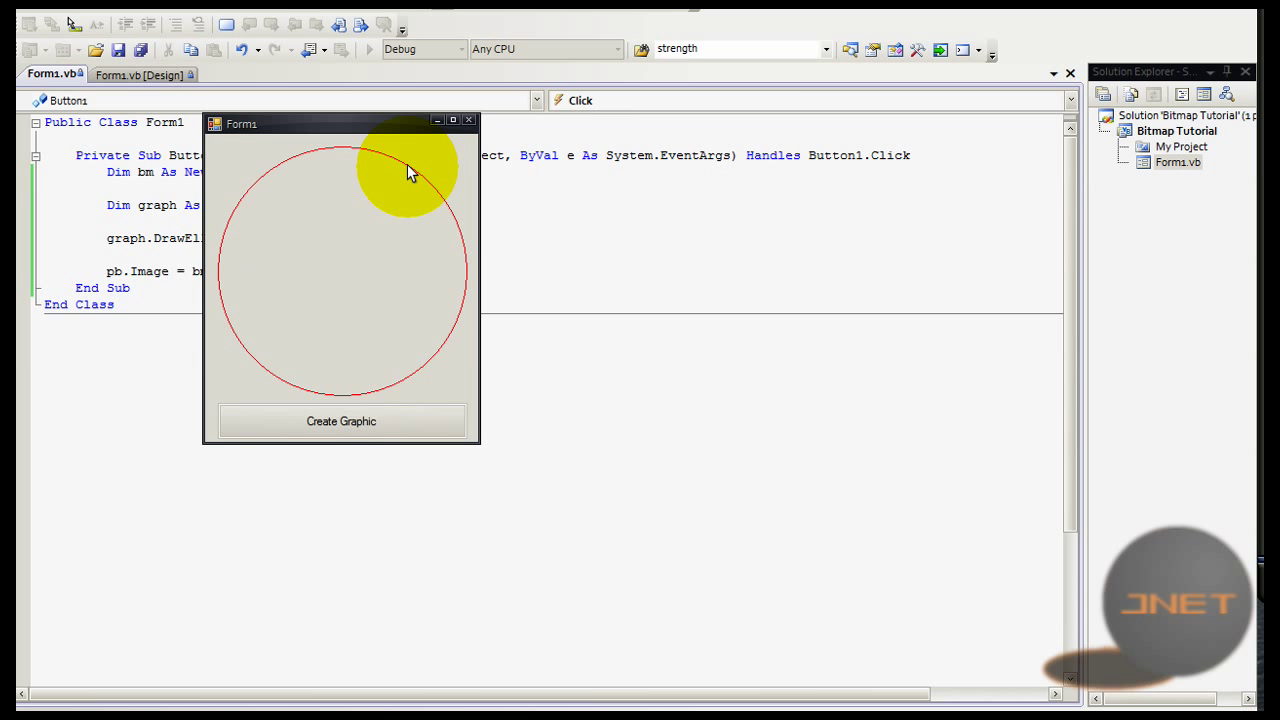
mouse_move(448, 272)
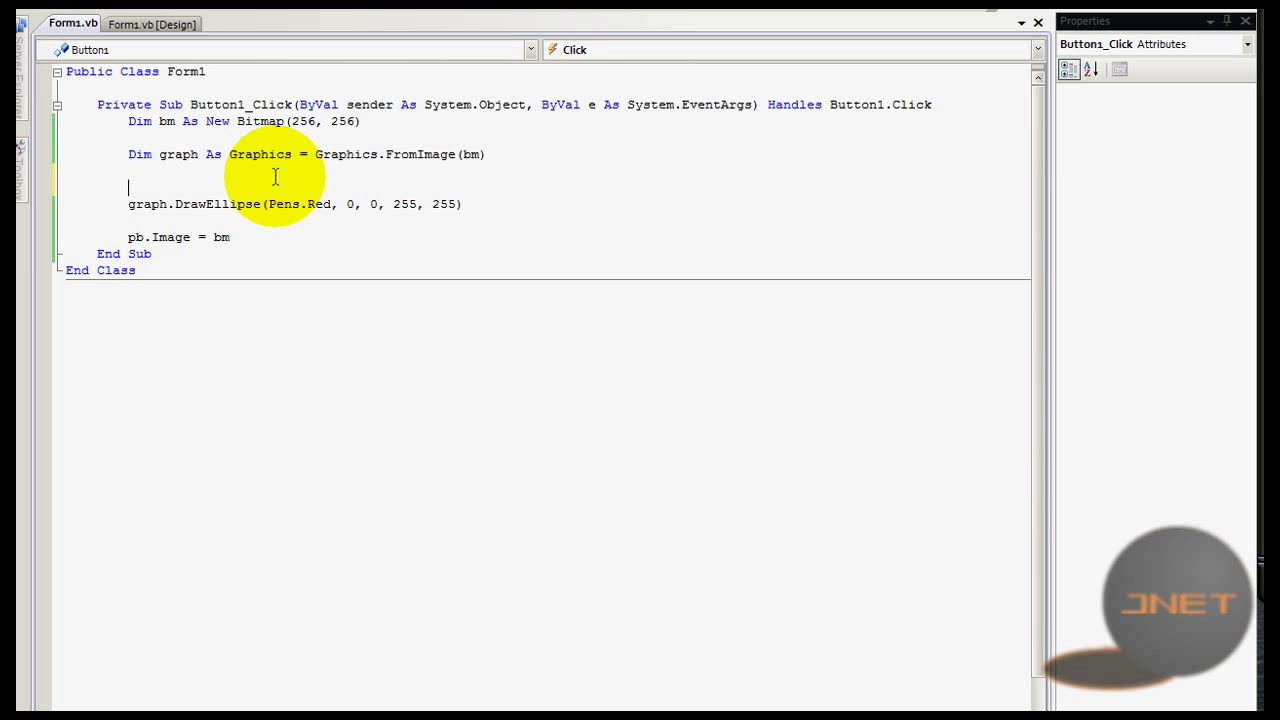
Step: Insert graph.Clear(Color.Turquoise) before DrawEllipse and run the program to test it
text(graph.)
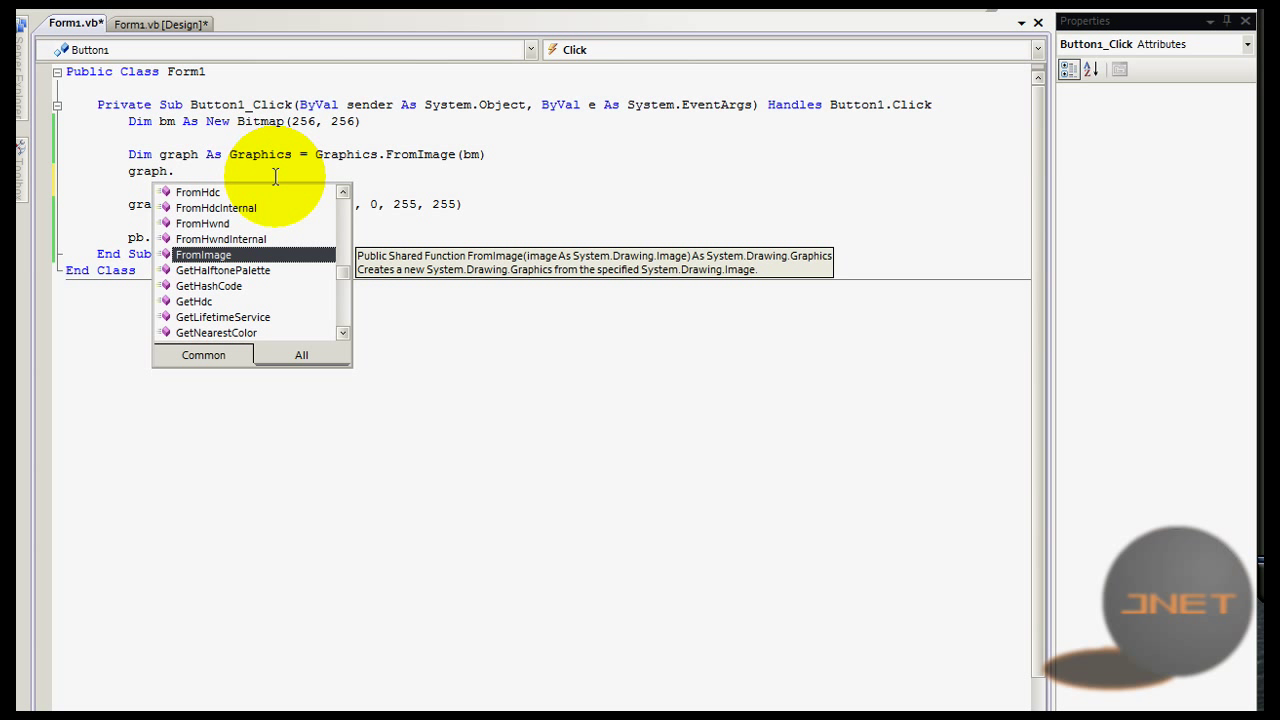
text(Clear()
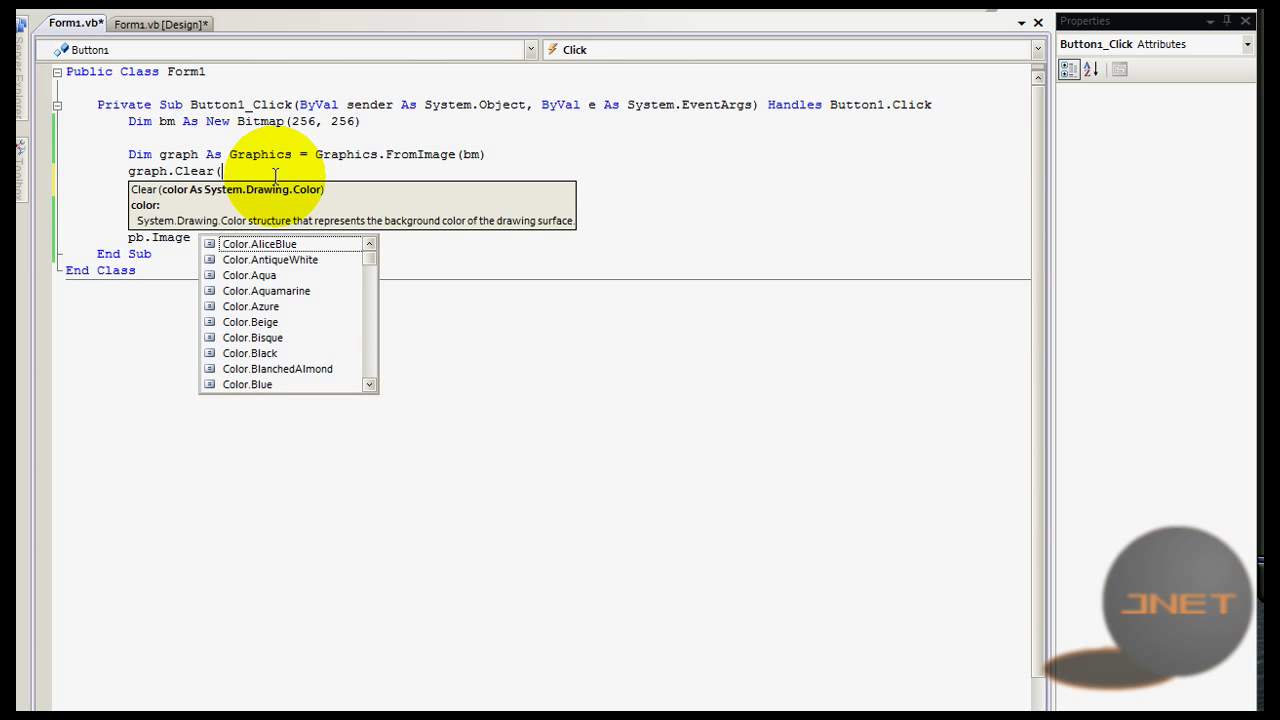
text(col)
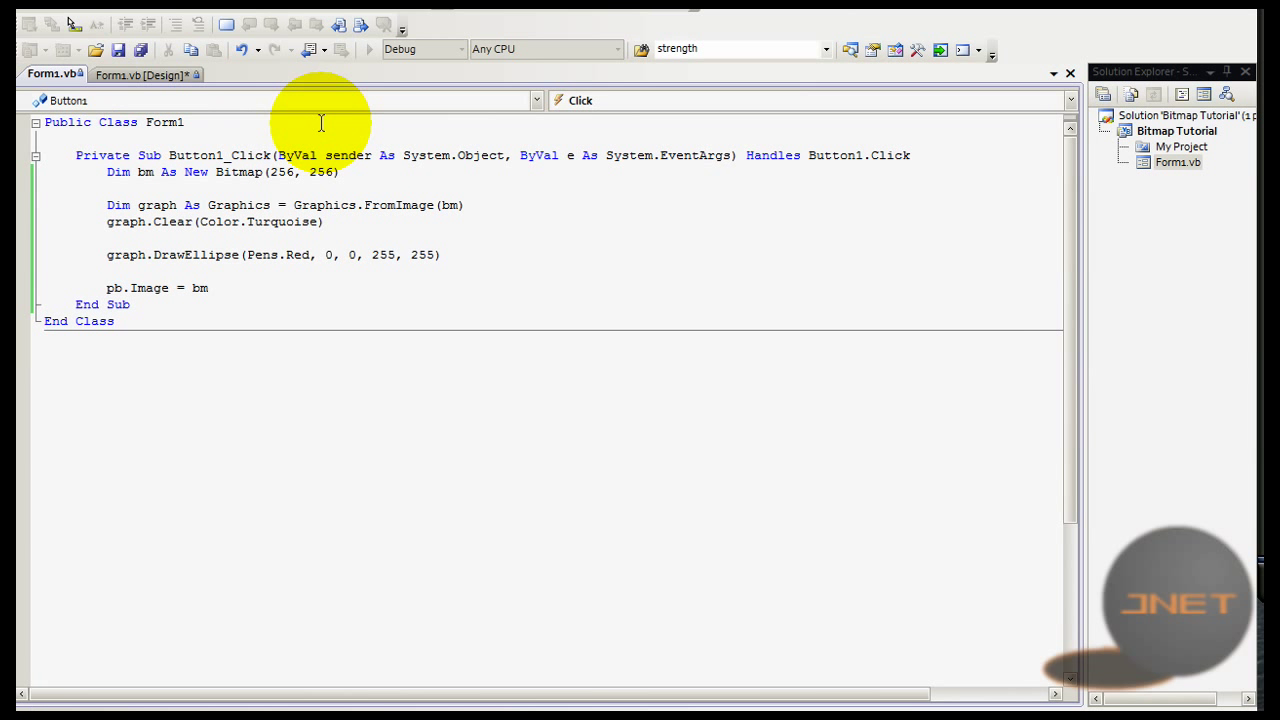
click(368, 48)
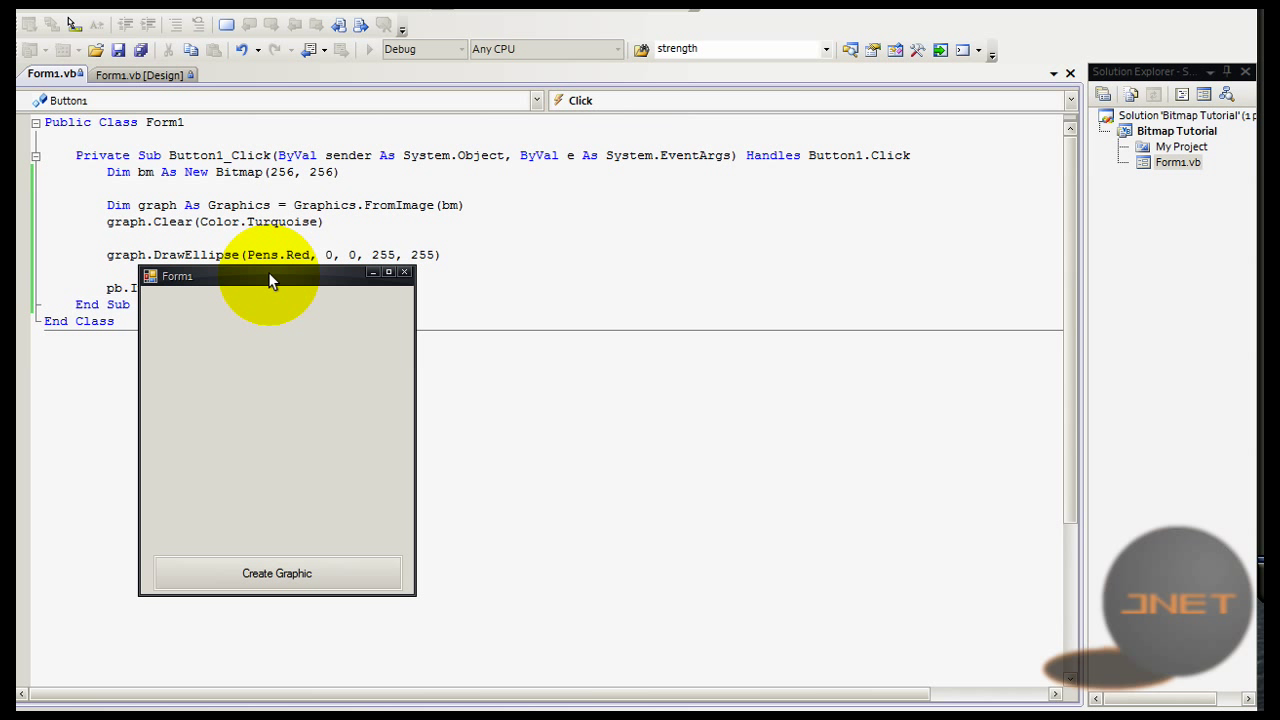
mouse_move(290, 596)
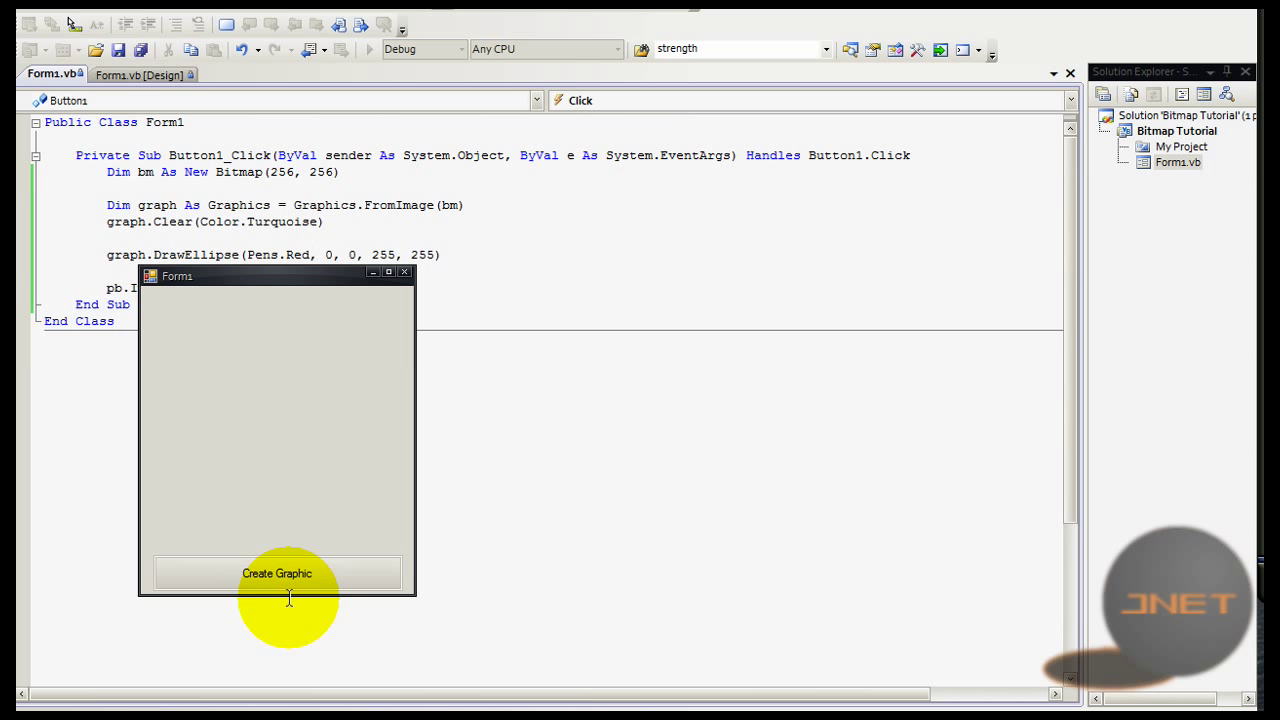
Step: Trigger Create Graphic in the running form to see the red circle on turquoise
click(276, 572)
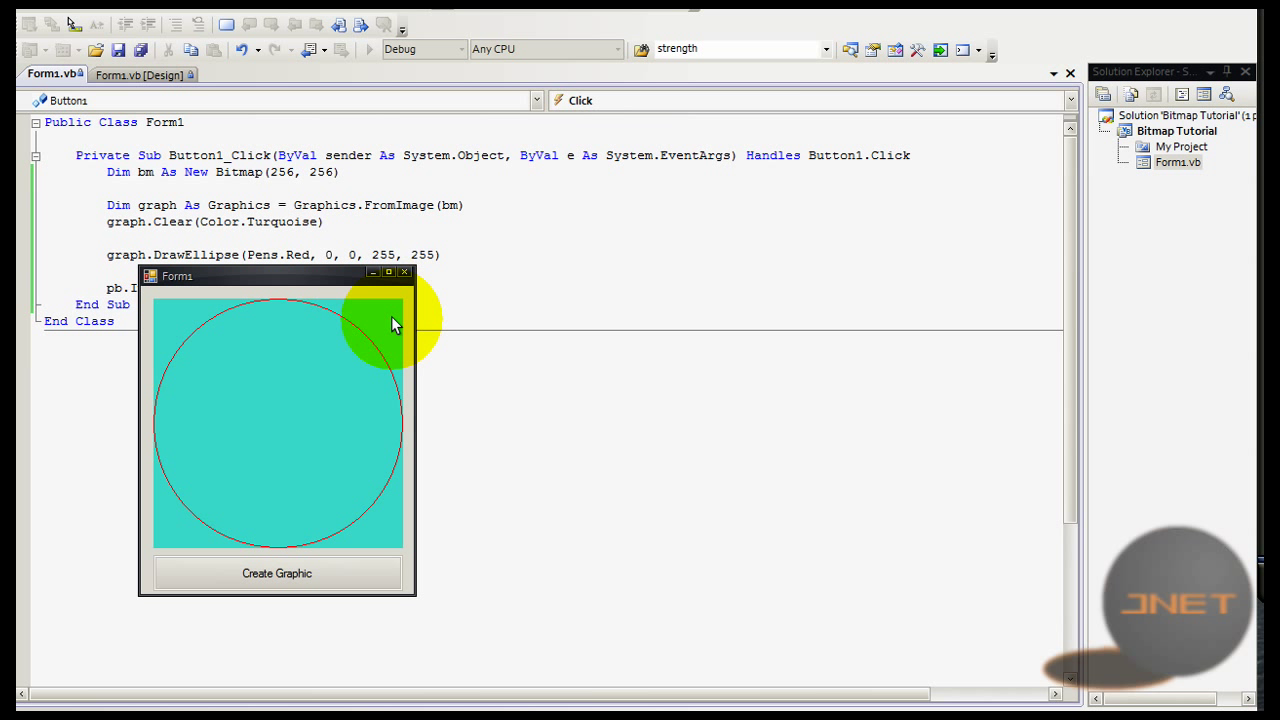
mouse_move(218, 324)
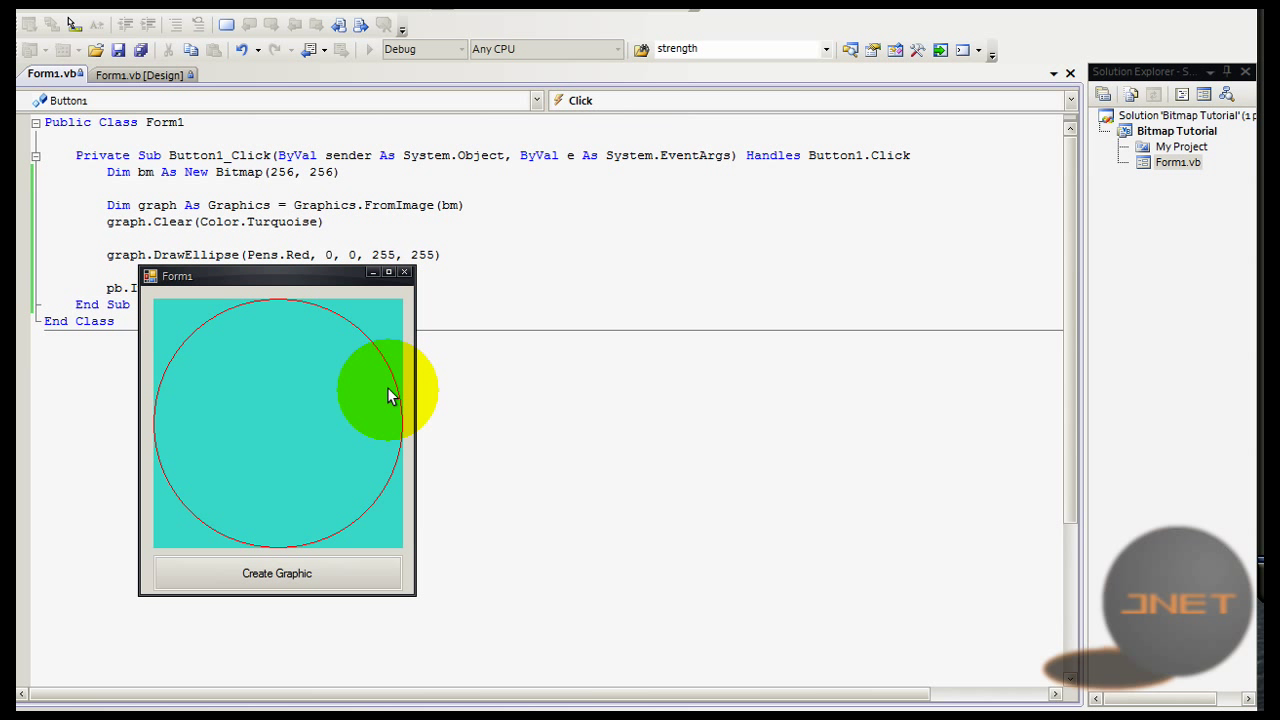
mouse_move(404, 544)
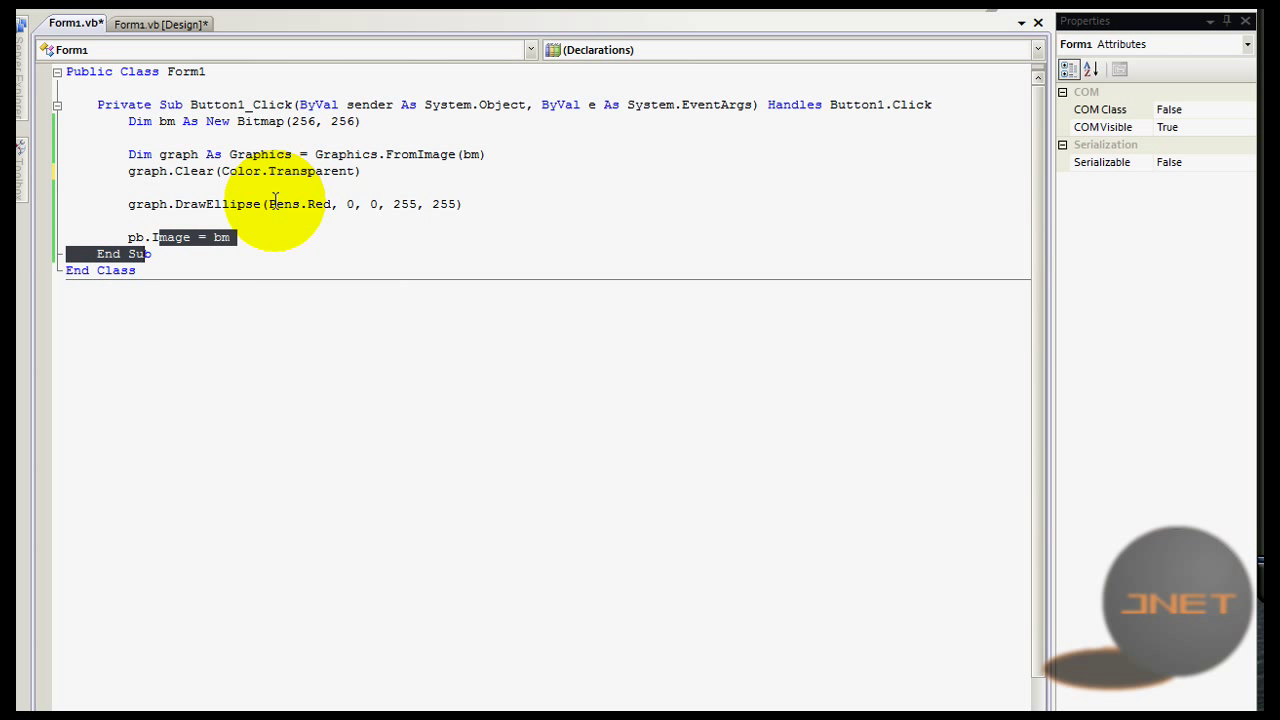
Step: Glance at the form in design view, return to its code, run it and trigger Create Graphic
click(160, 24)
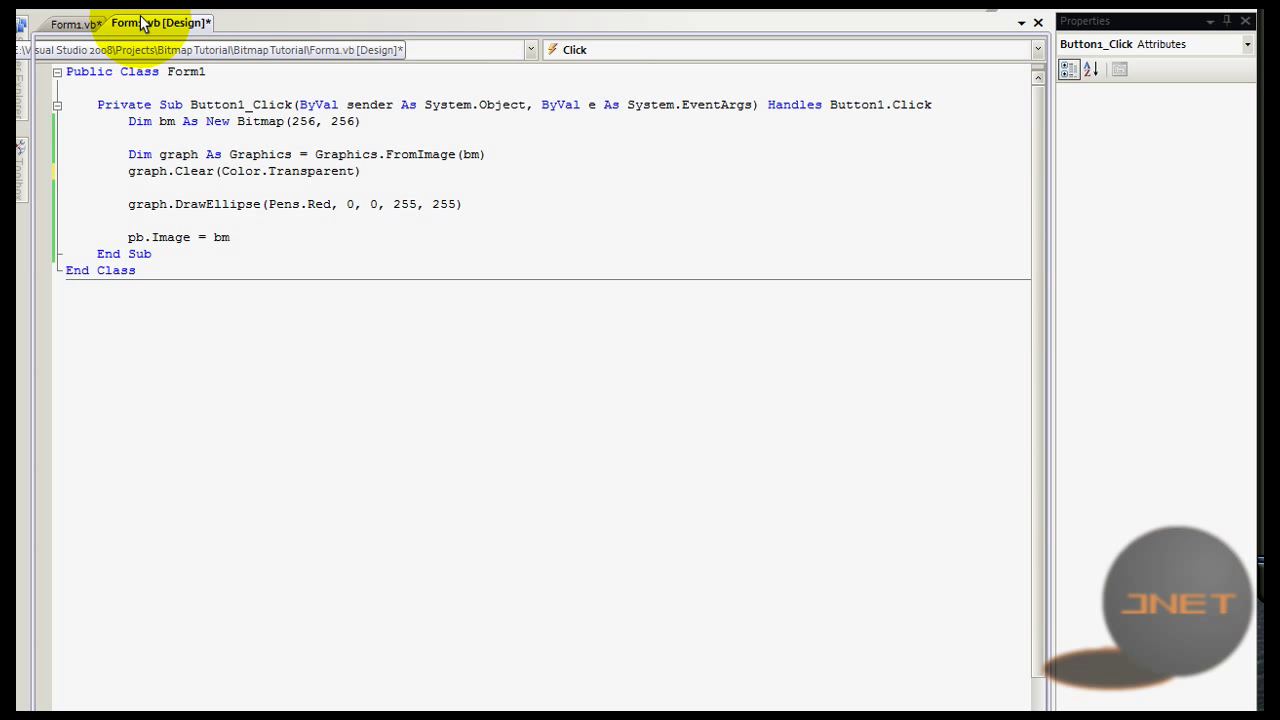
click(160, 22)
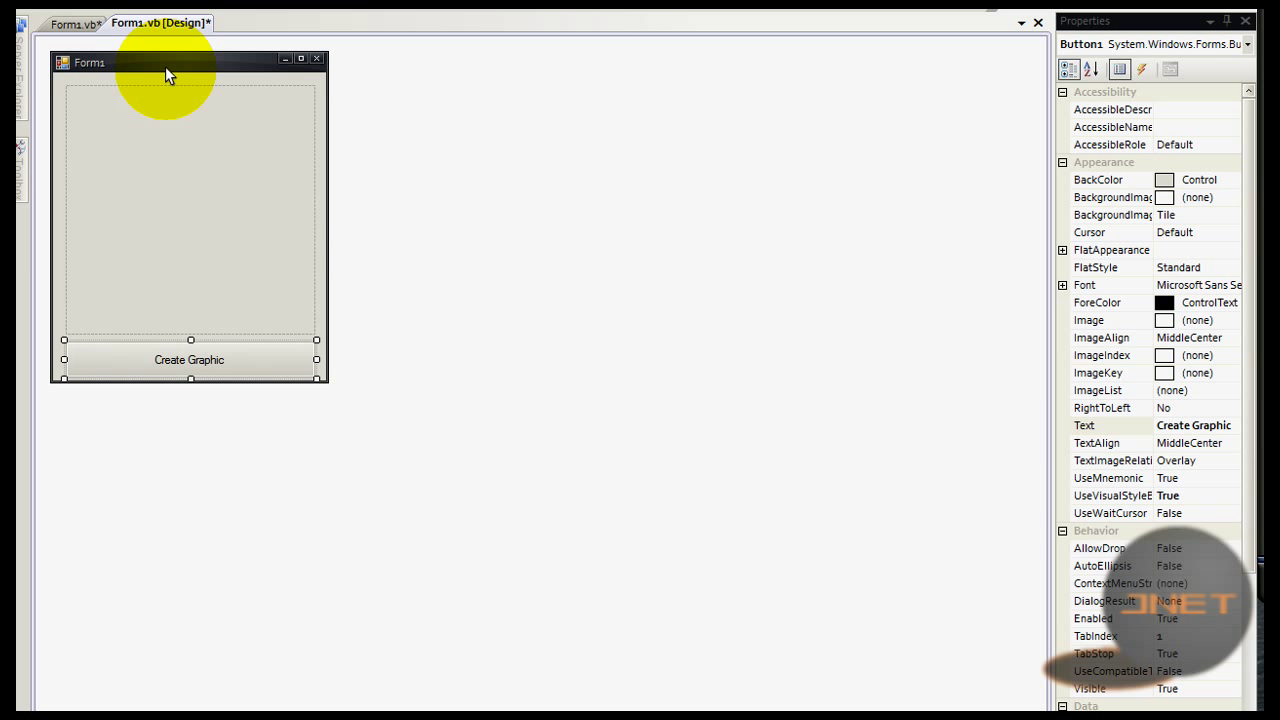
click(188, 200)
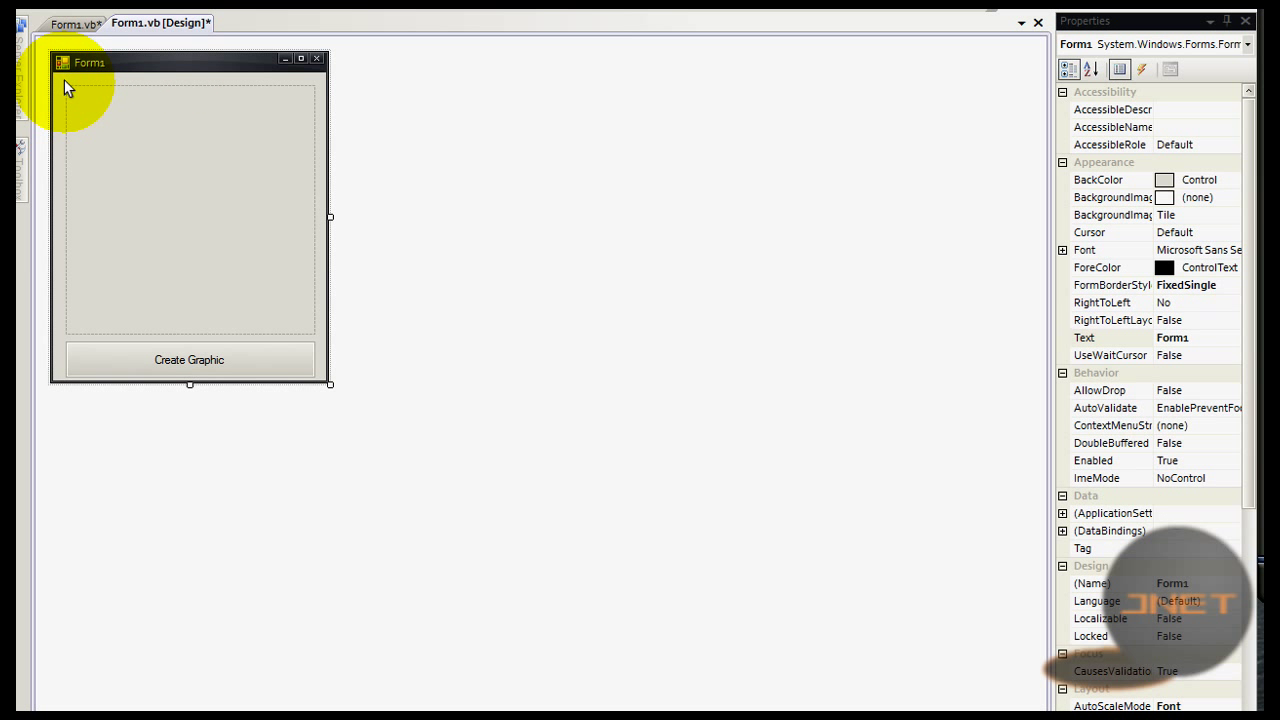
mouse_move(158, 110)
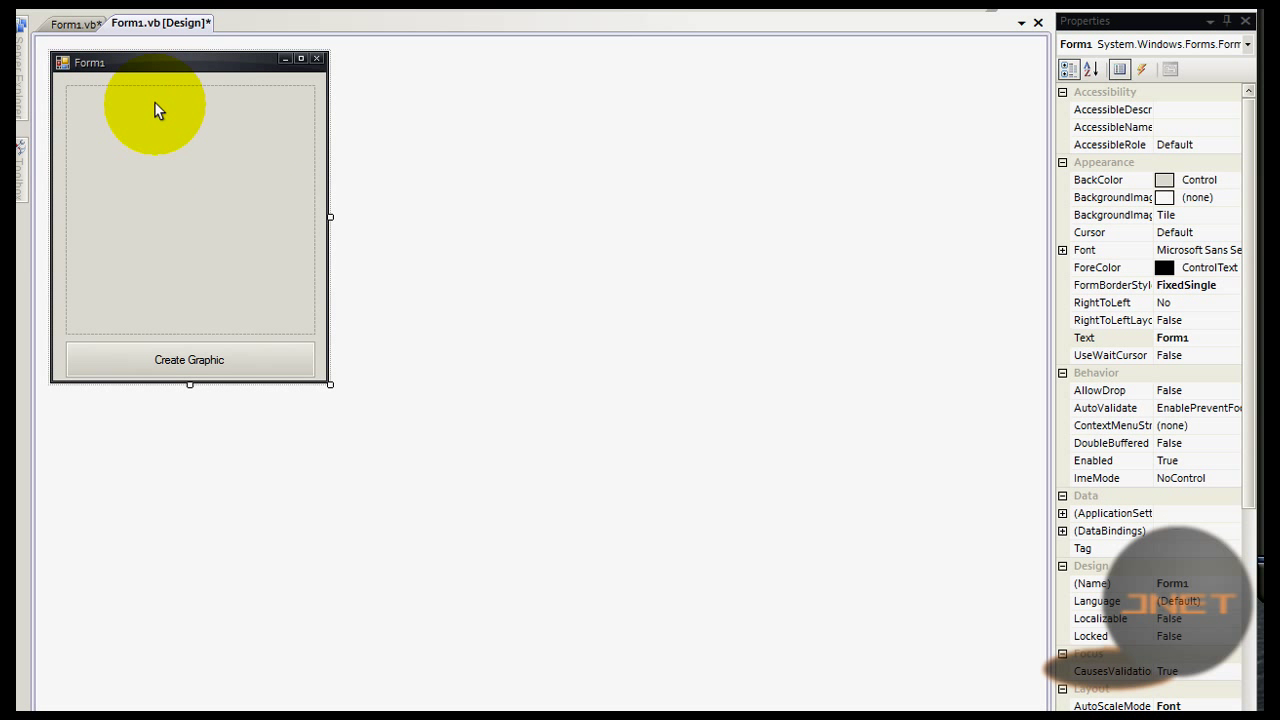
click(72, 24)
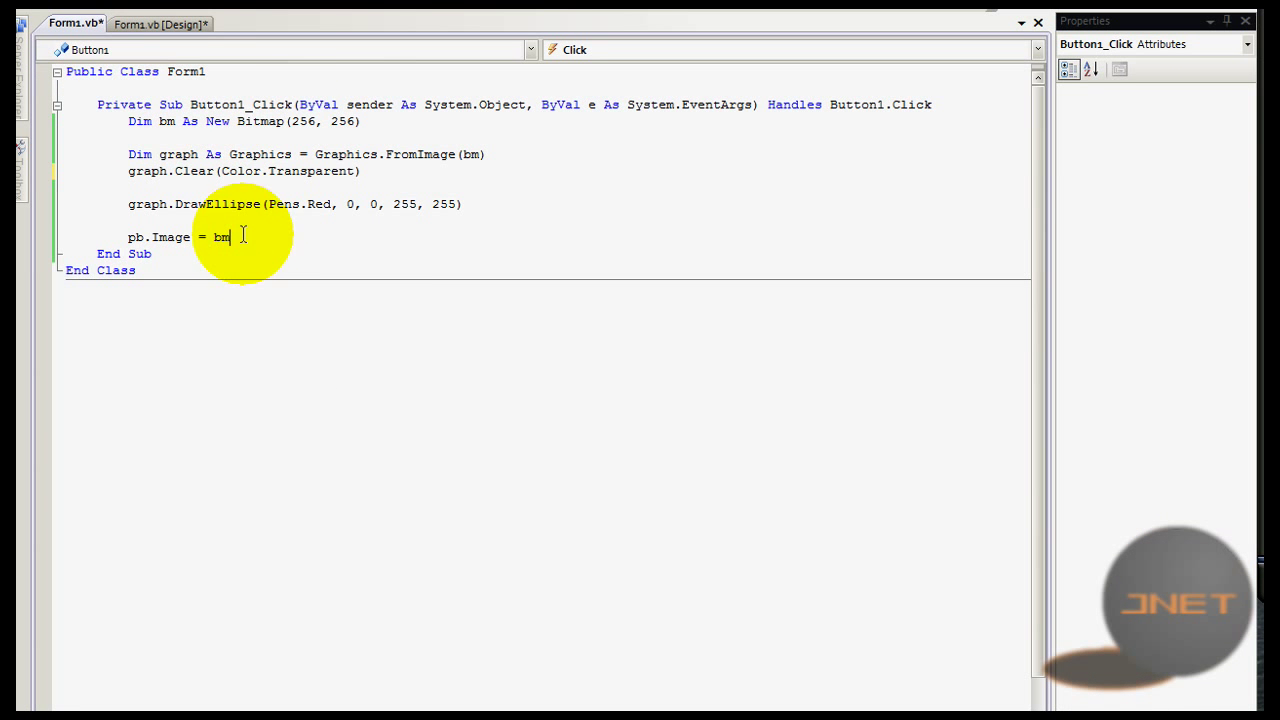
mouse_move(236, 180)
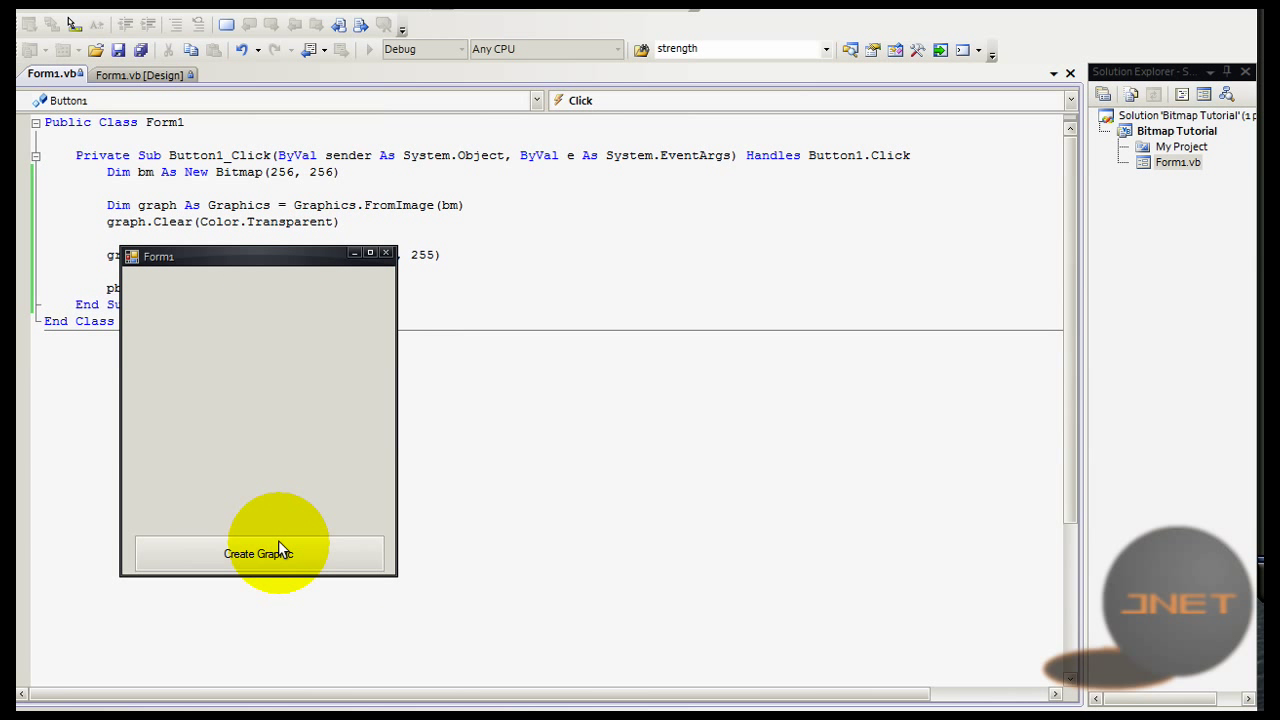
click(258, 552)
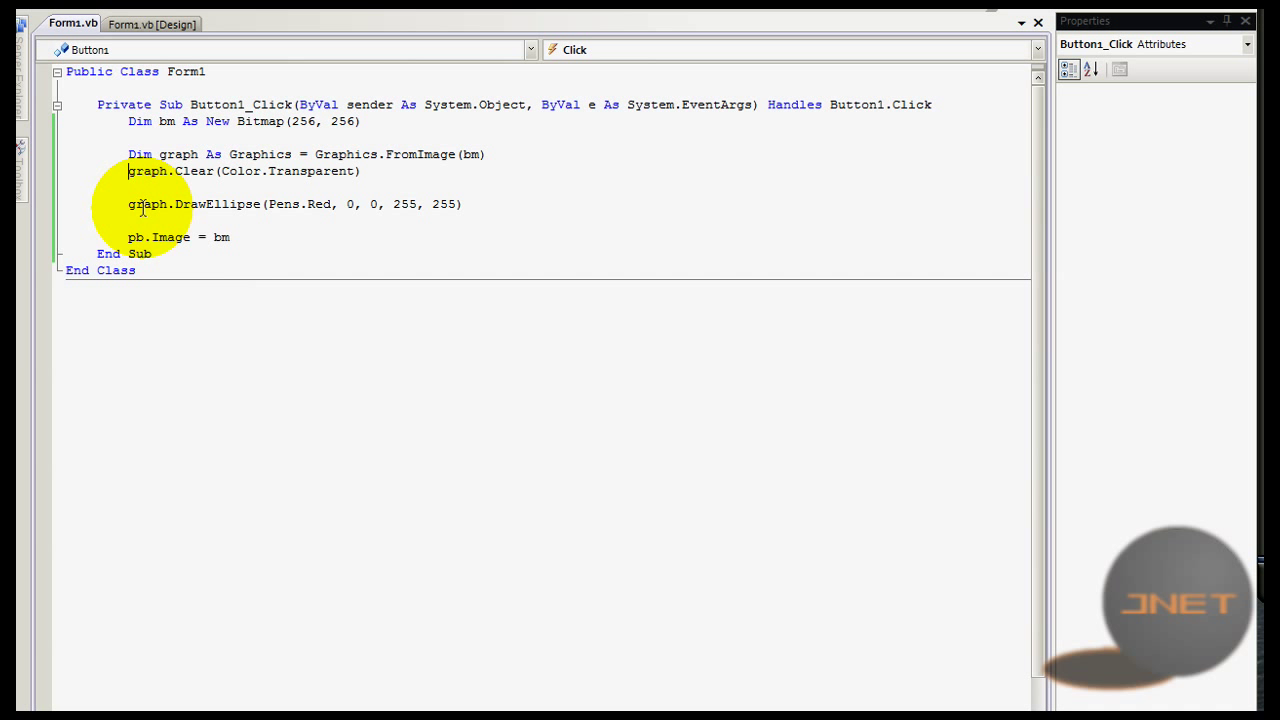
Step: Try a graph.DrawCurve call on a new line below the Graphics declaration
text(')
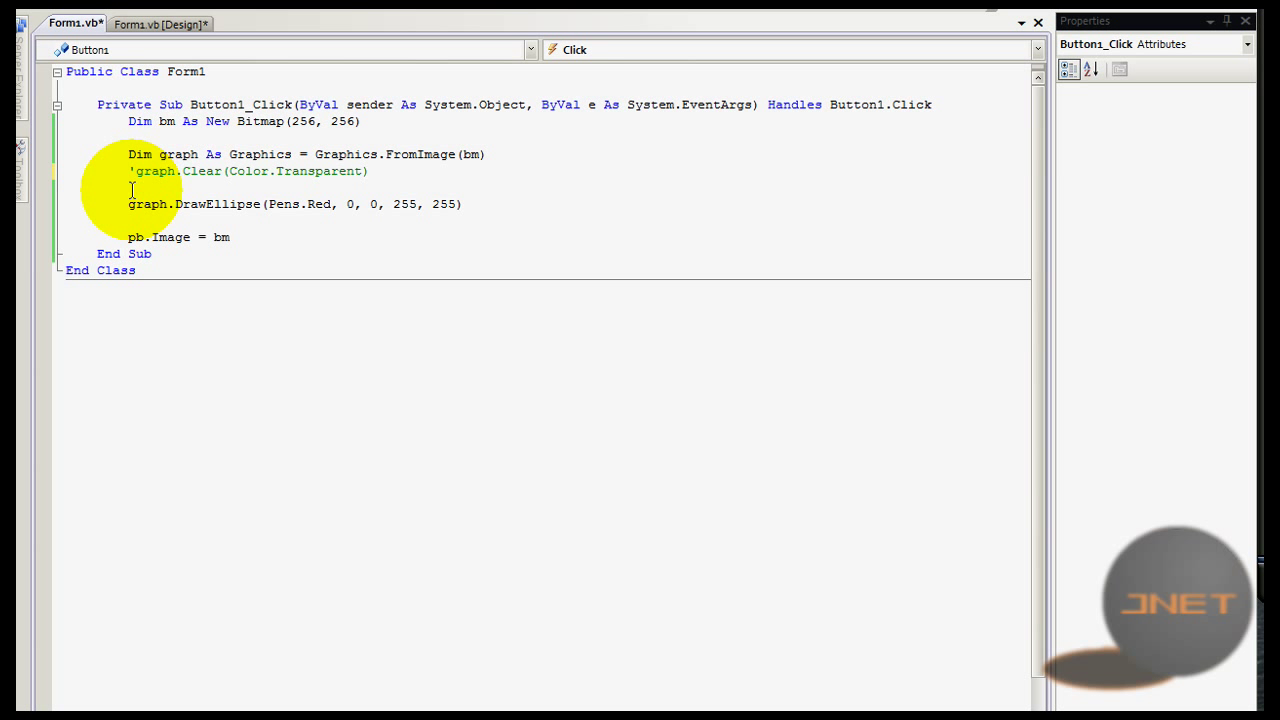
mouse_move(310, 204)
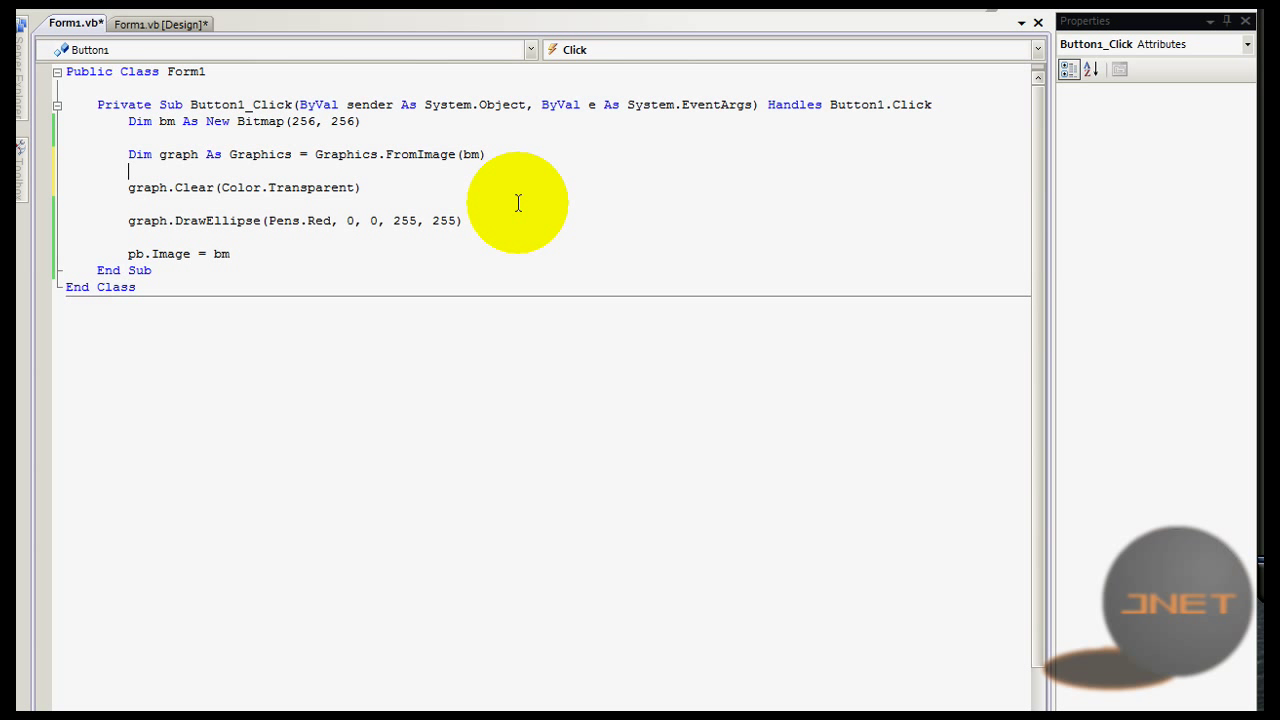
text(graph)
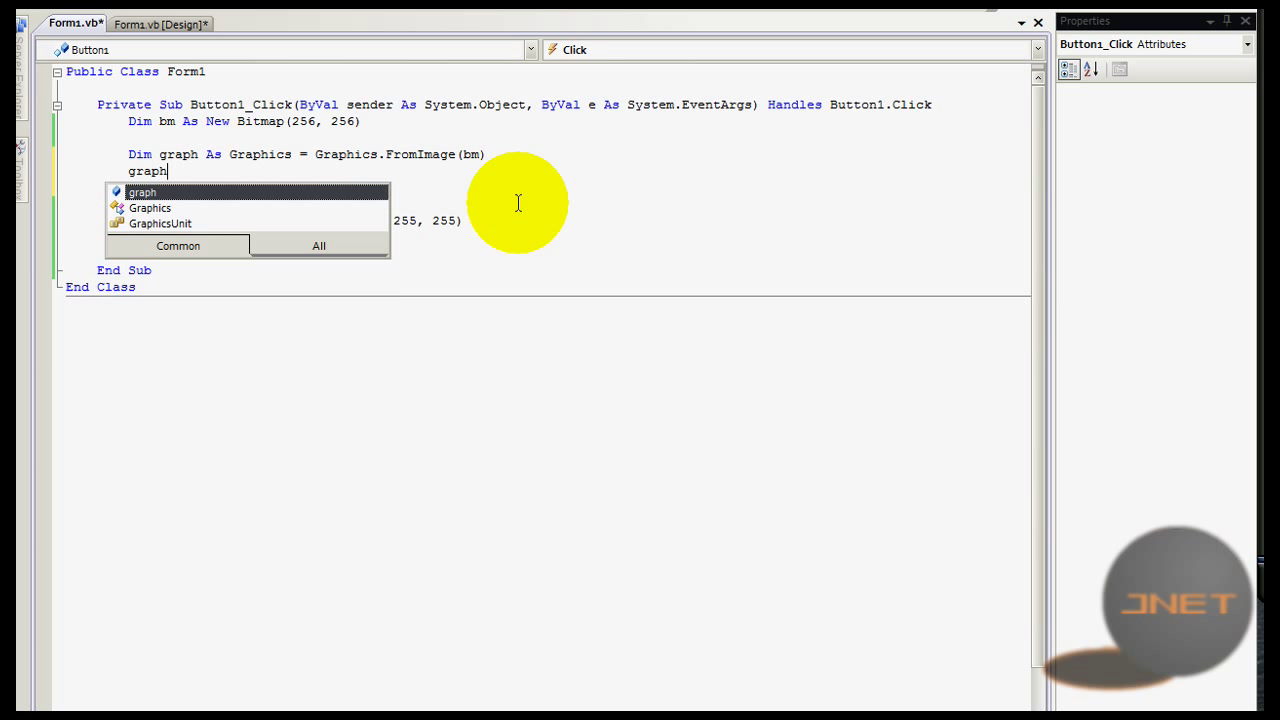
text(.)
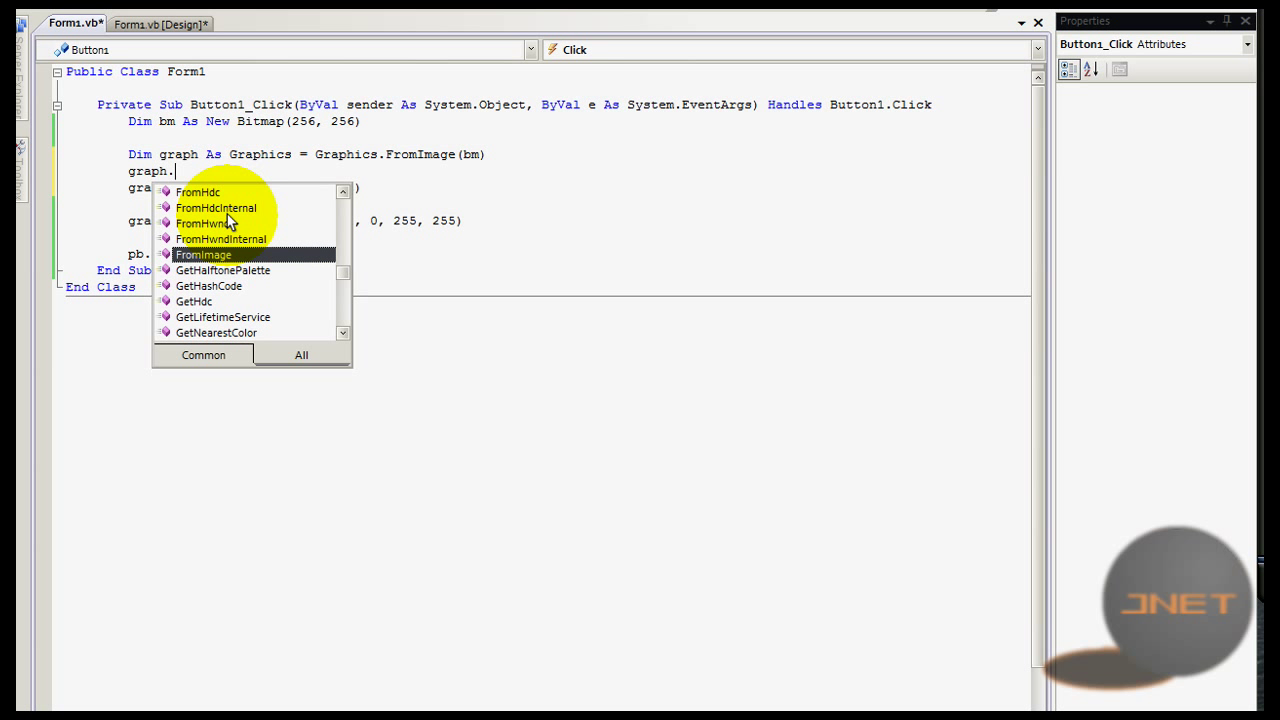
text(draw)
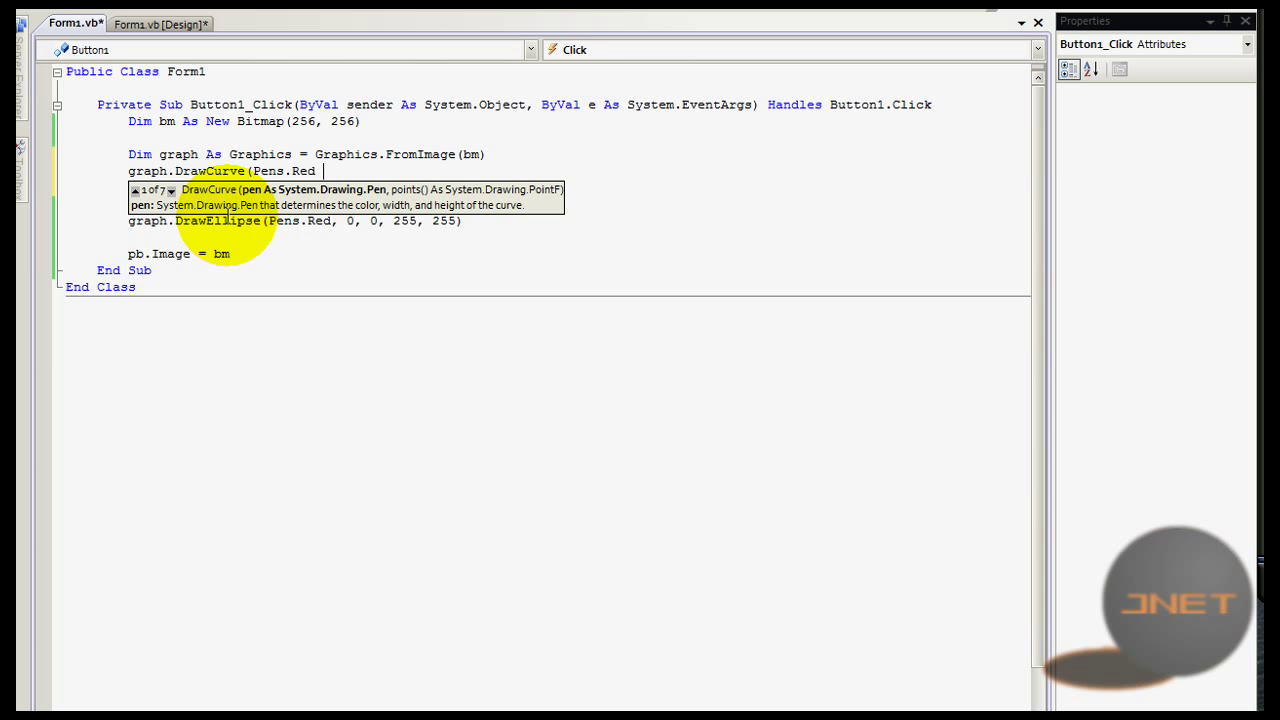
text(, 0;0))
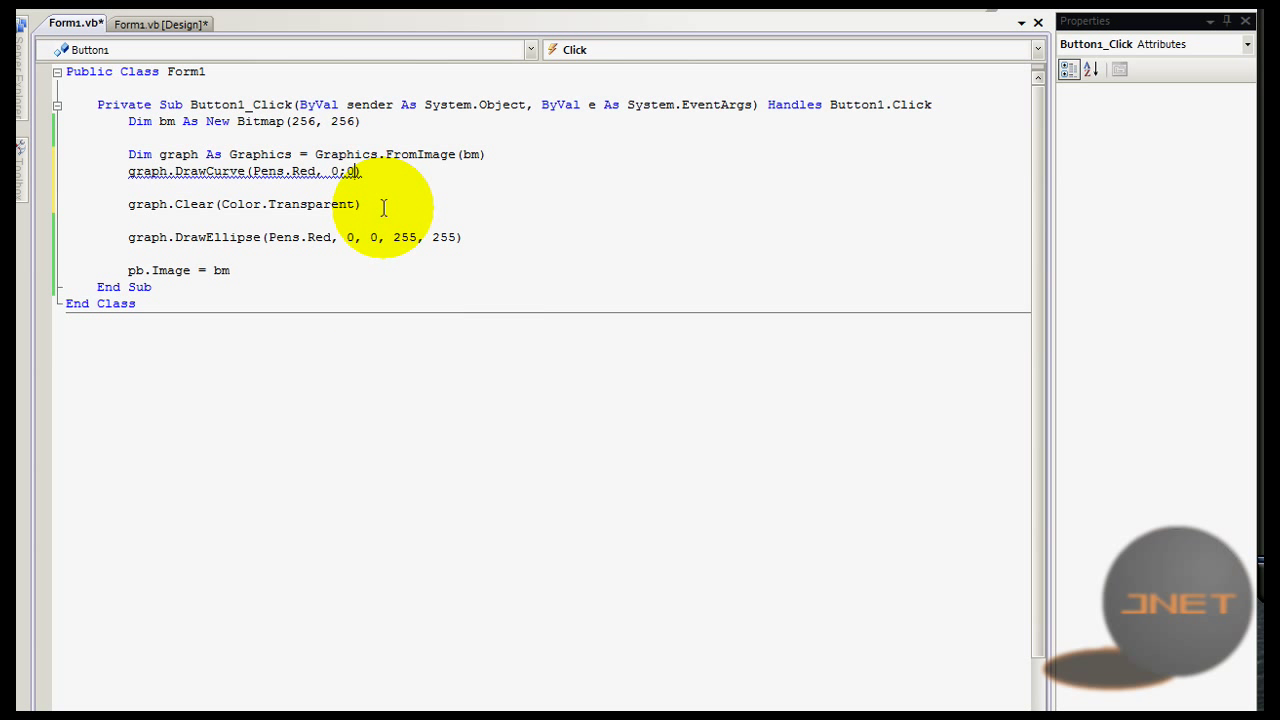
text(00;)
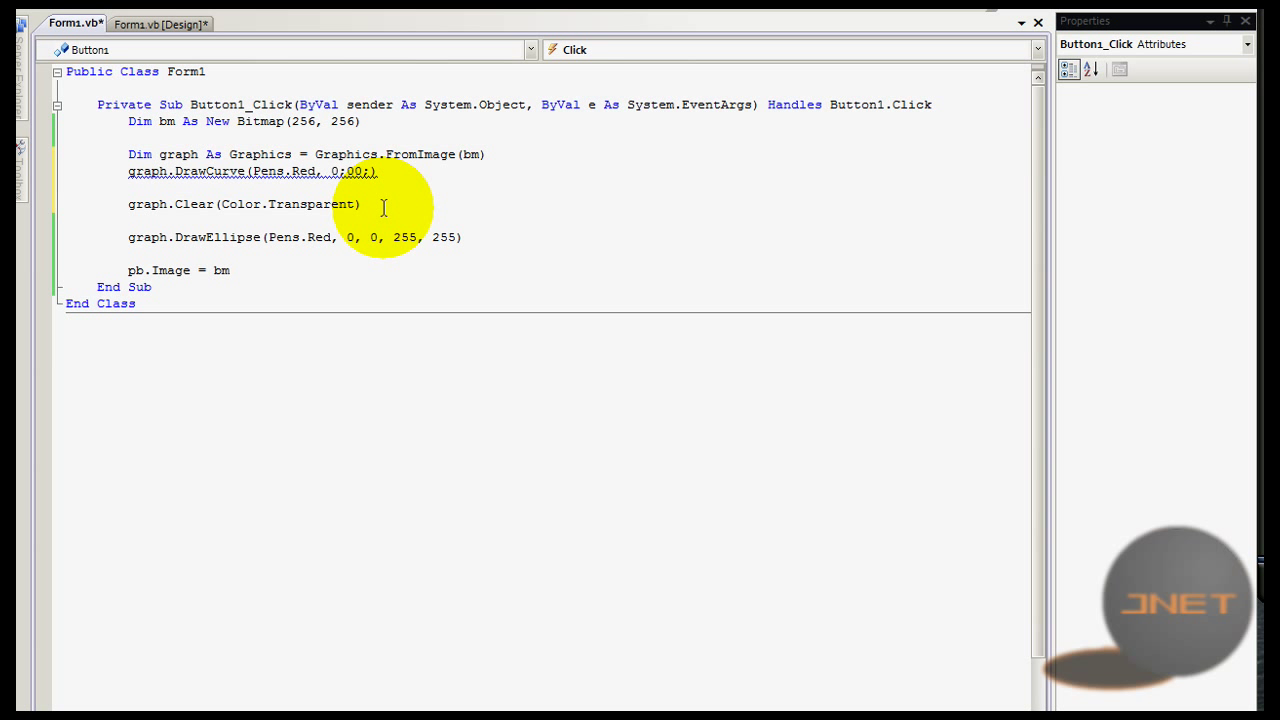
Step: Delete the faulty DrawCurve call so a new graph.dr call can be retyped
click(370, 172)
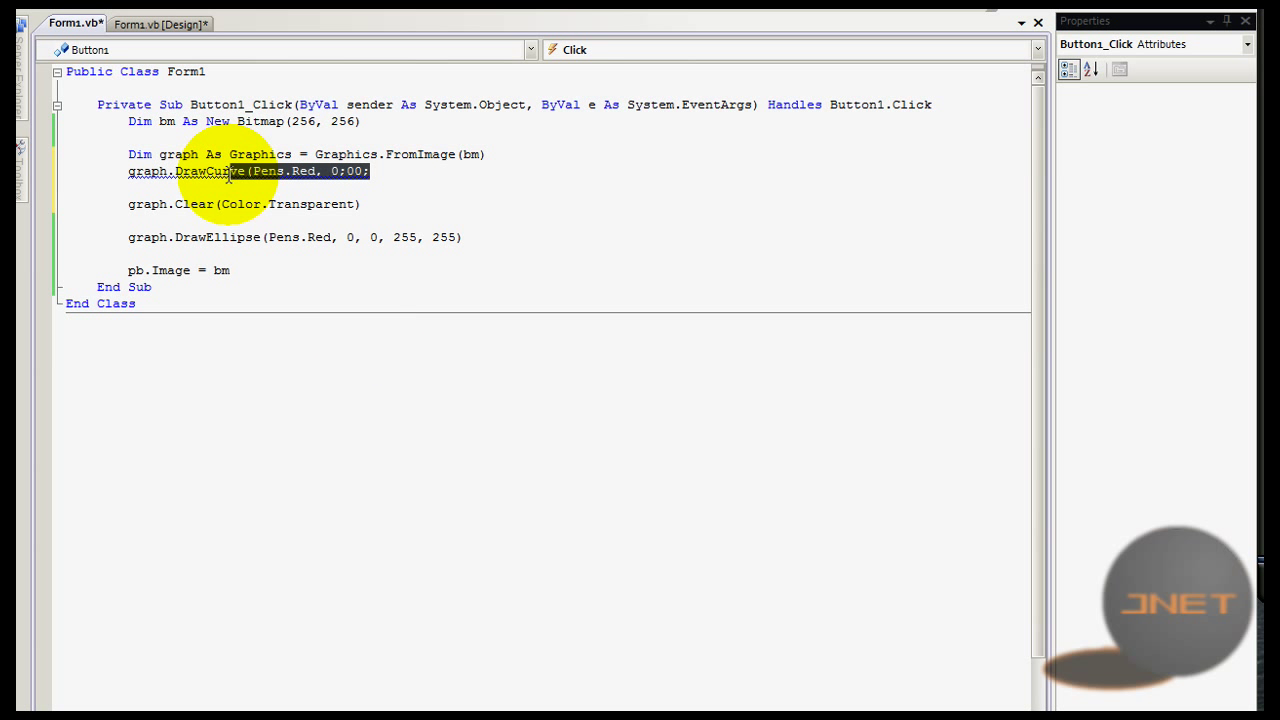
key(BackSpace)
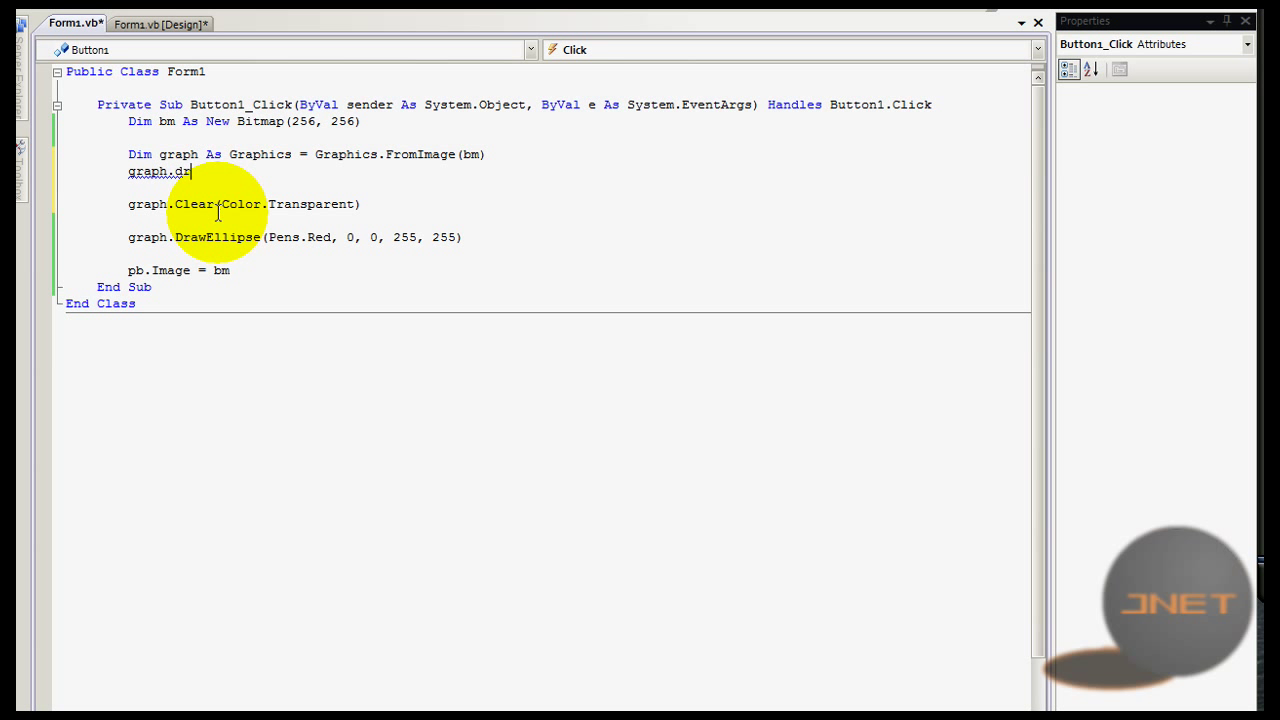
Step: Complete graph.DrawEllipse(Pens.Red, 0, 5, 50, 50) before the Clear line
text(d)
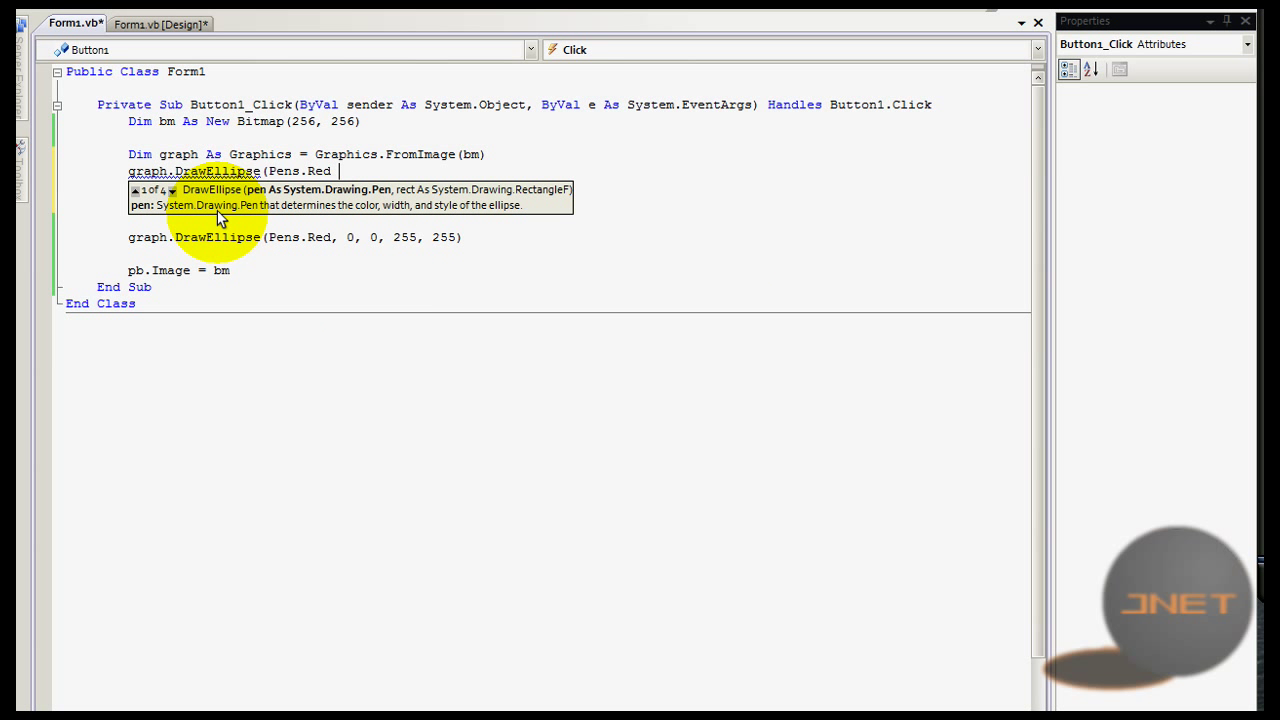
text(,)
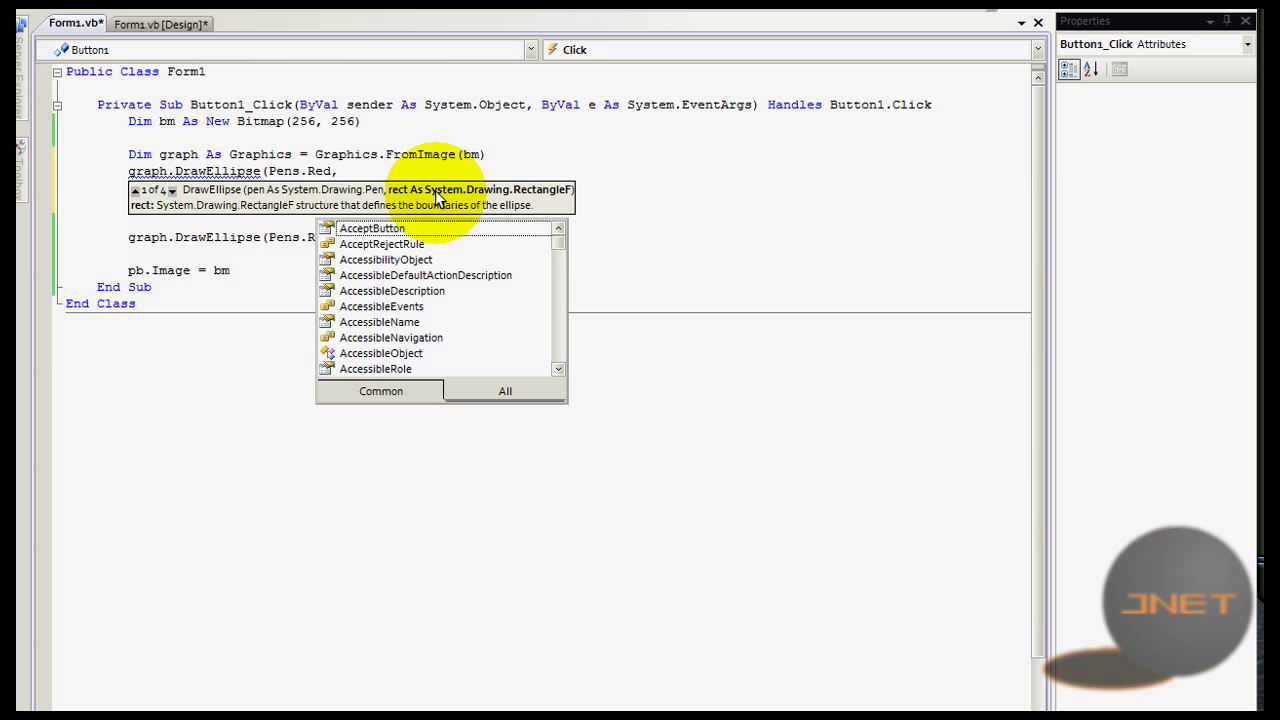
text(0;0)
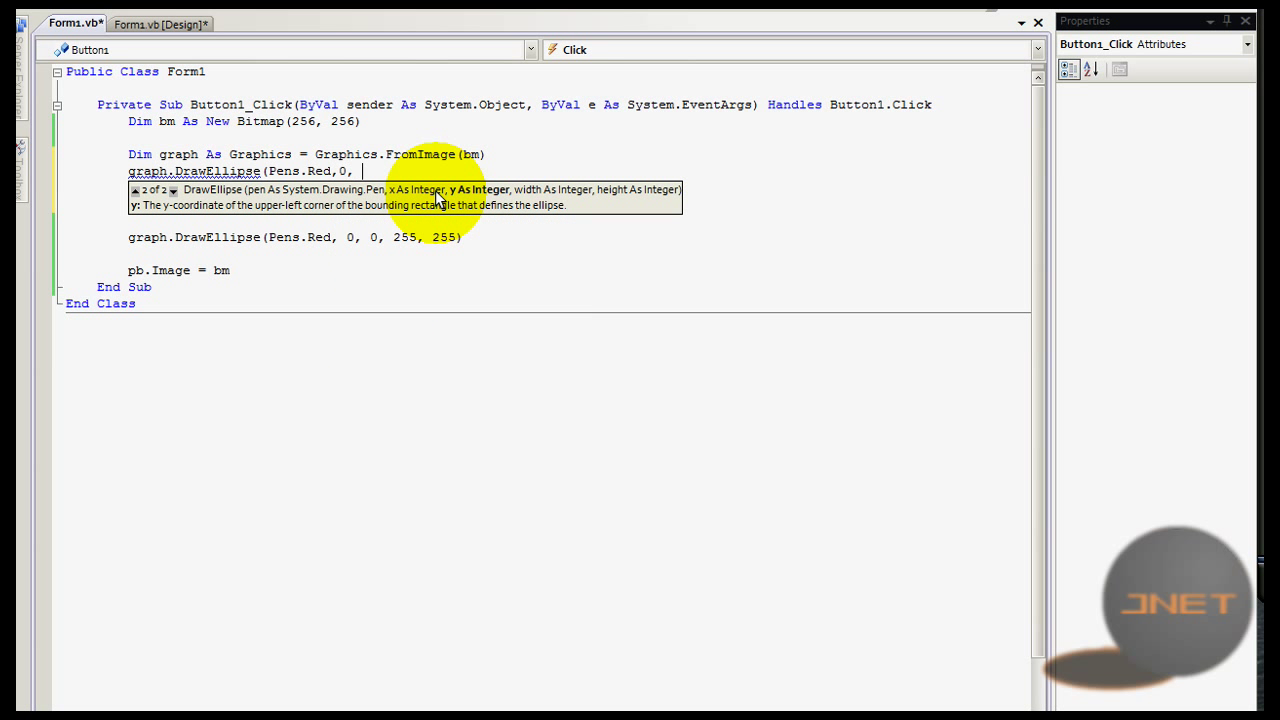
text(5,)
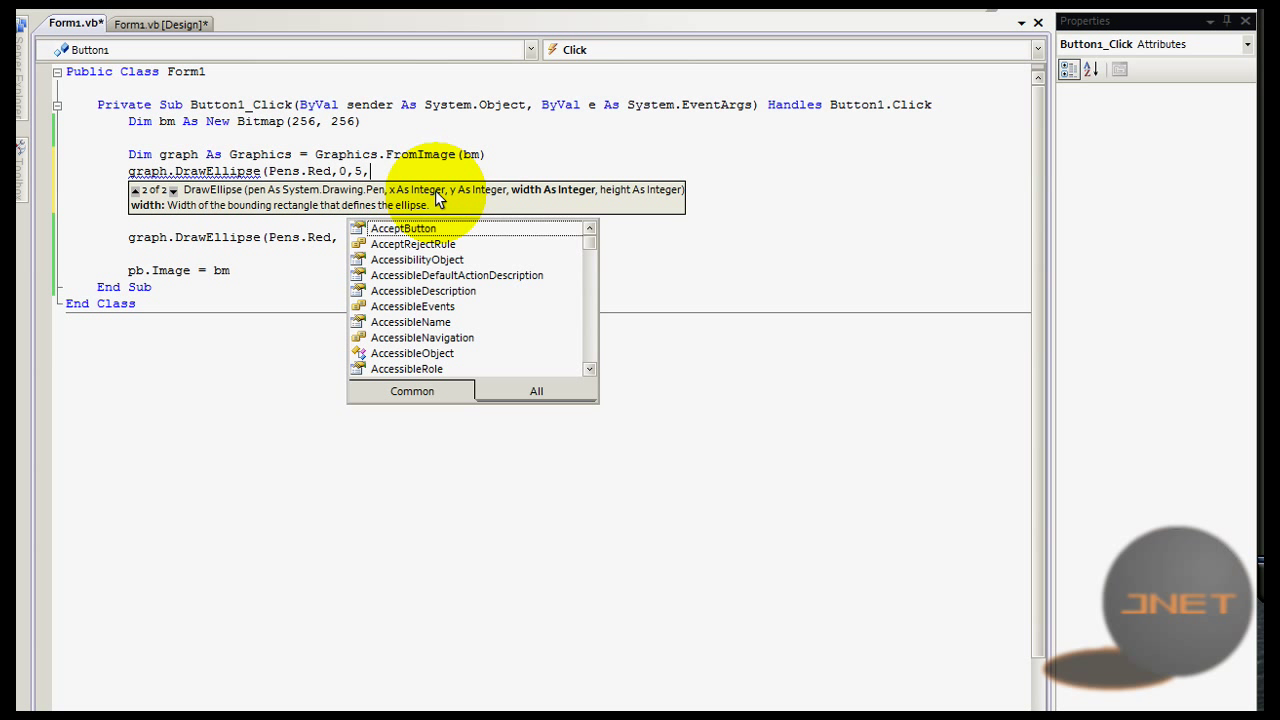
text(50, 50))
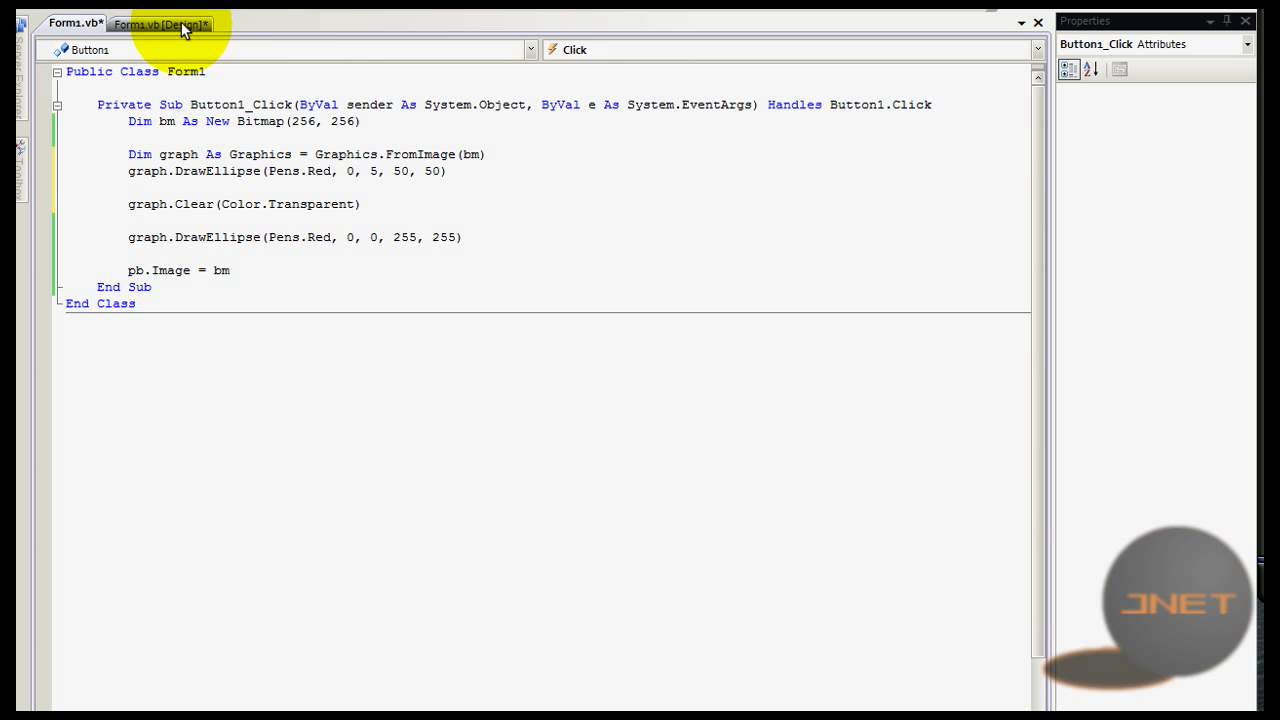
click(160, 24)
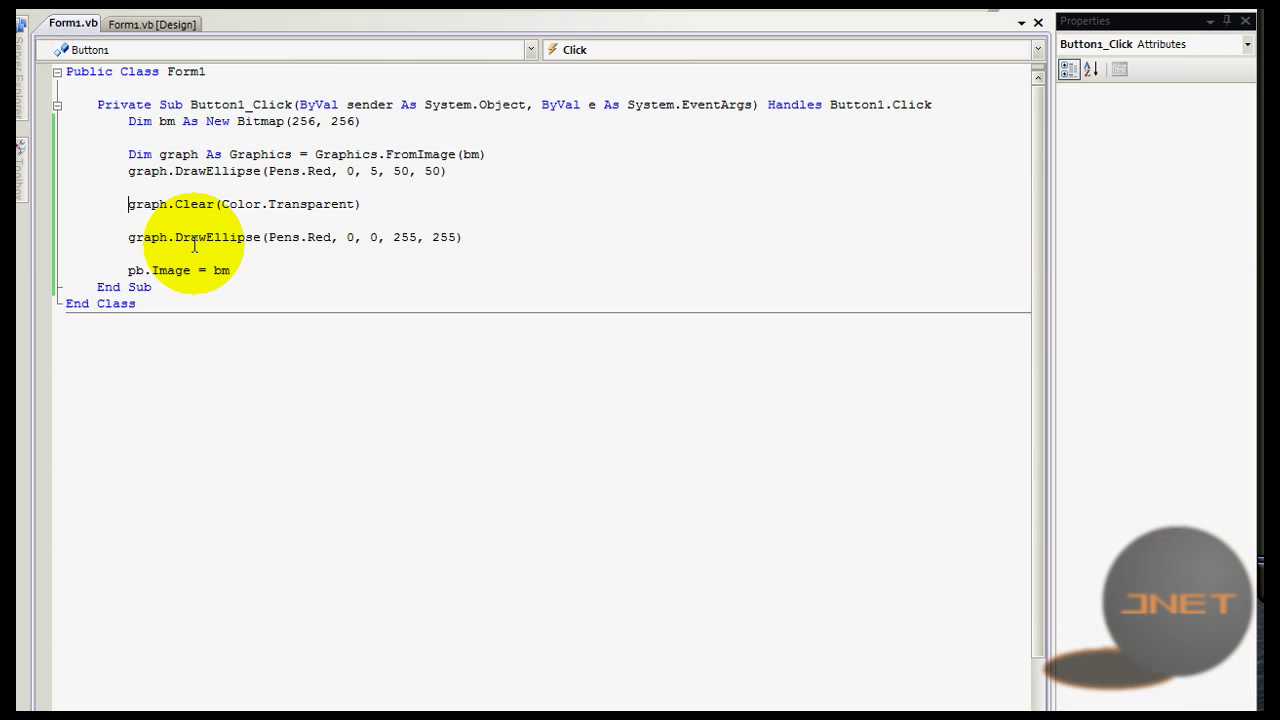
text(')
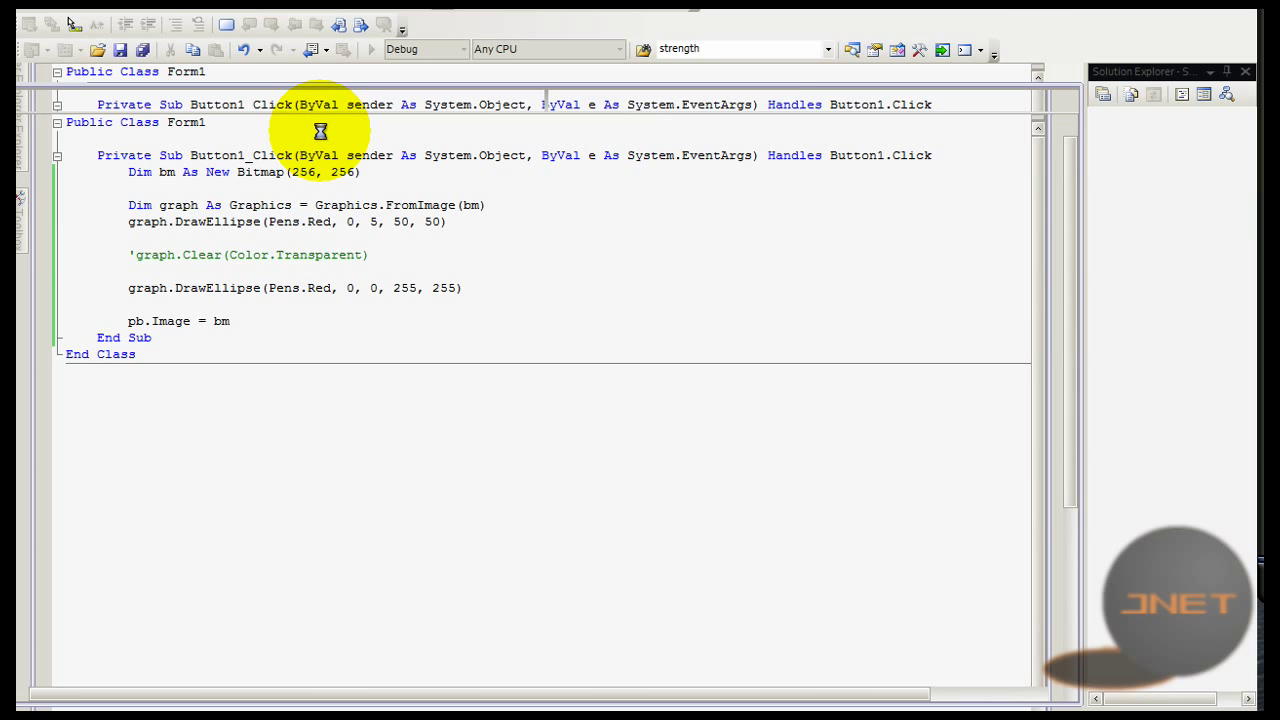
click(376, 50)
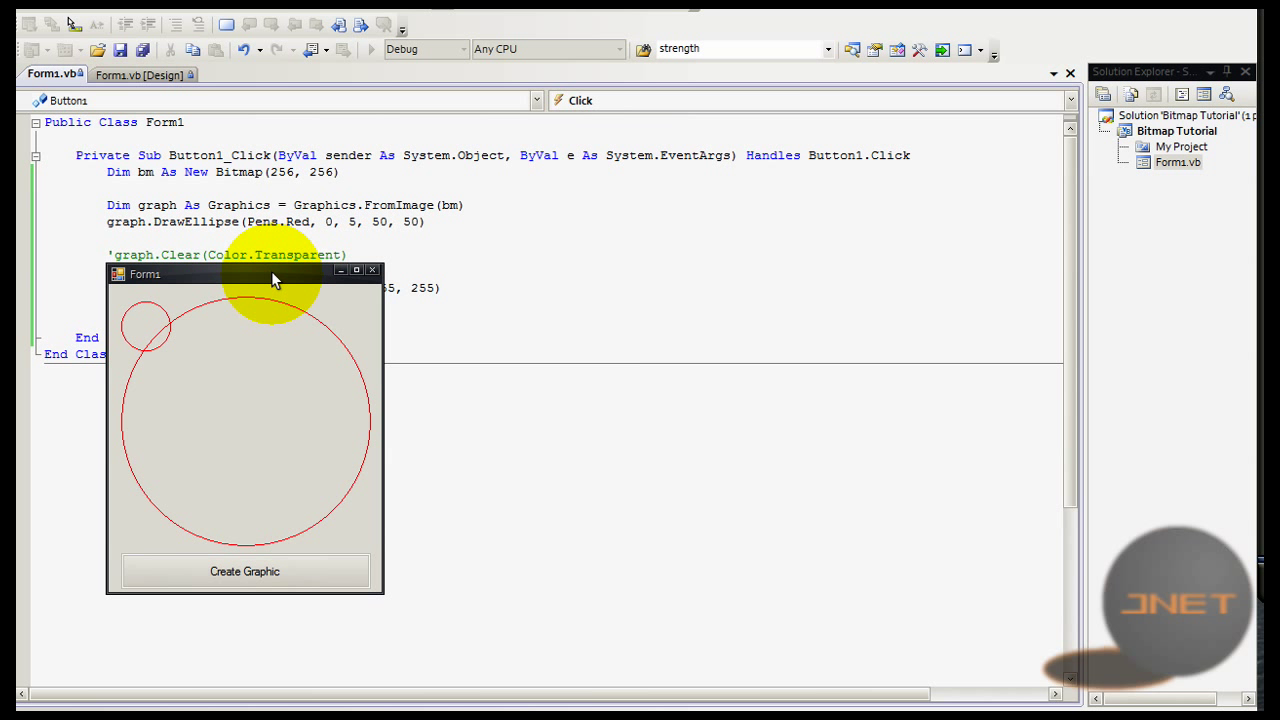
drag(276, 280, 284, 278)
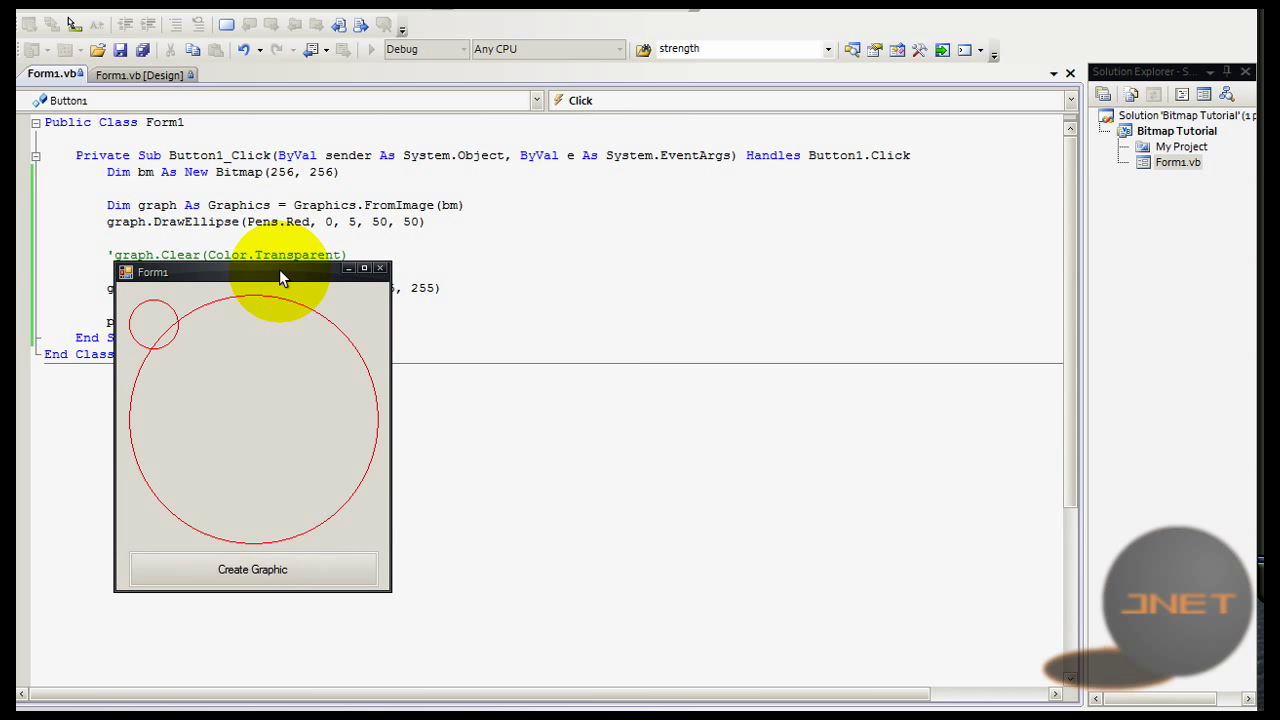
drag(284, 272, 244, 276)
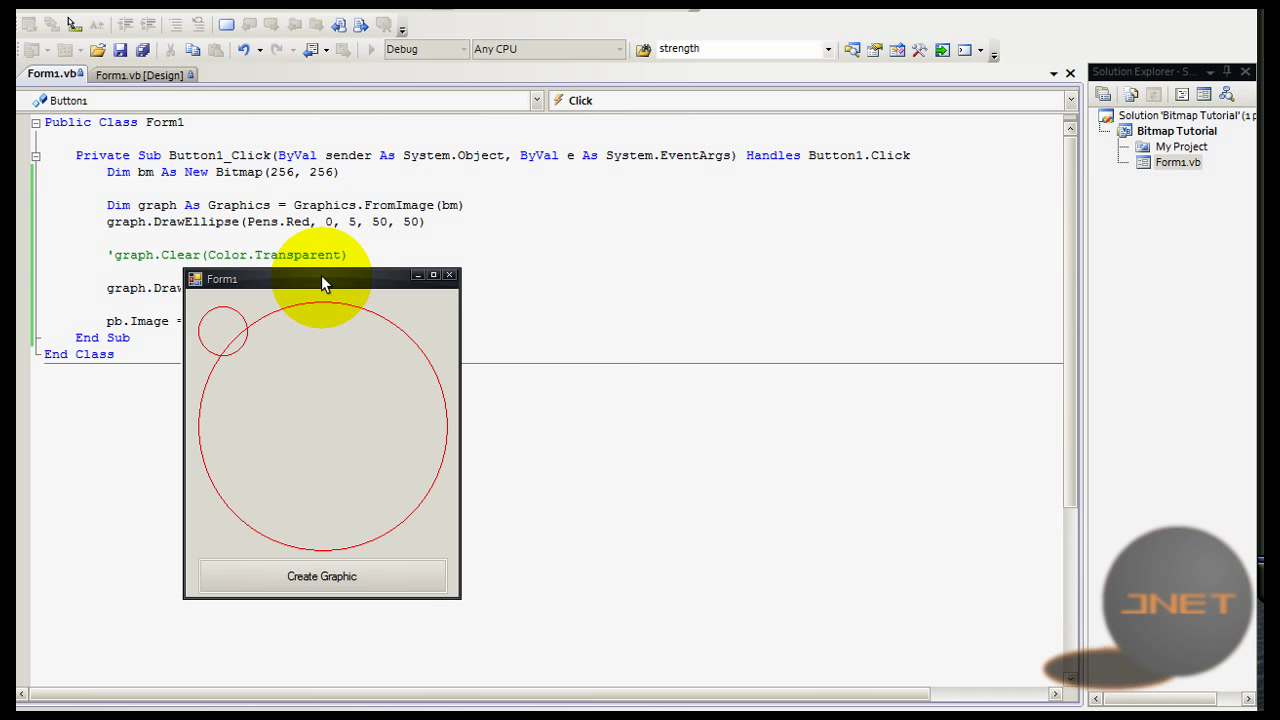
drag(322, 278, 172, 292)
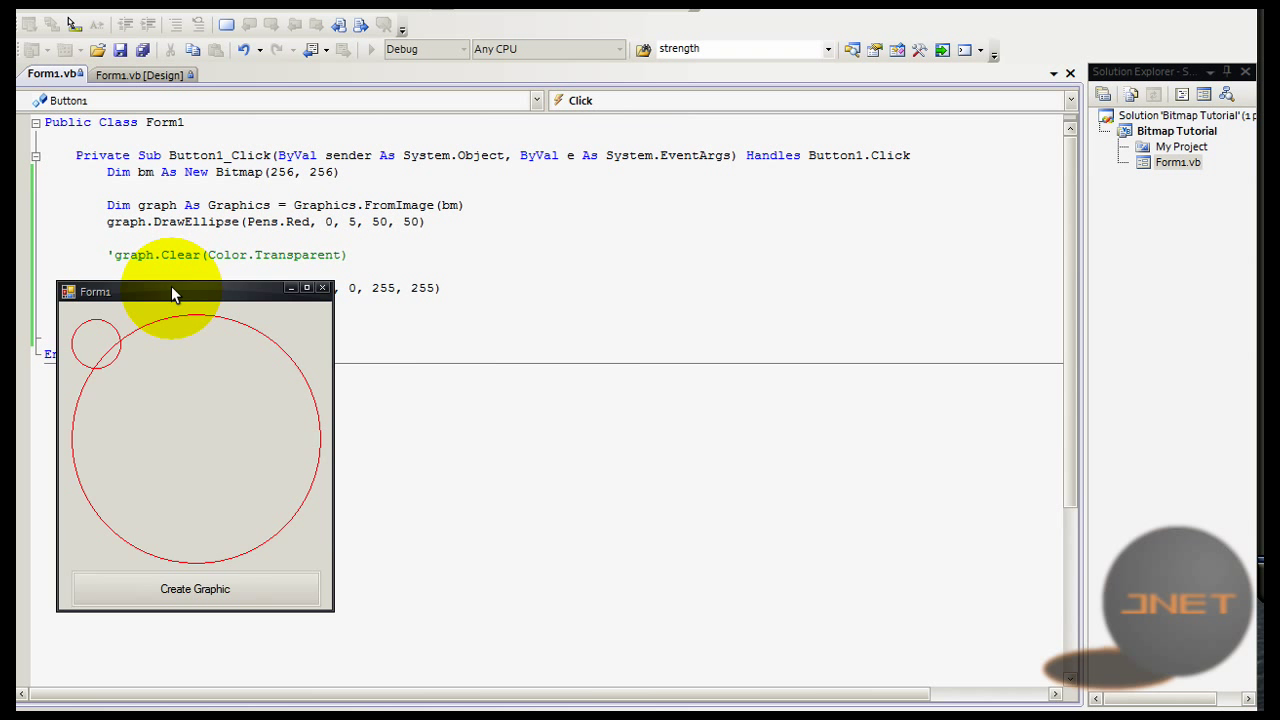
click(322, 288)
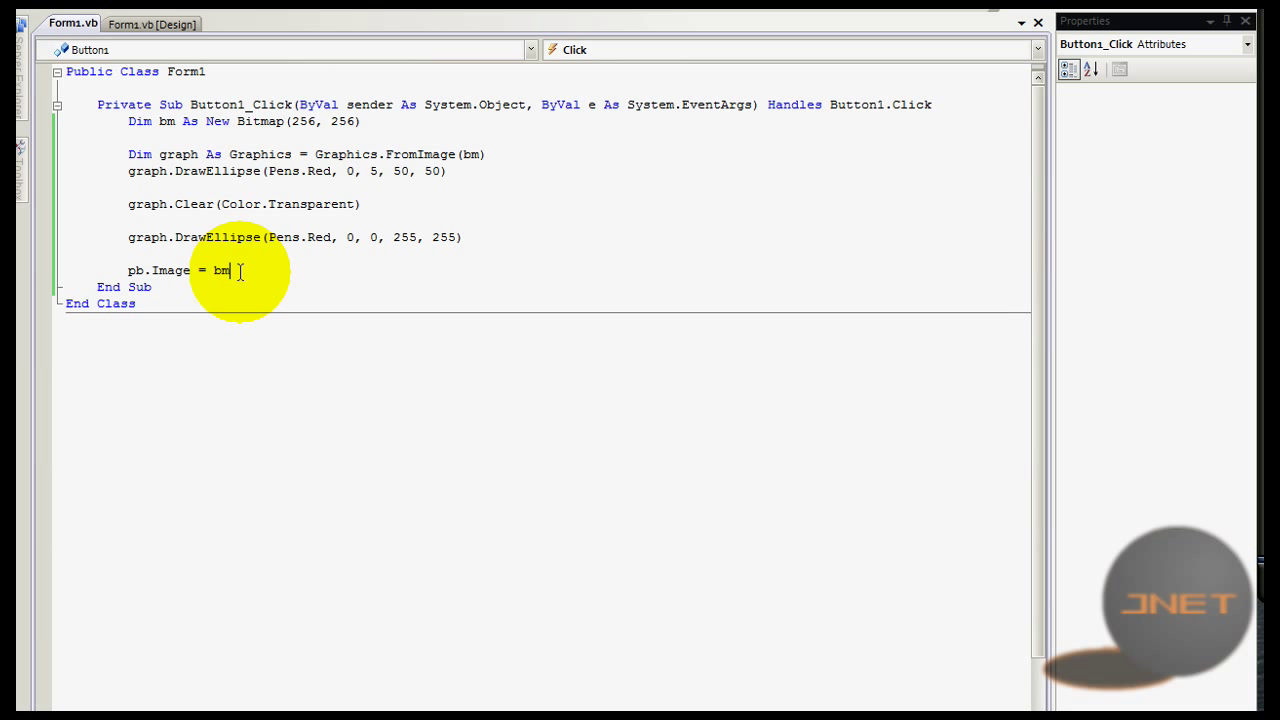
mouse_move(264, 290)
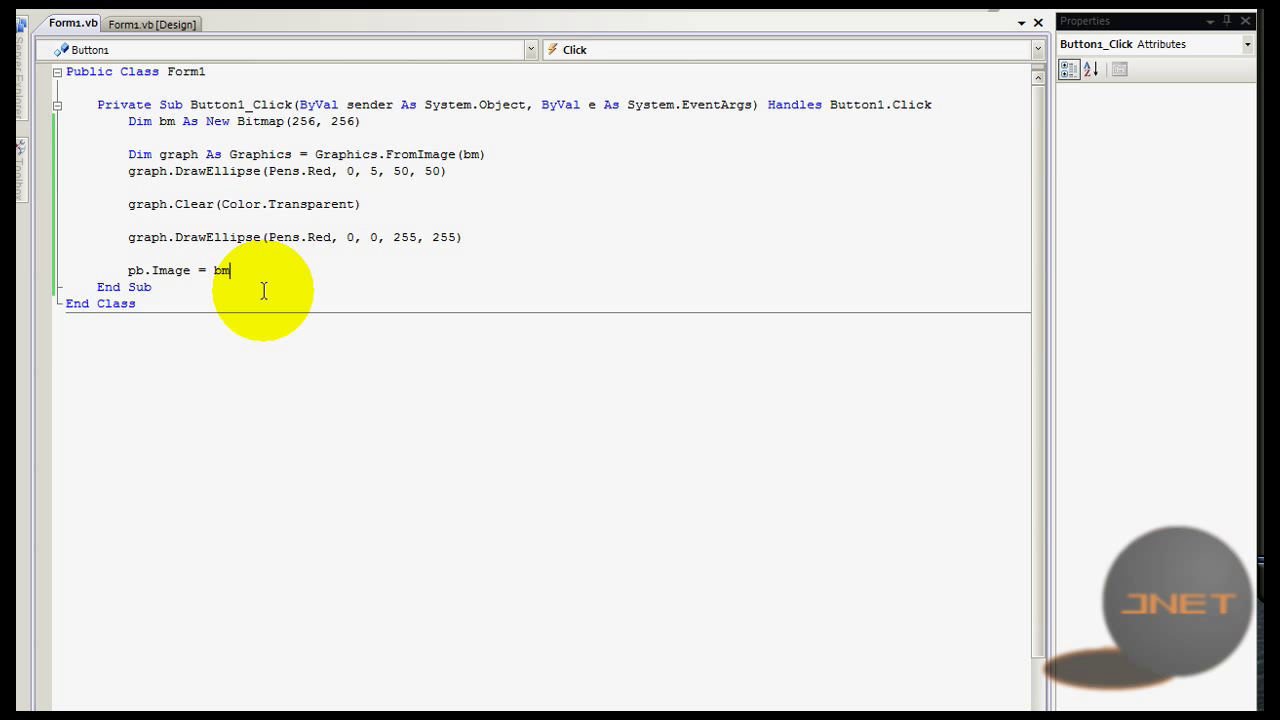
Step: Declare Dim openfile As New OpenFileDialog and set openfile.FileName = Nothing
text(Dim)
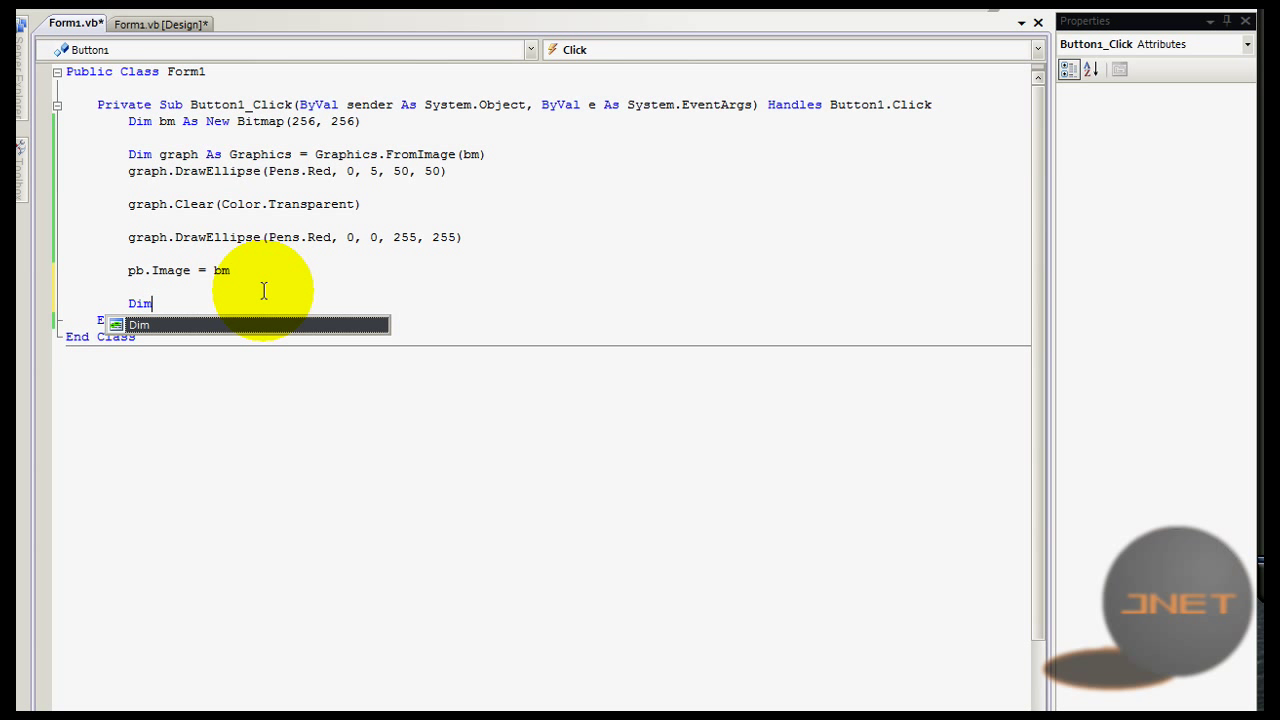
text(openfile As New OpenFileDialog)
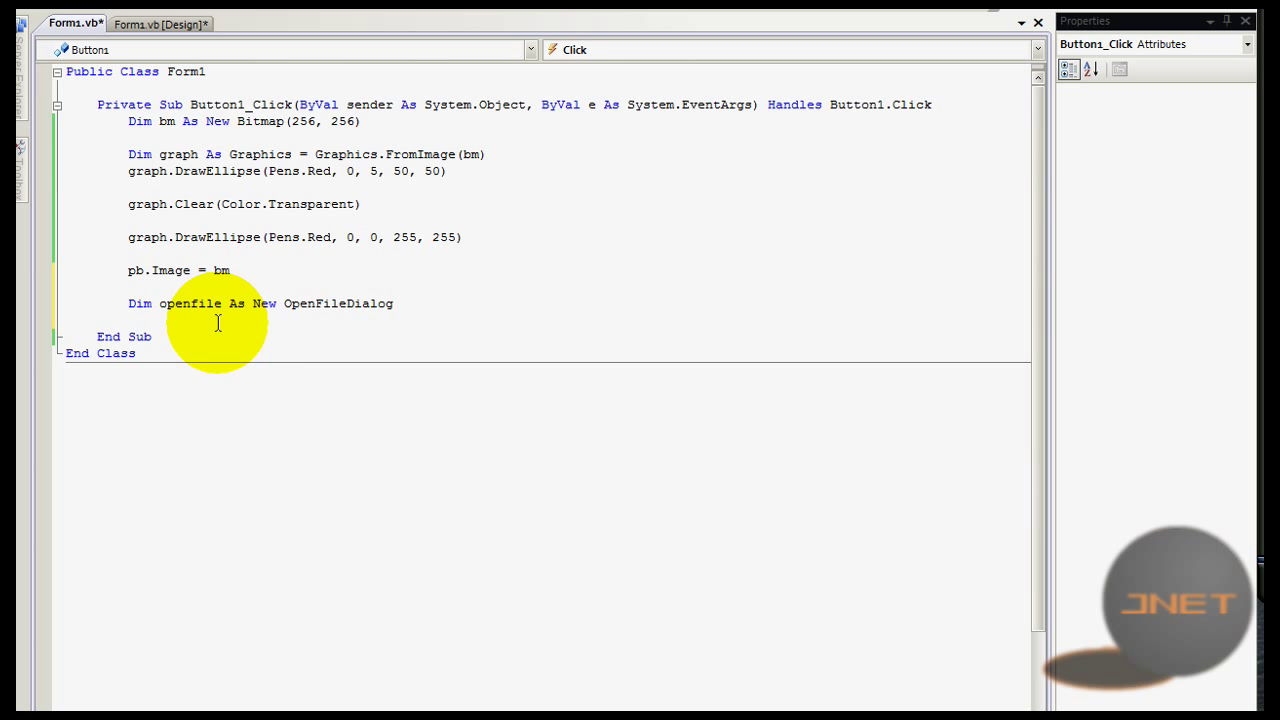
text(openfile.FileName =)
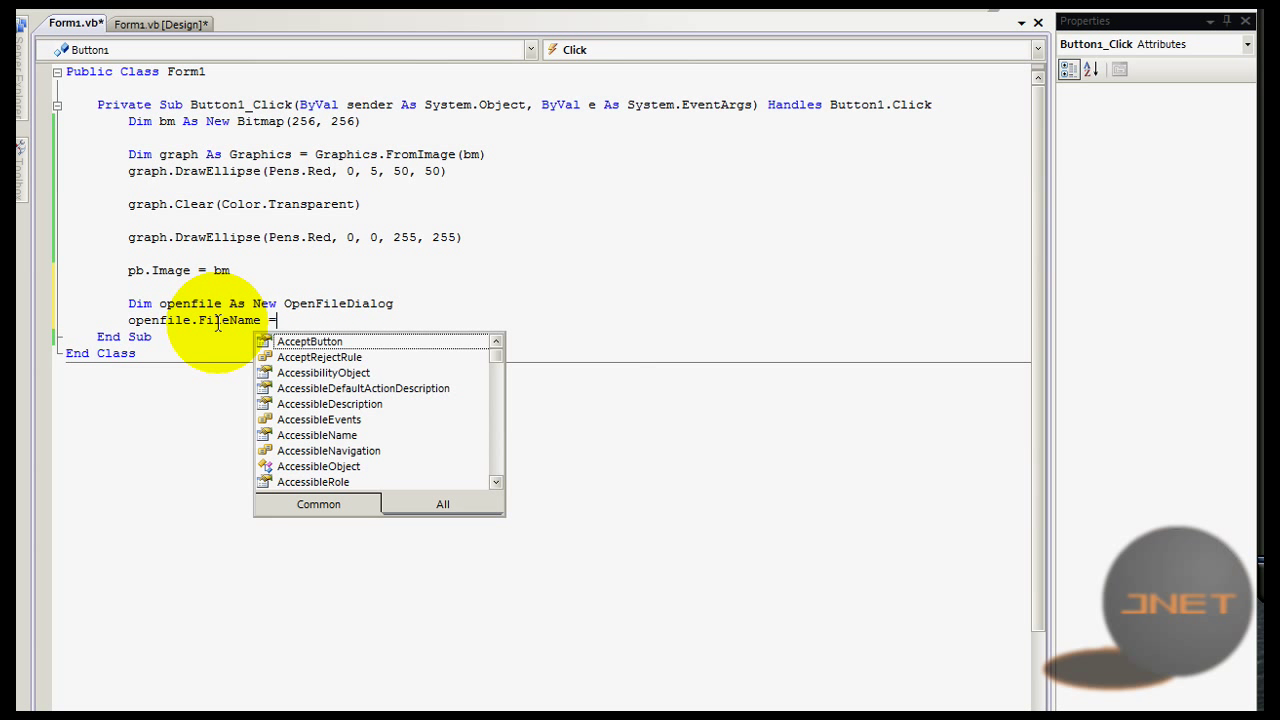
text(Nothing)
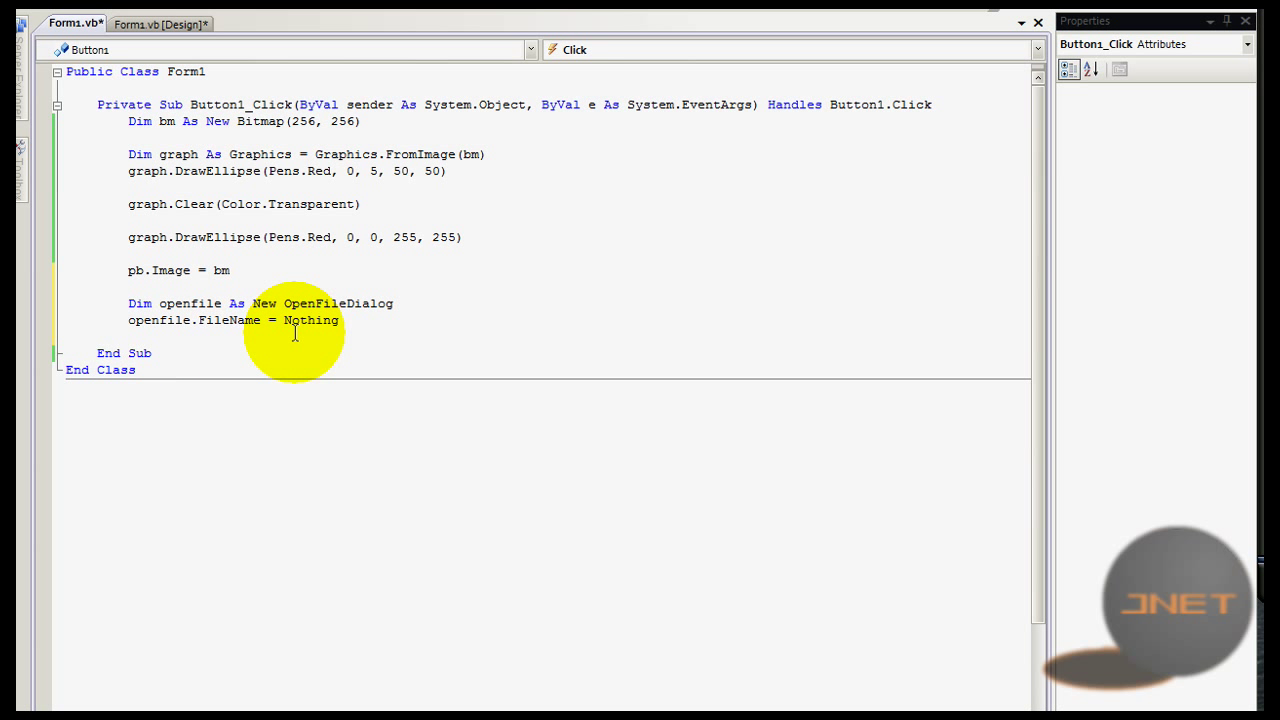
Step: Begin an openfile.Filter assignment on the next line
text(openfil)
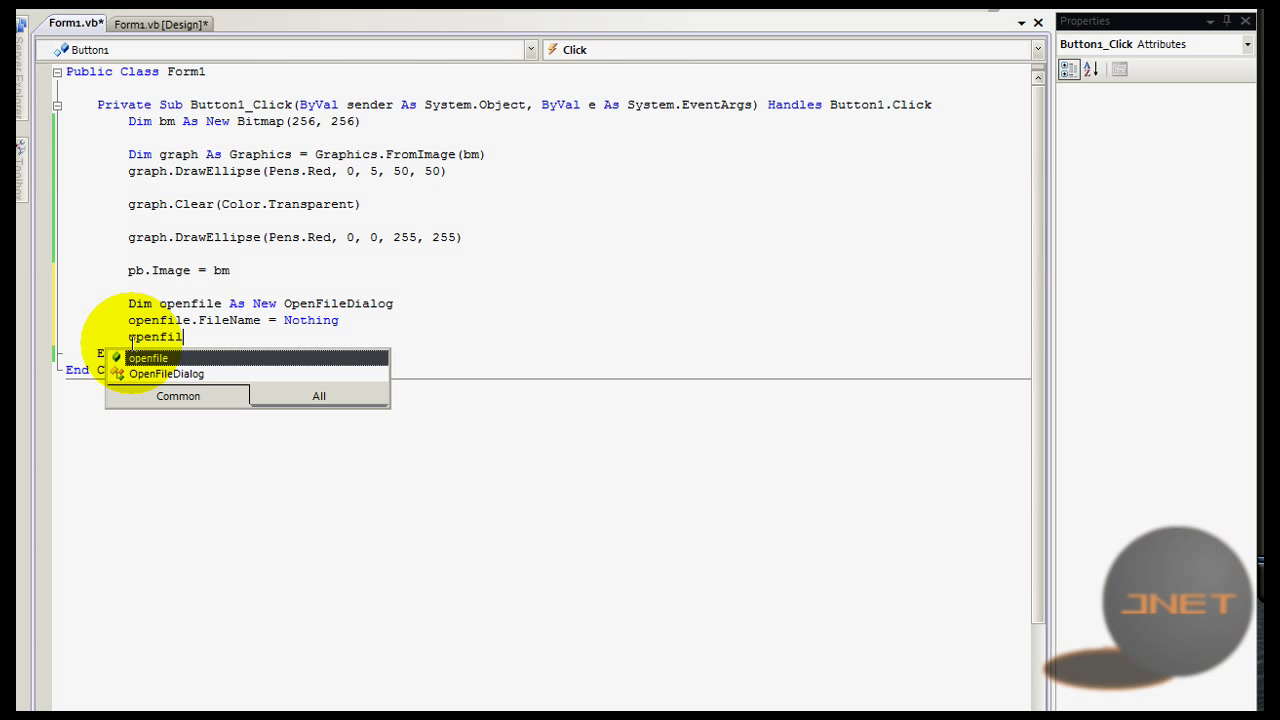
text(.)
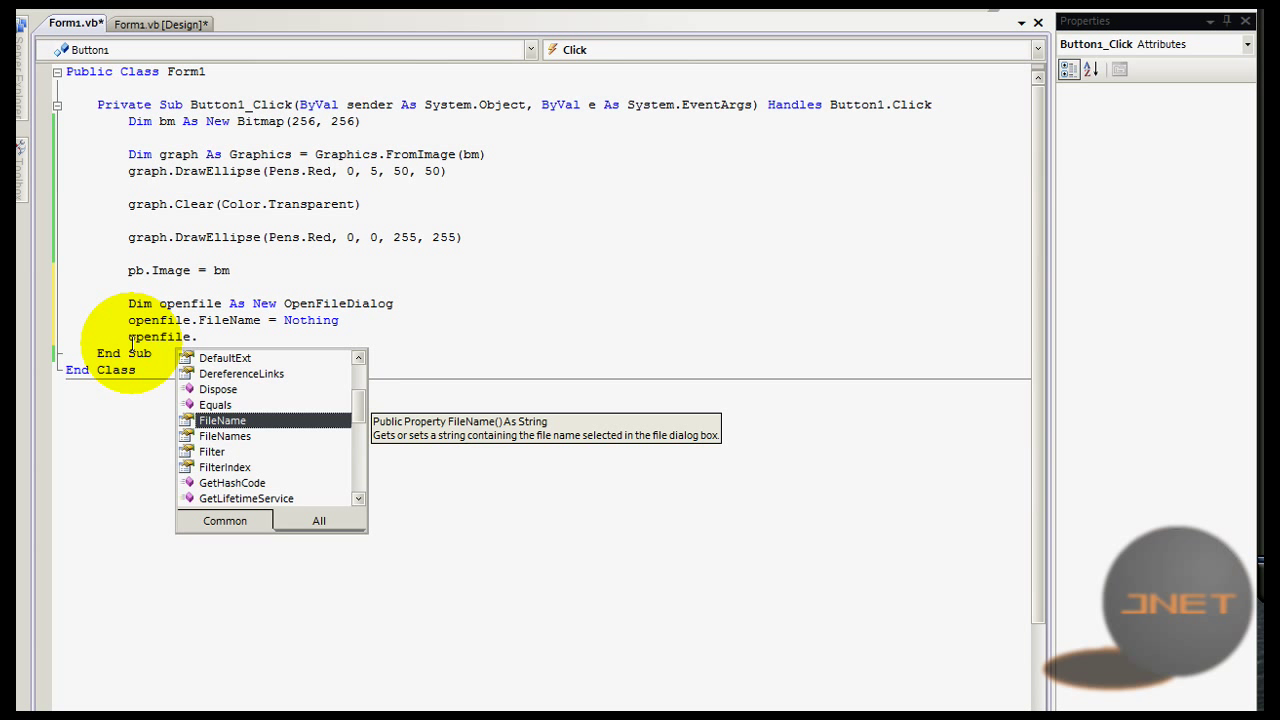
text(Filter = ")
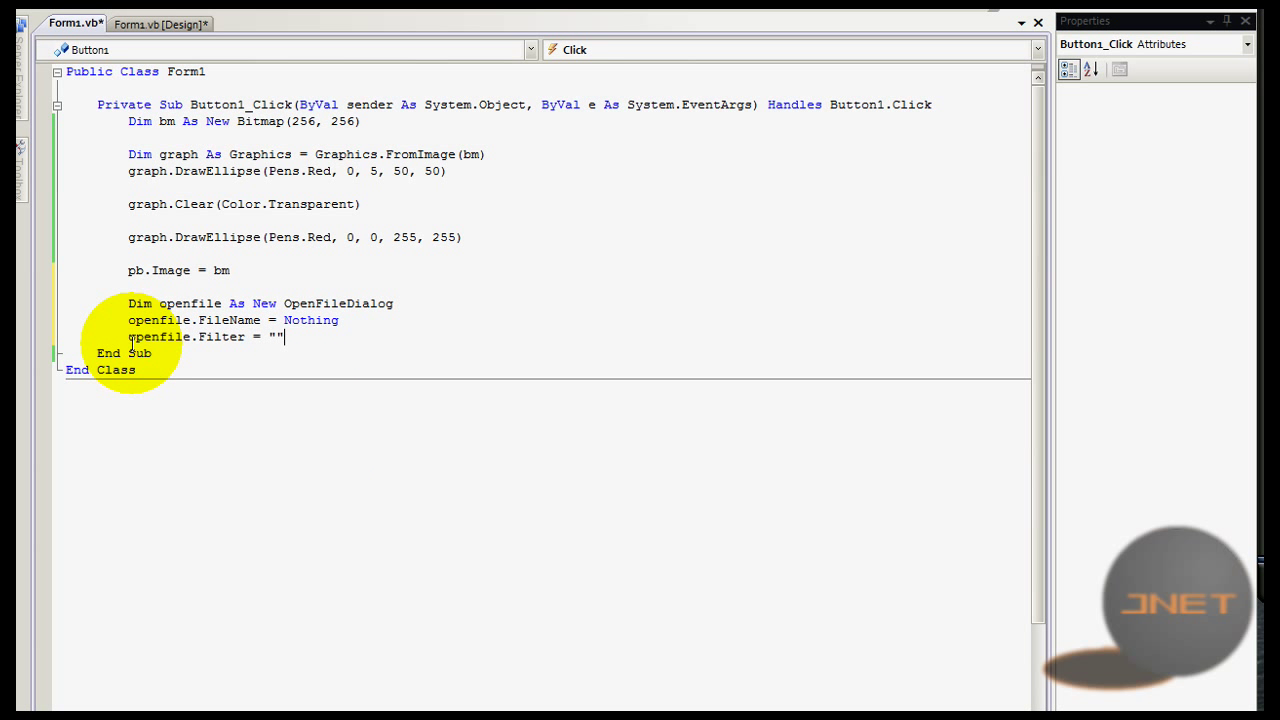
Step: Set the dialog's Filter to "Bitmap file's |*.bmp"
text(Bit)
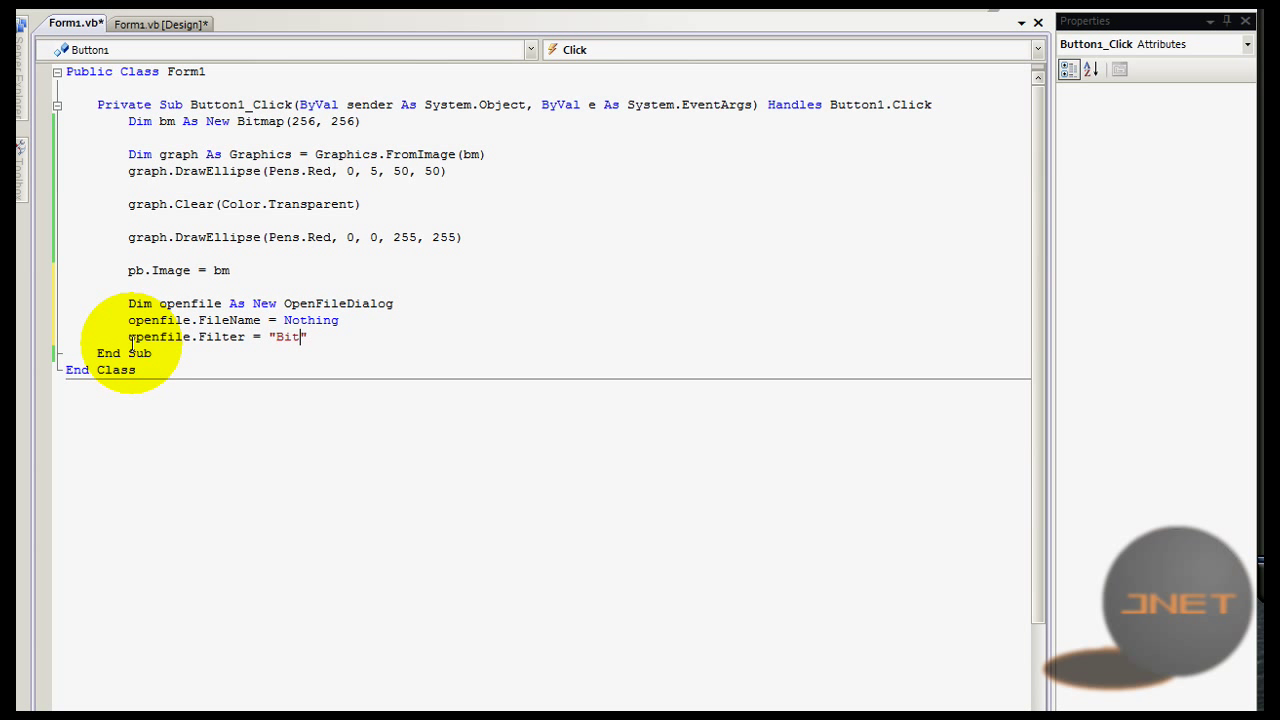
text(map file's |)
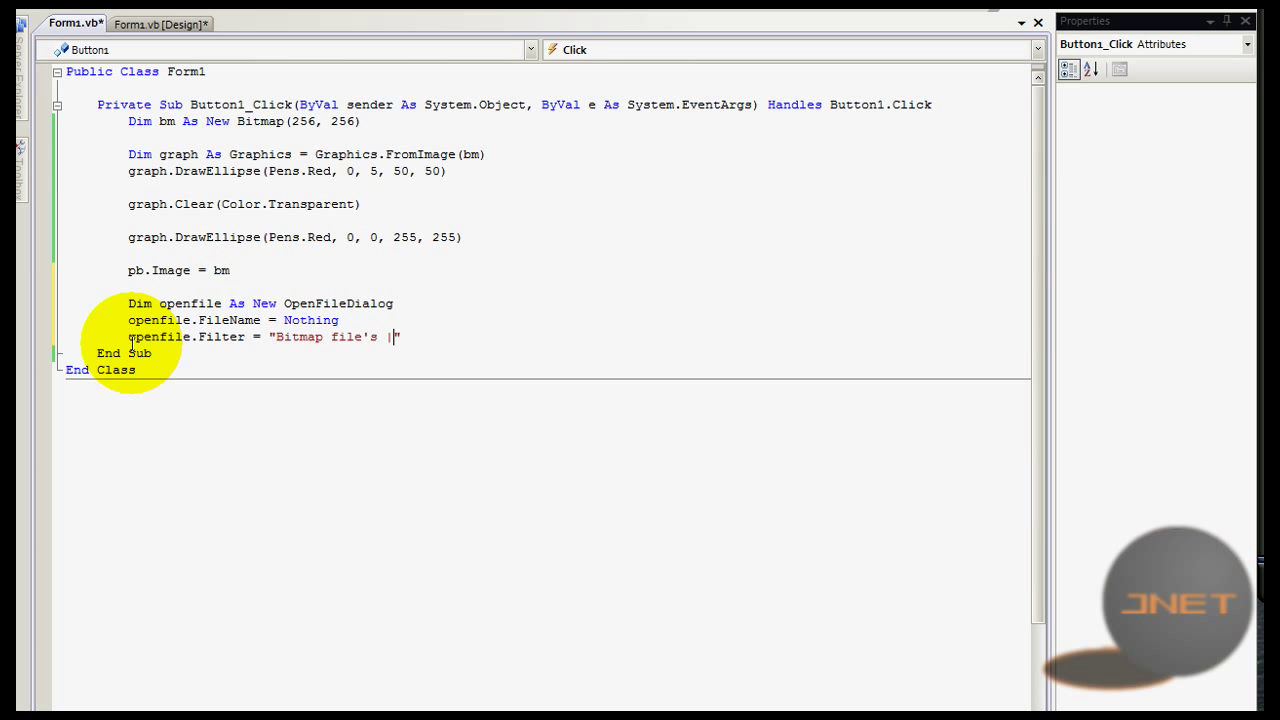
text(*)
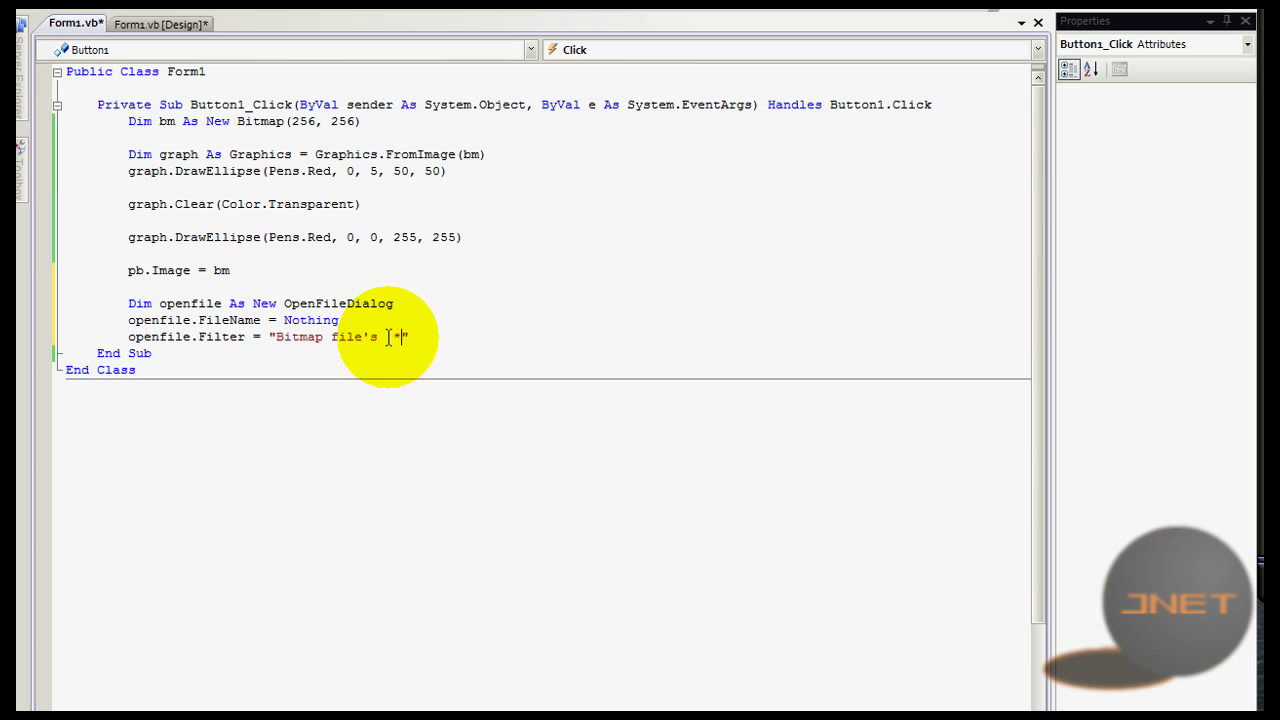
text(.)
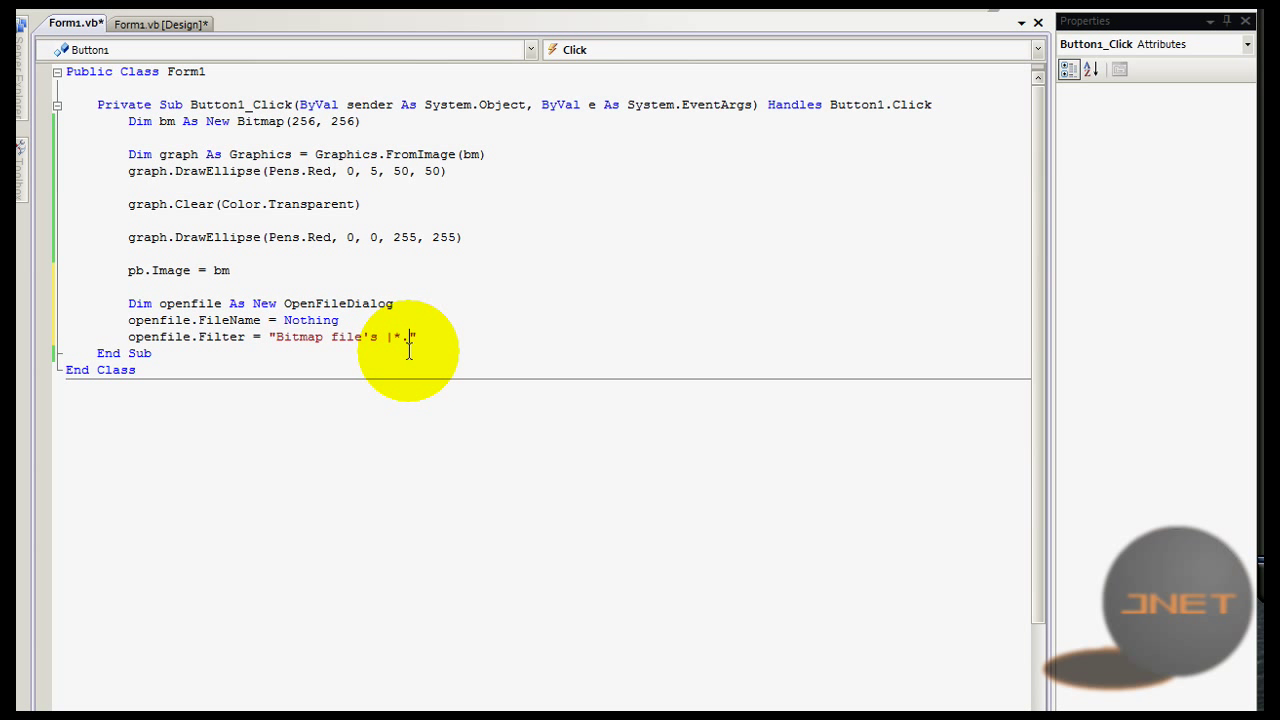
text(bmp)
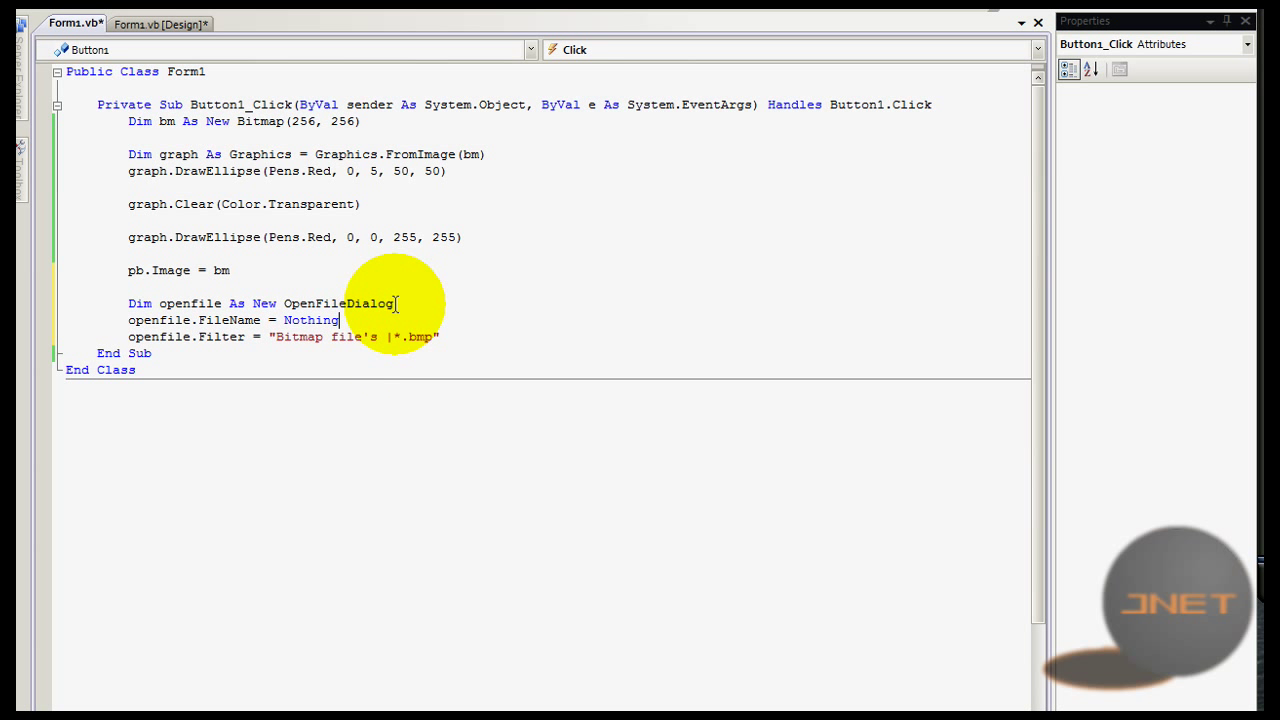
mouse_move(318, 304)
text(Sav)
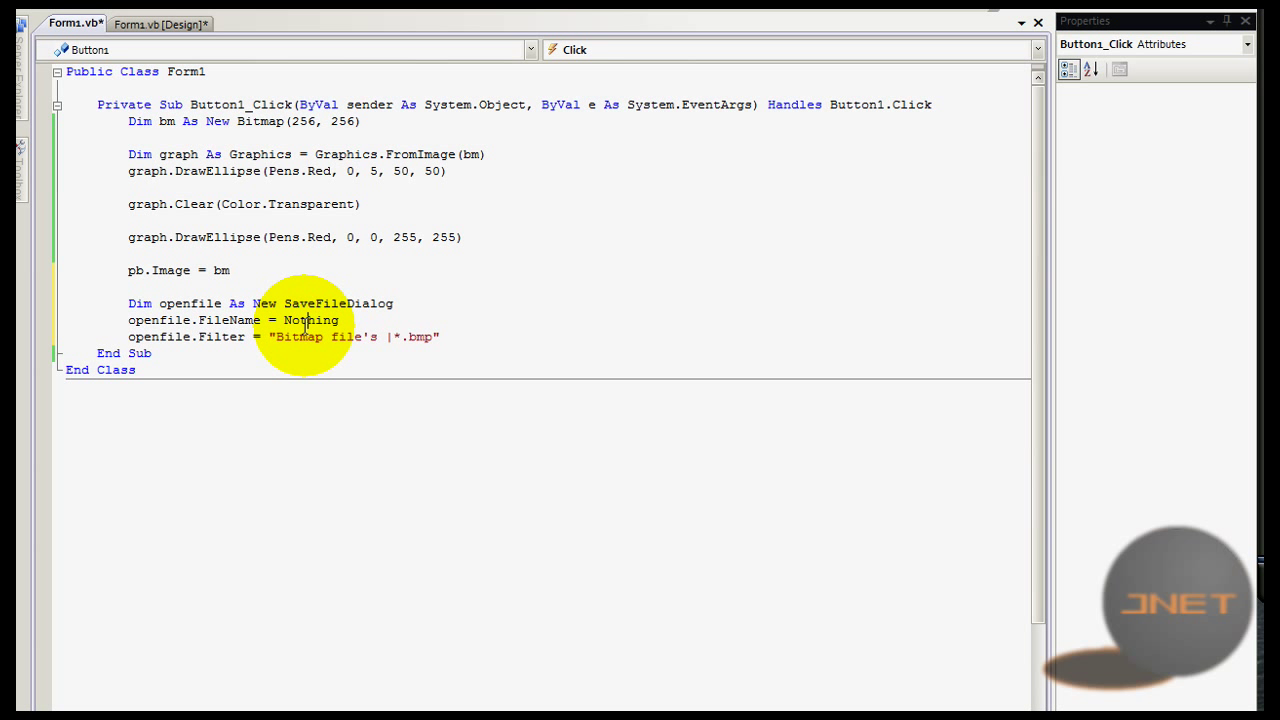
mouse_move(368, 312)
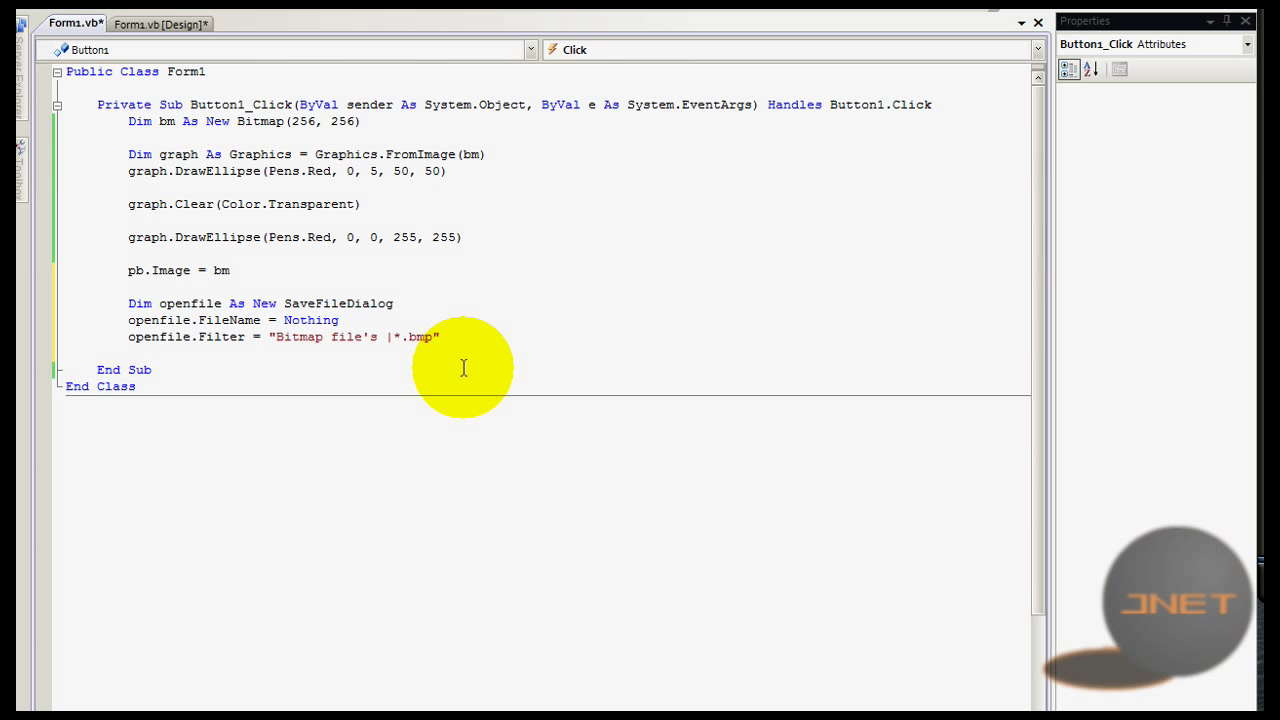
Step: Add openfile.ShowDialog() and bm.Save(openfile.FileName) to the handler
text(openfile.ShowDialog()
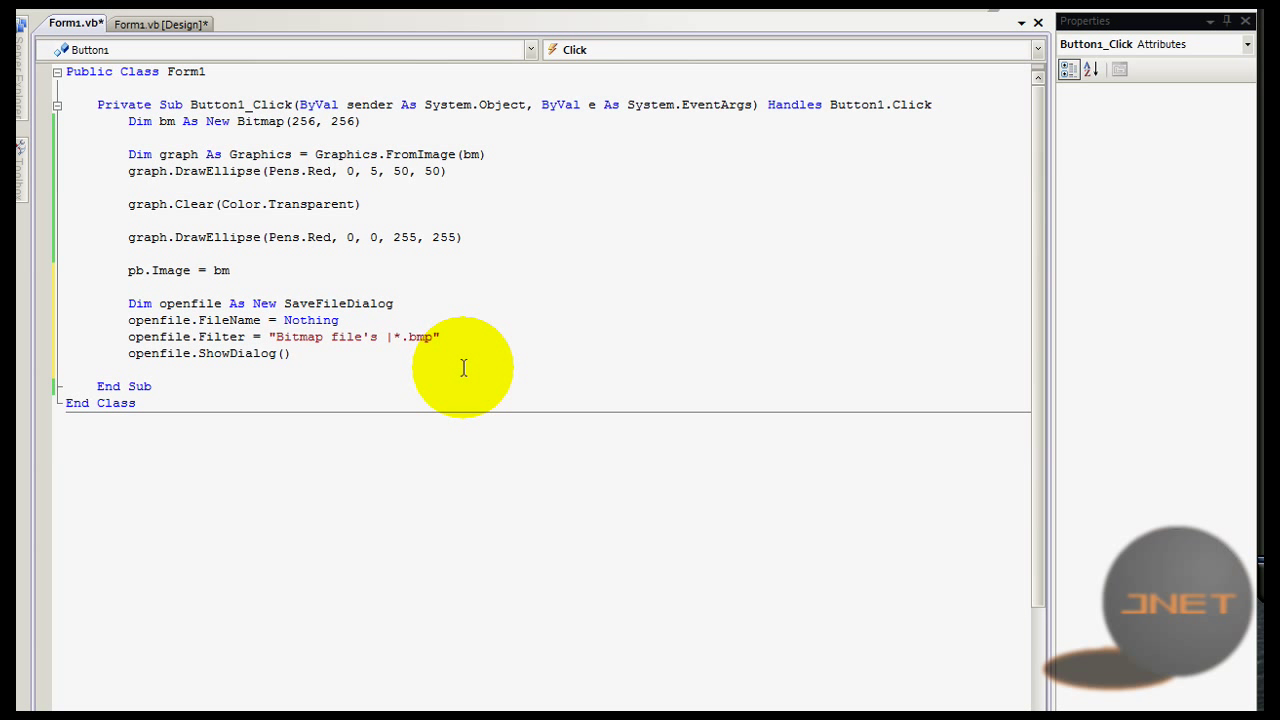
text(bm)
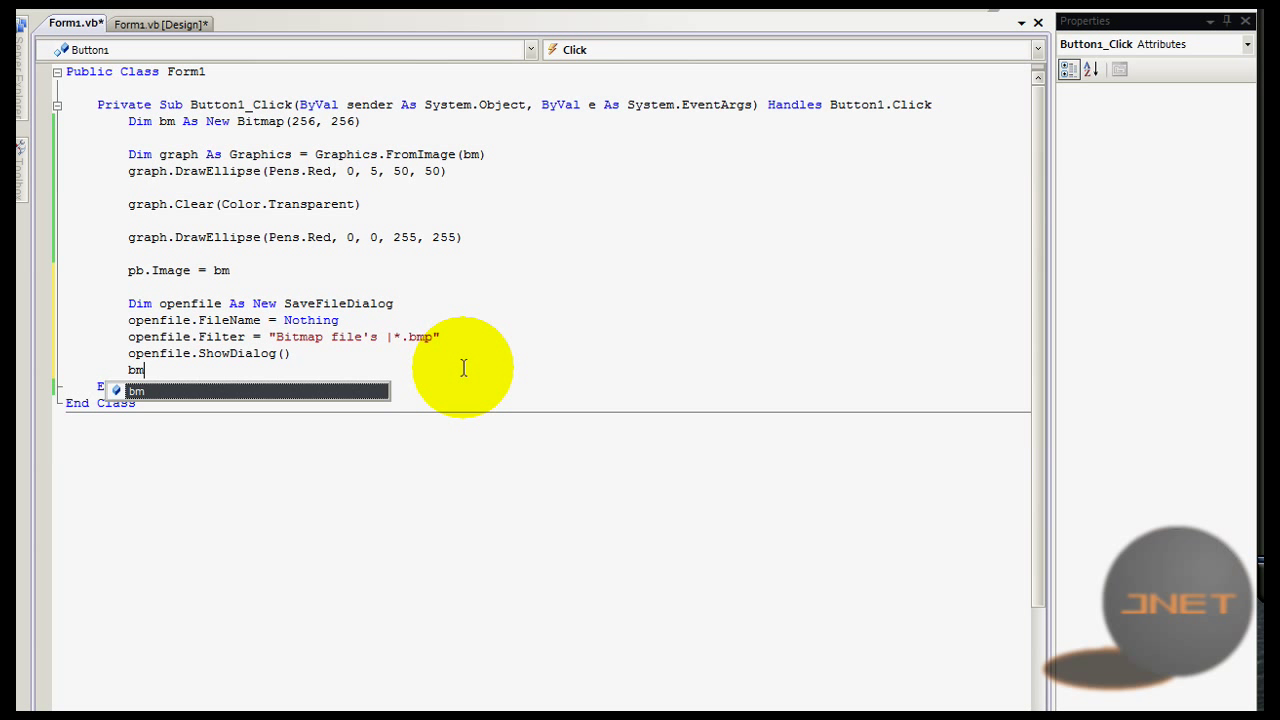
text(.Save()
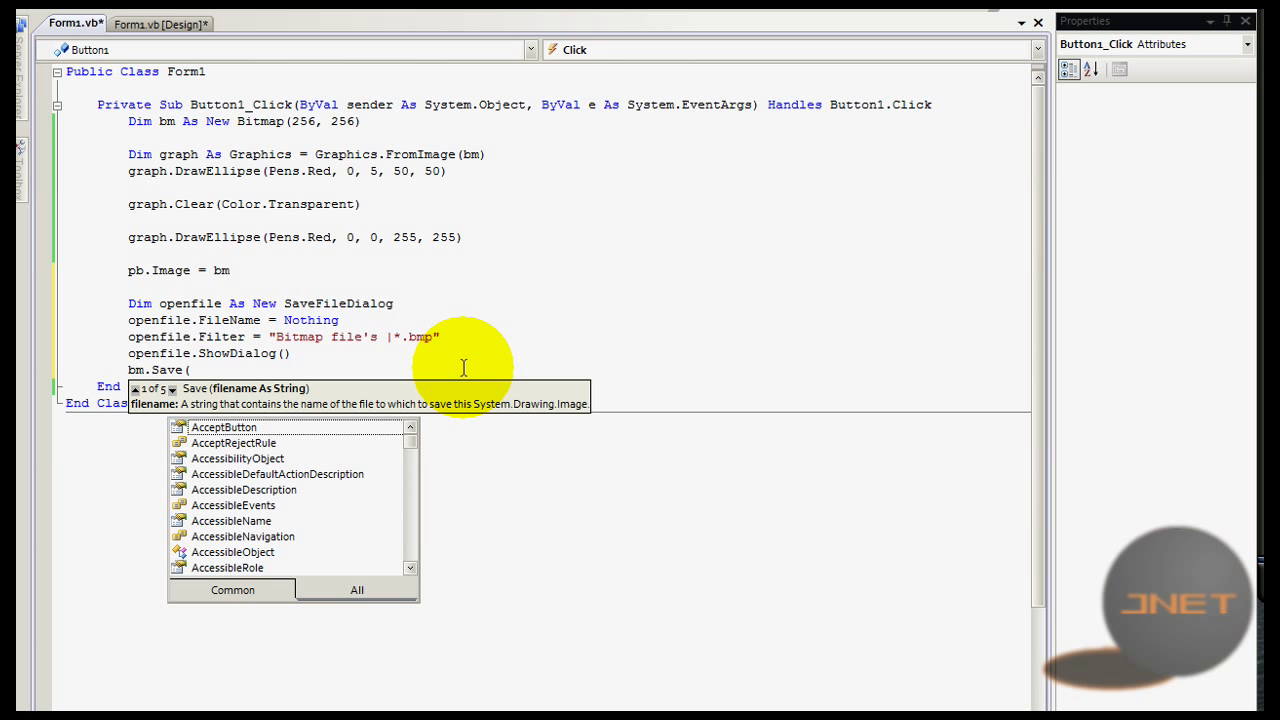
text(ope)
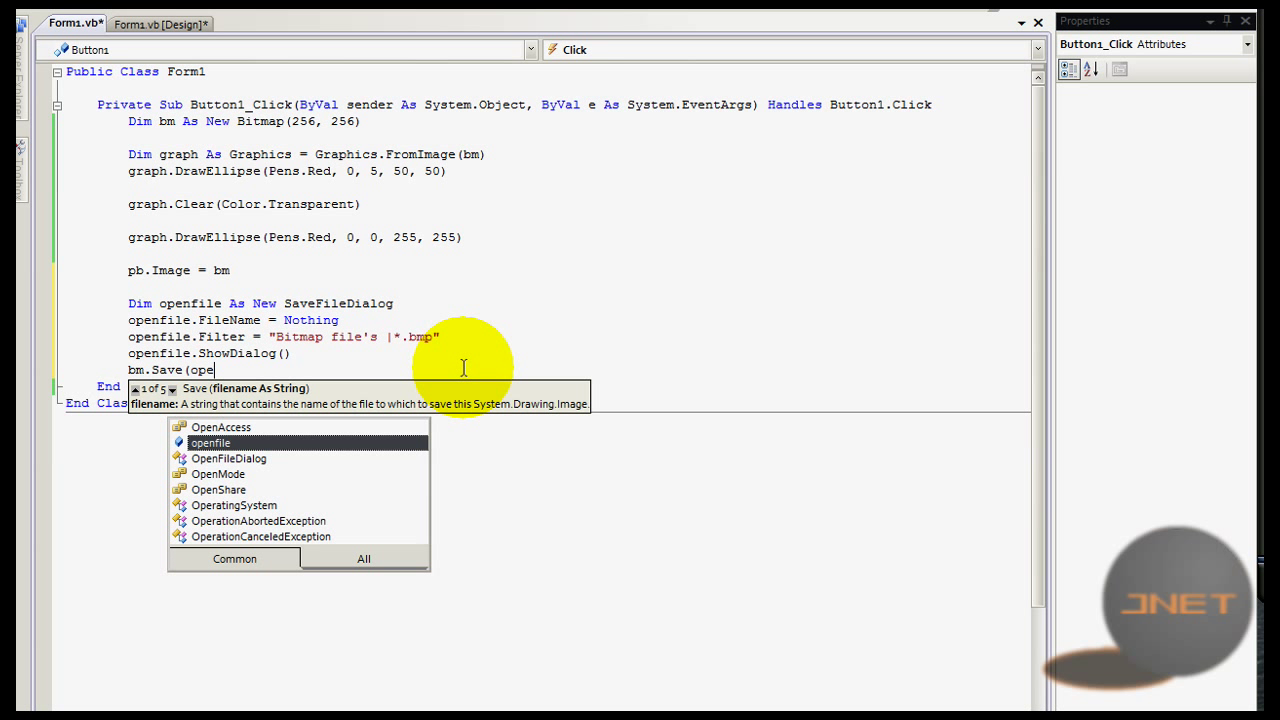
text(file.fileName)
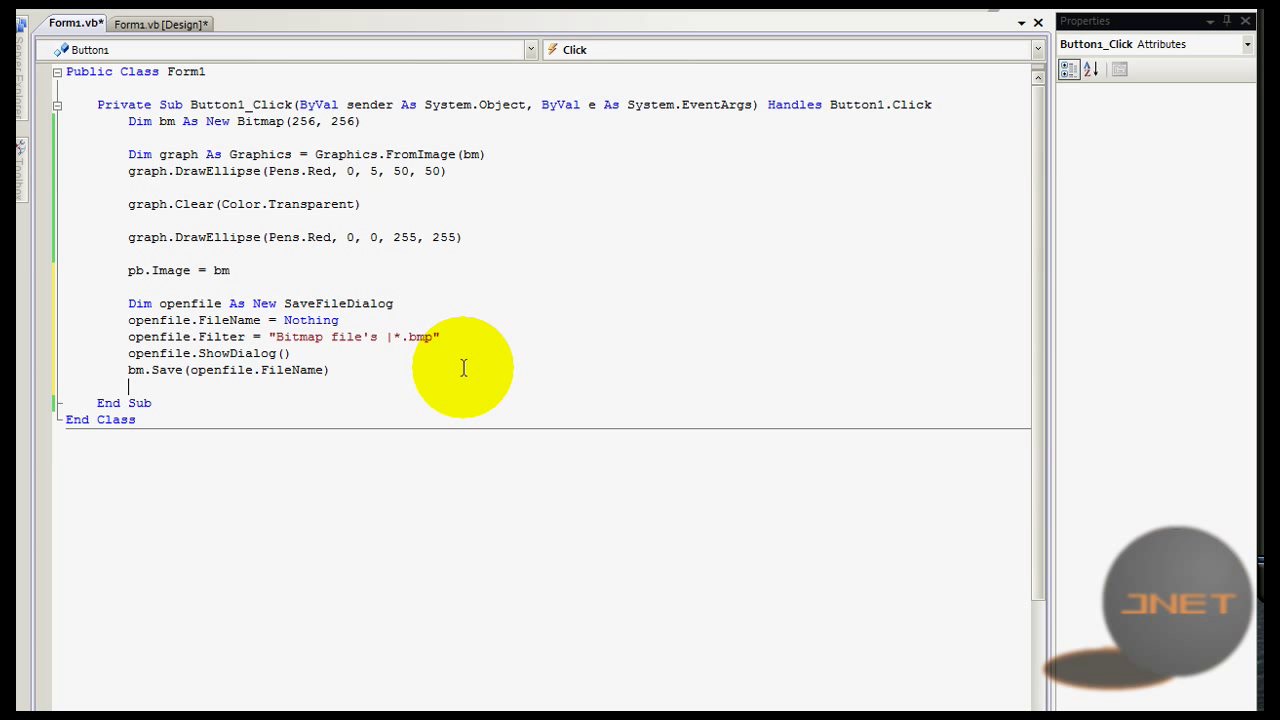
Step: Run the form, create the graphic and save it as YouTubeTutorial.bmp on the desktop (Bureaublad)
click(160, 24)
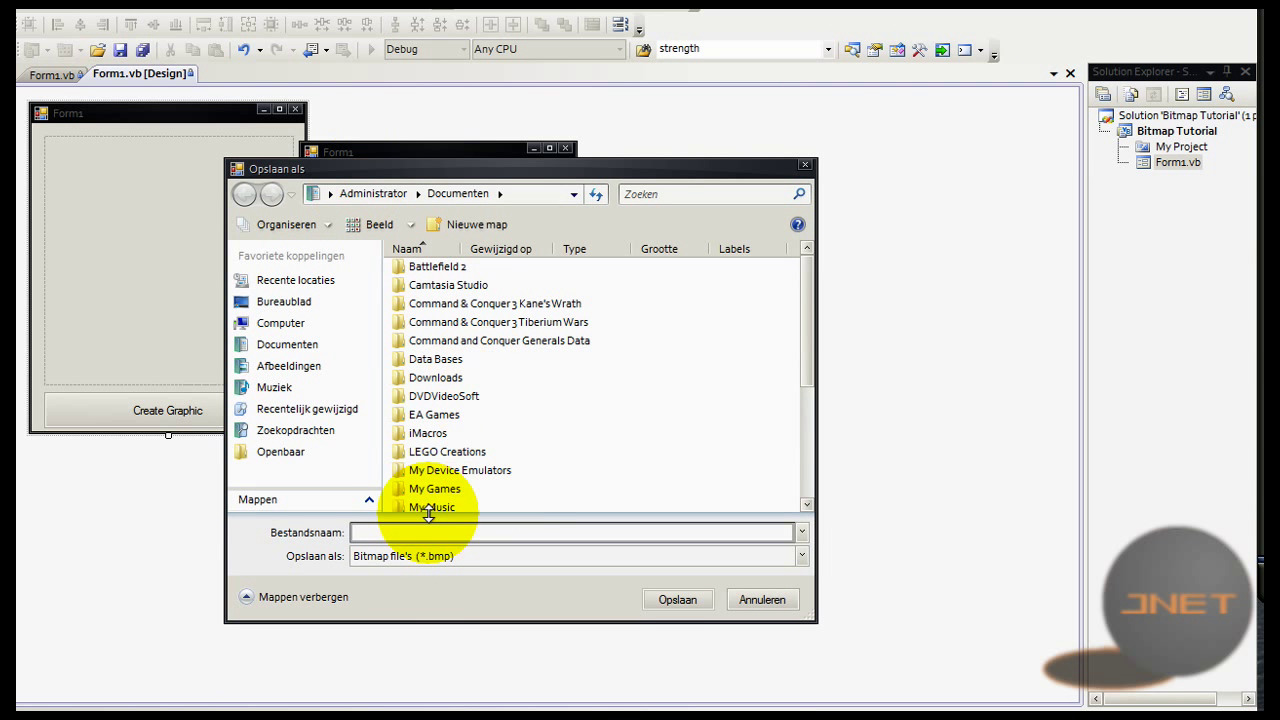
click(284, 300)
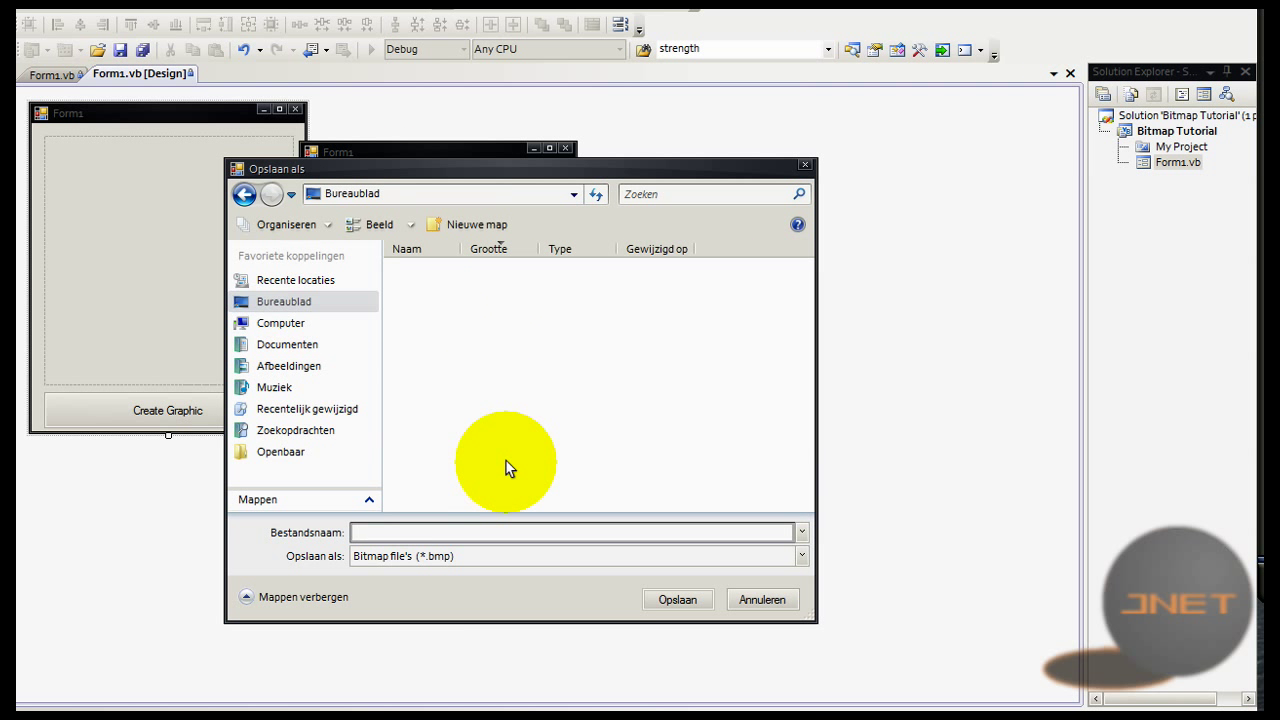
mouse_move(464, 544)
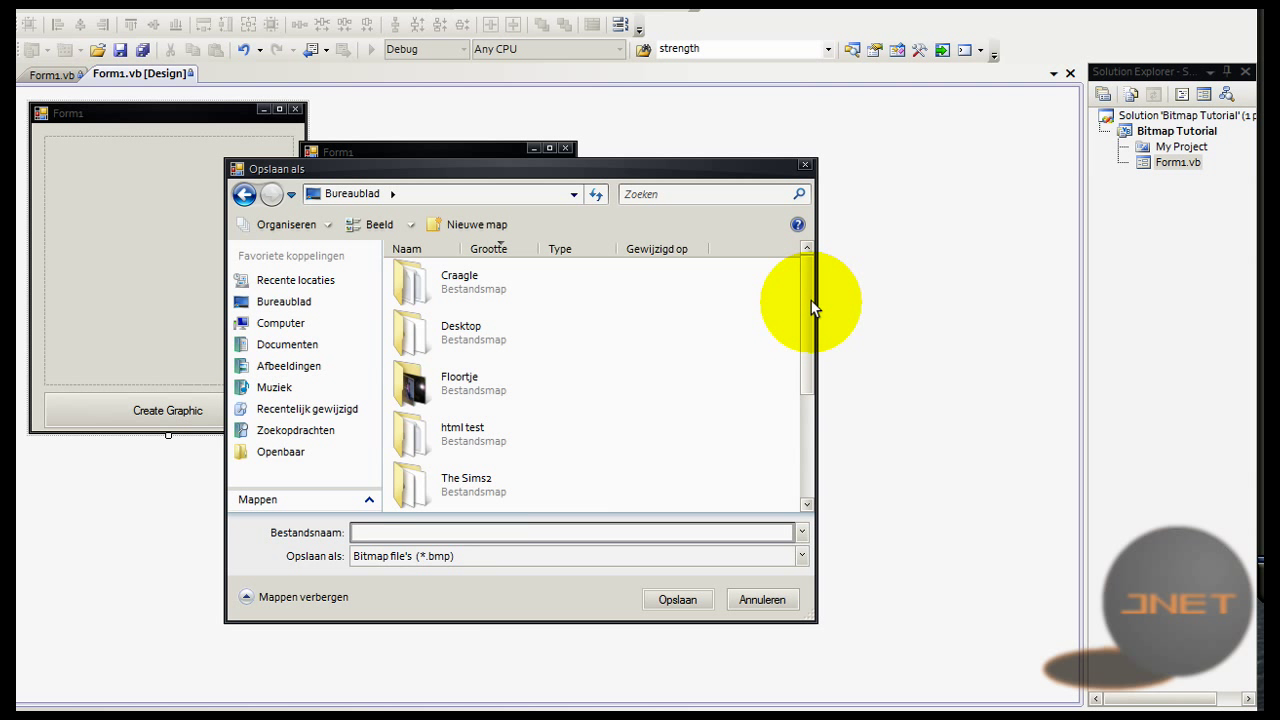
scroll(down, 3)
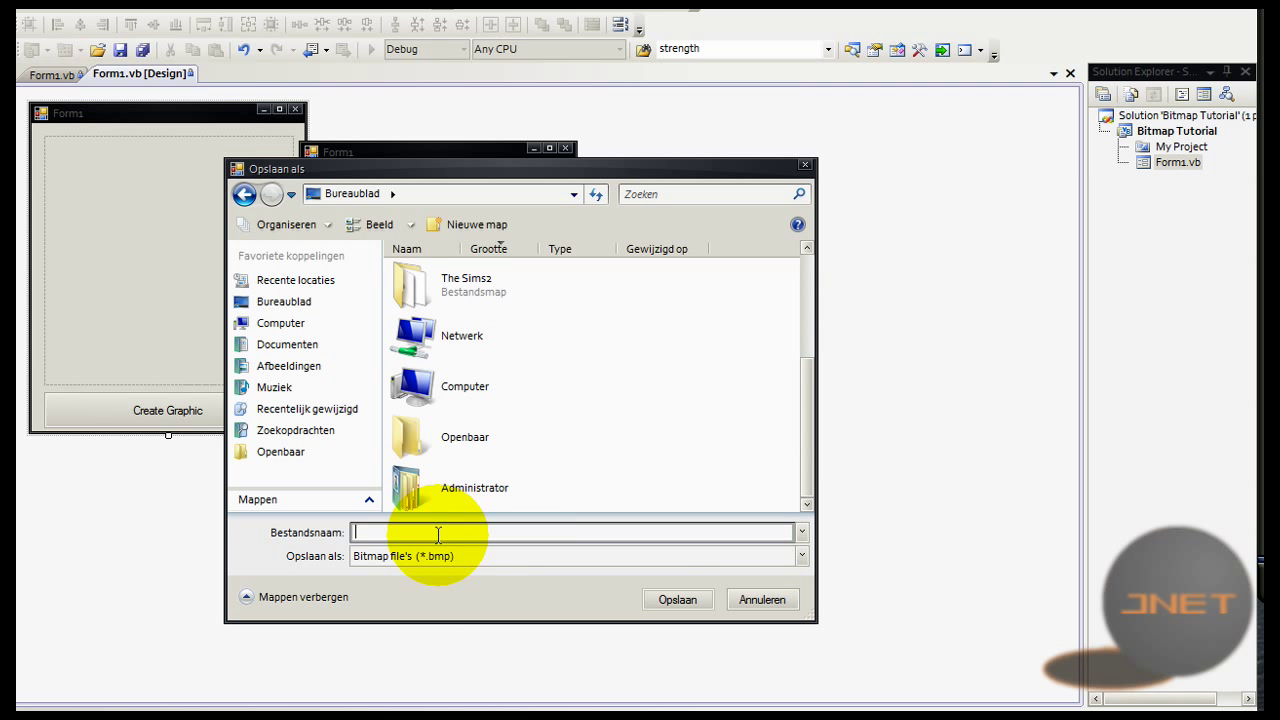
text(YouTubeT)
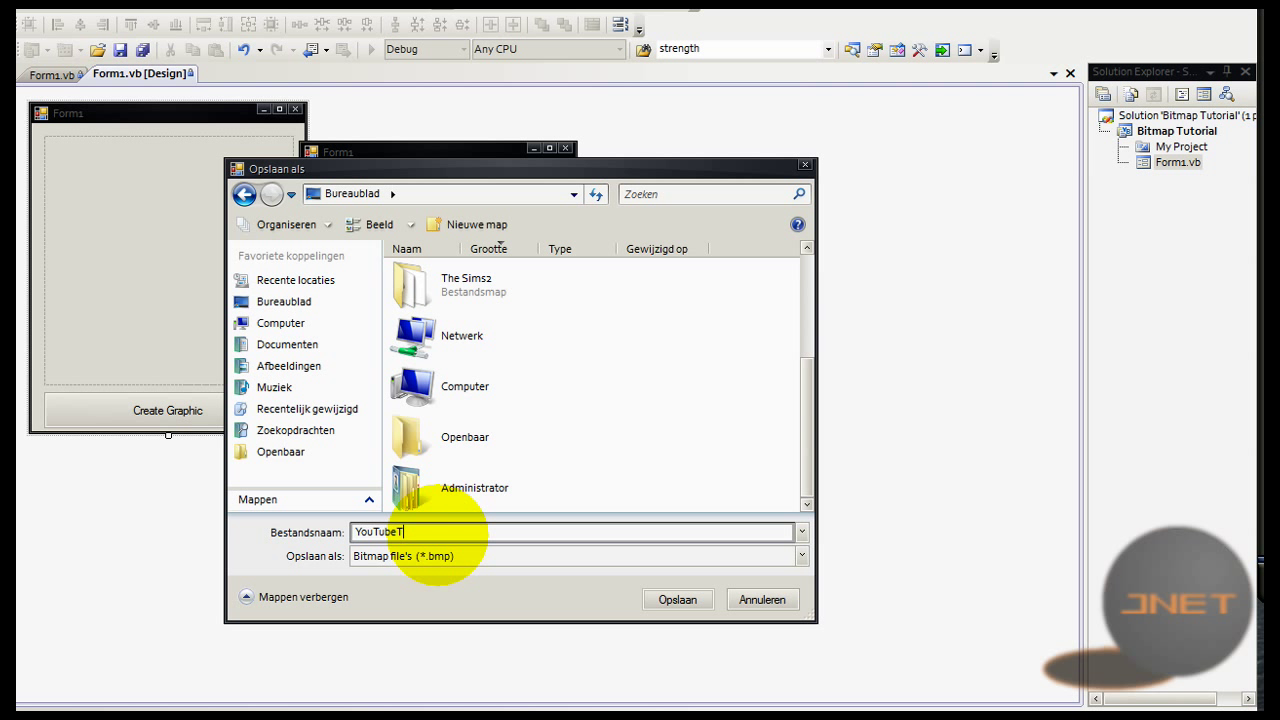
text(utorial.)
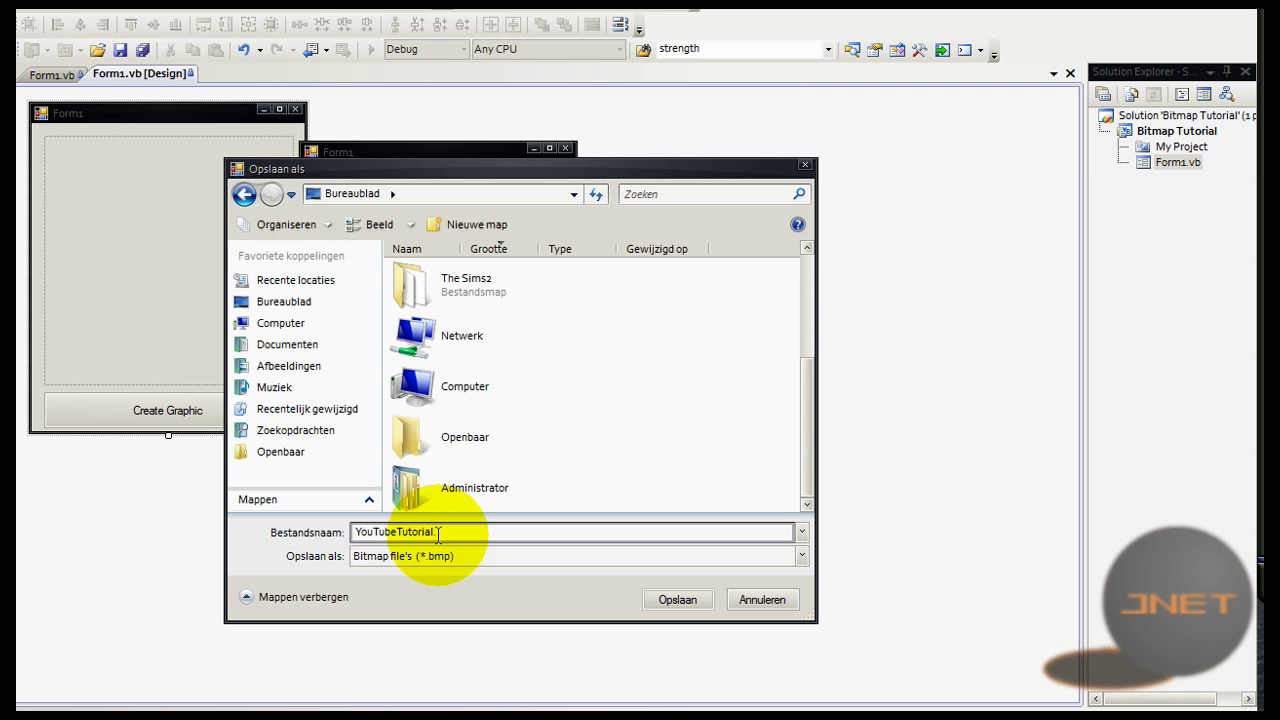
click(676, 600)
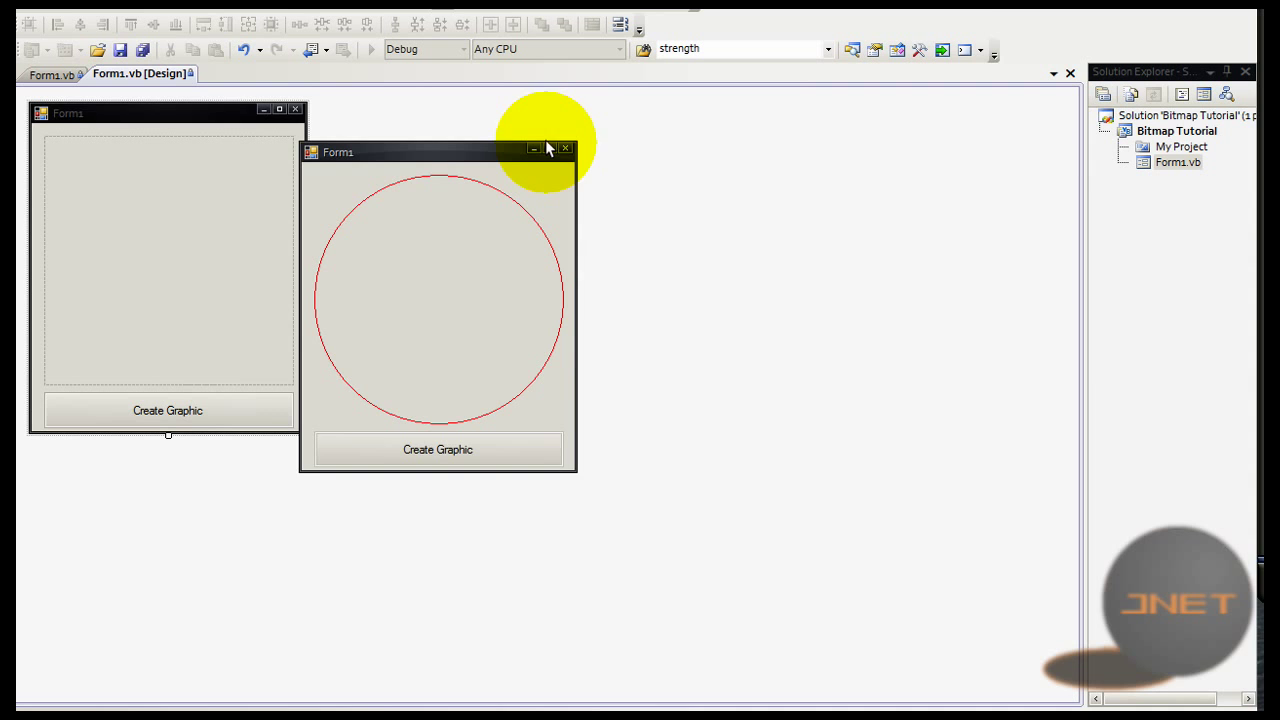
Step: Close the running form and open YouTubeTutorial.bmp from the desktop
click(566, 148)
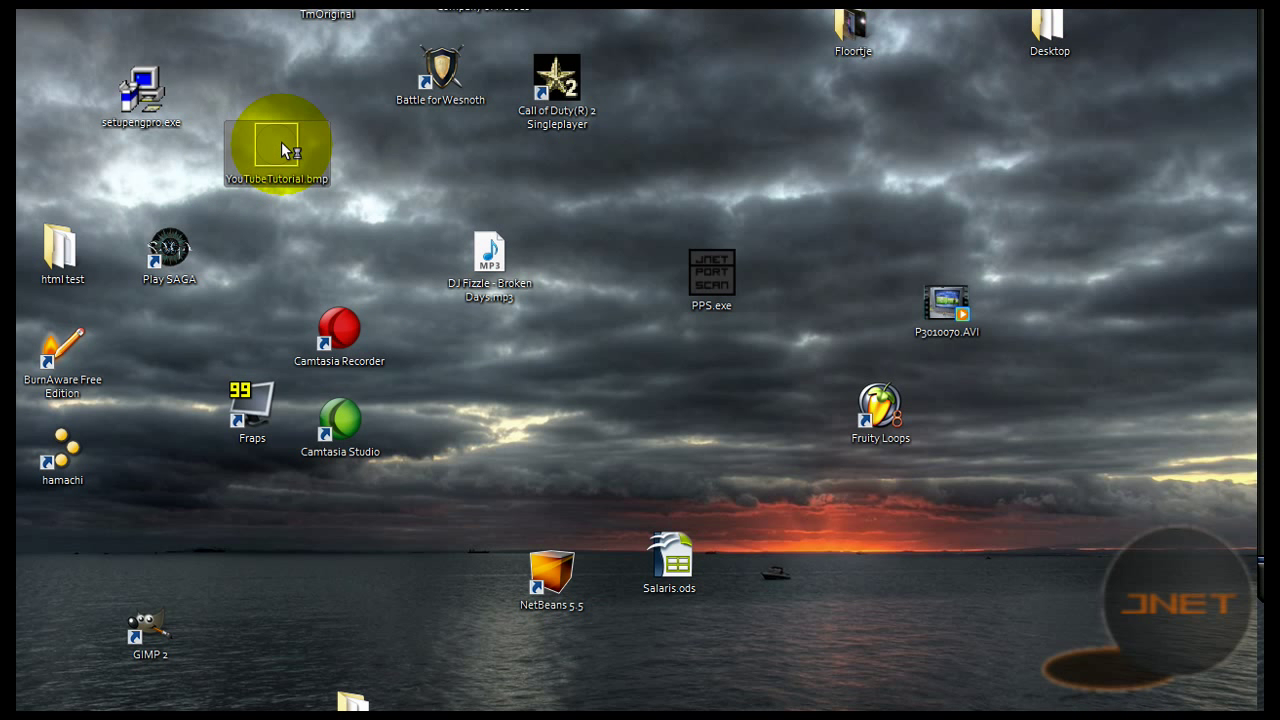
double_click(276, 144)
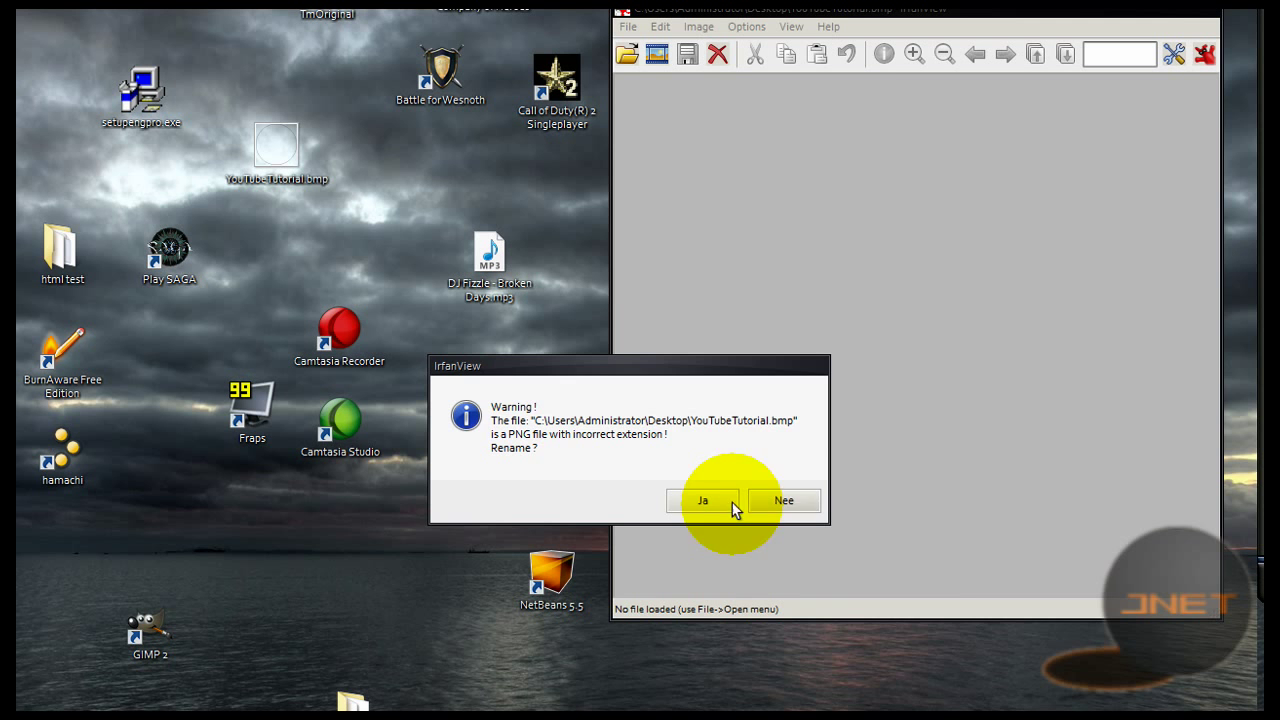
Step: Answer IrfanView's warning that the saved .bmp is really a PNG file
click(704, 500)
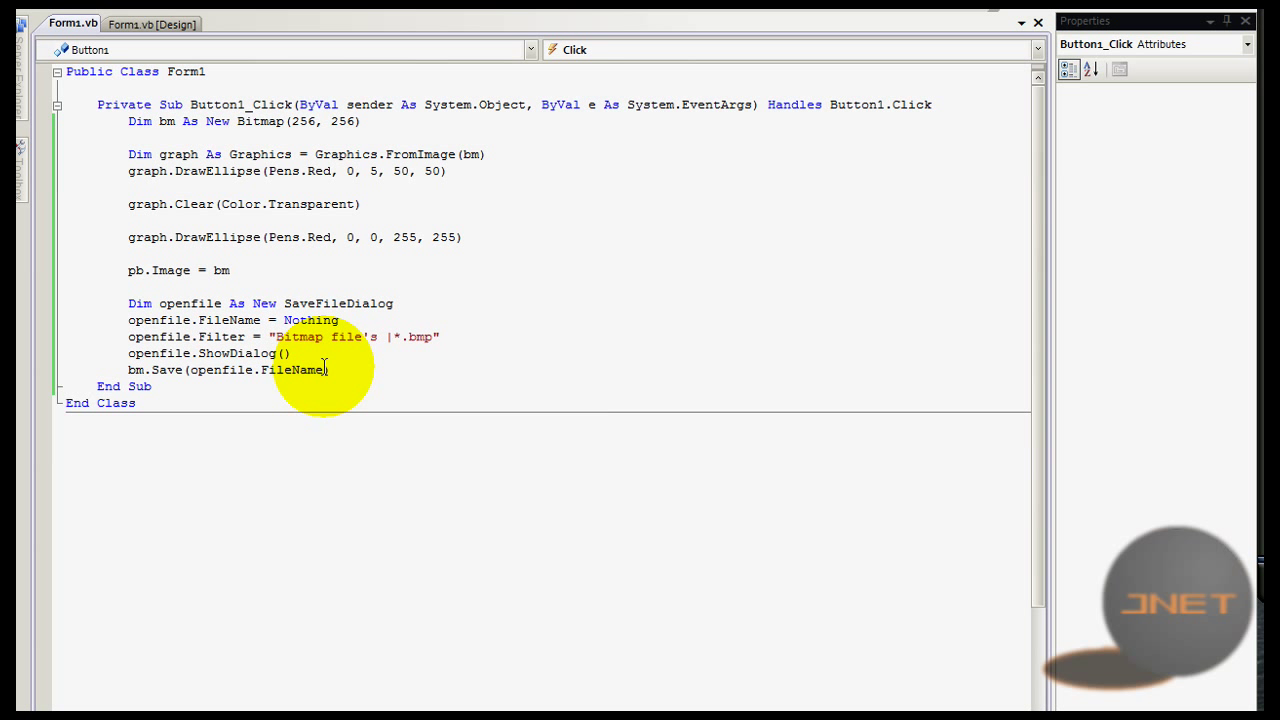
text(,)
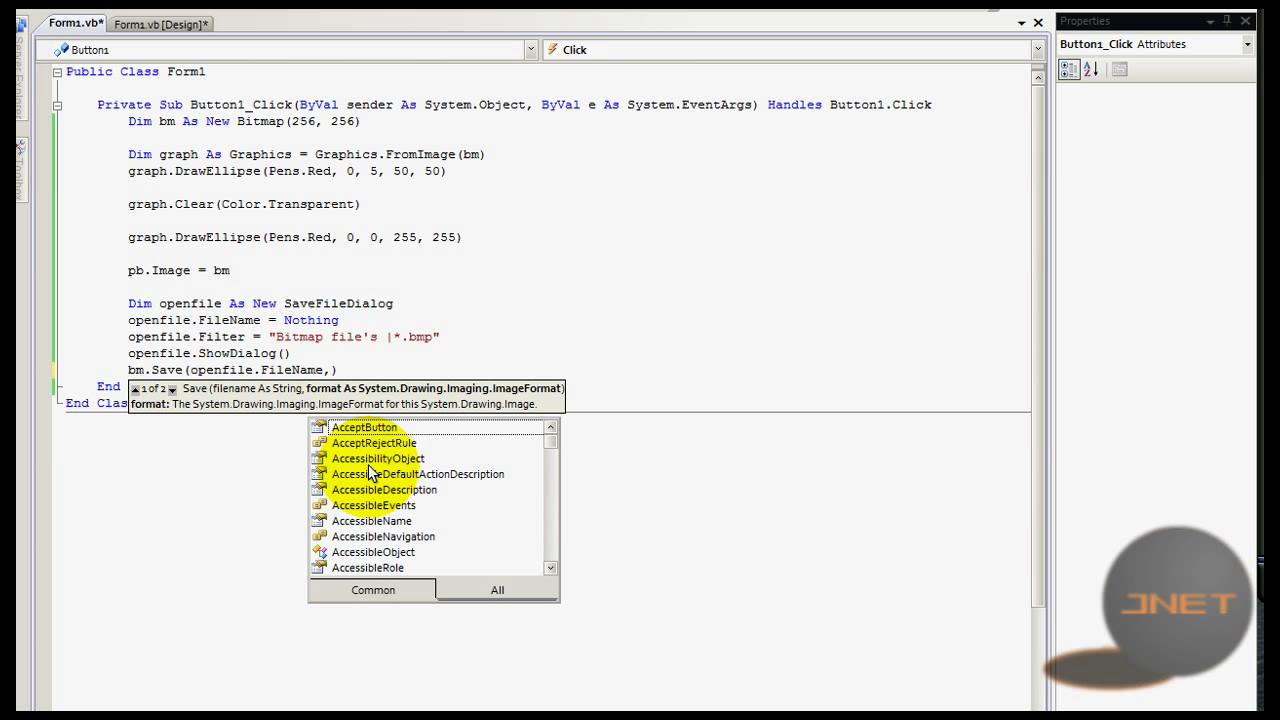
text(fo)
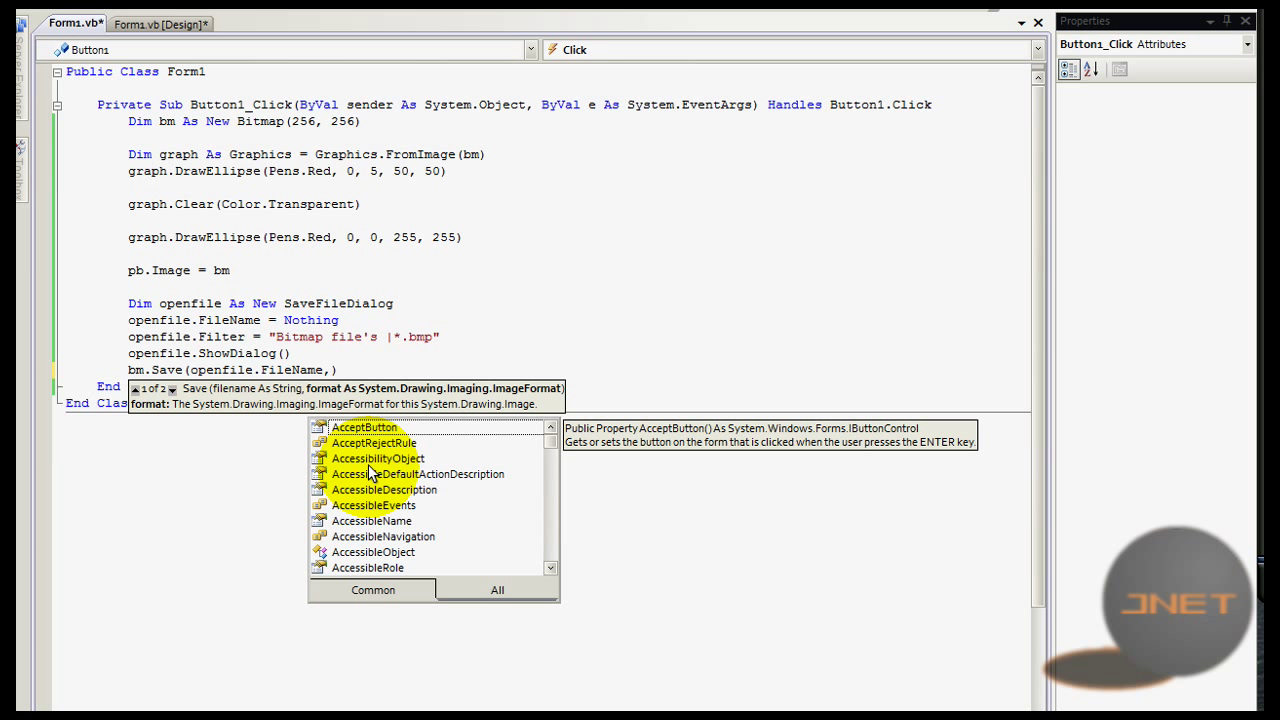
text(file)
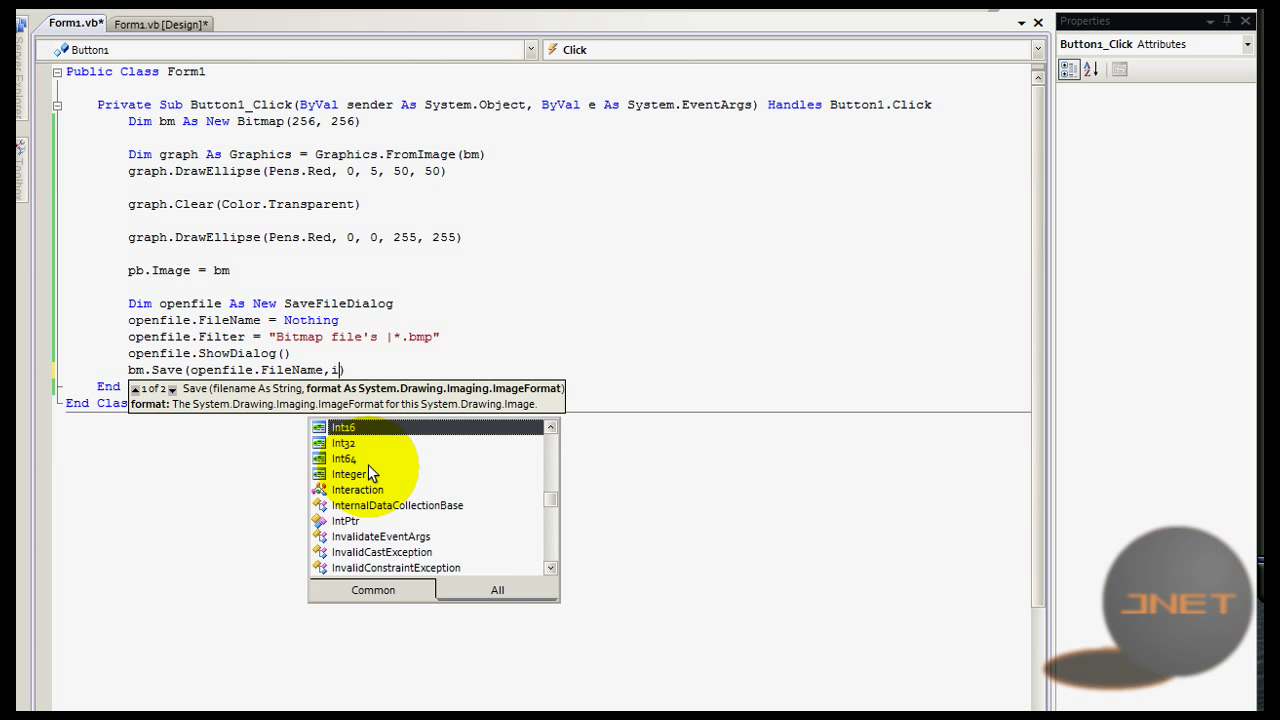
text(magefo)
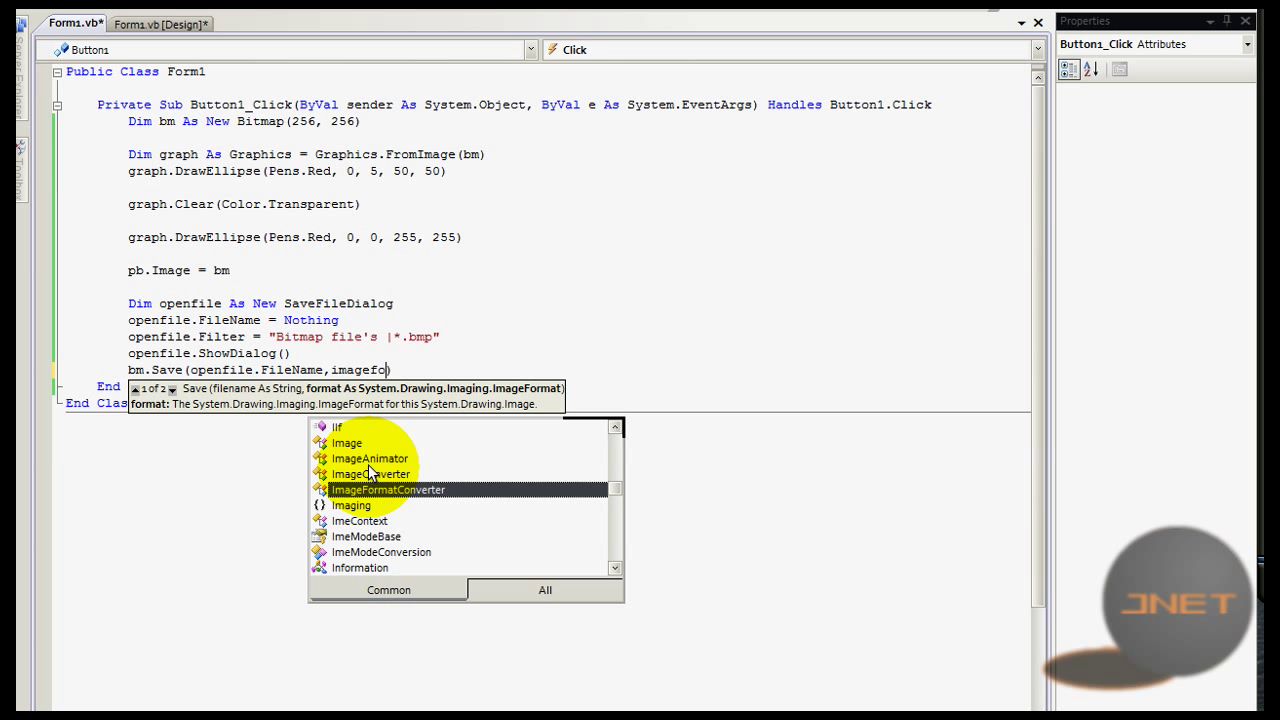
text(forma)
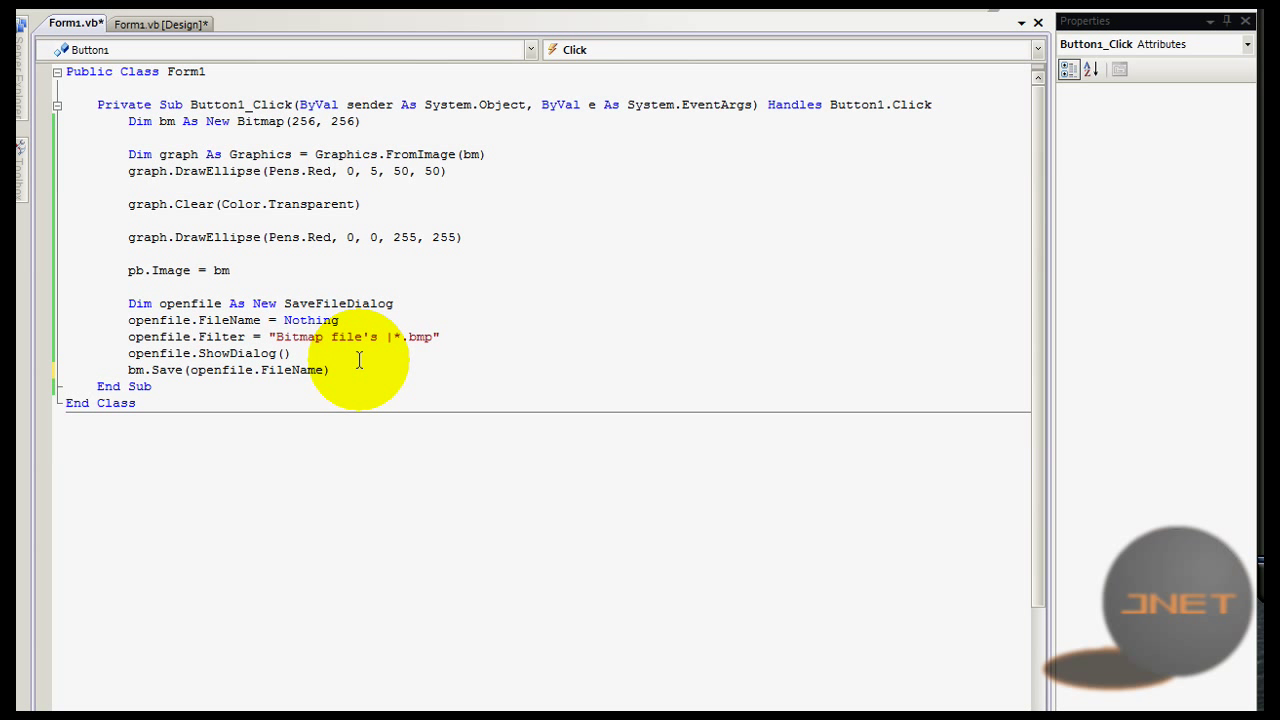
click(330, 370)
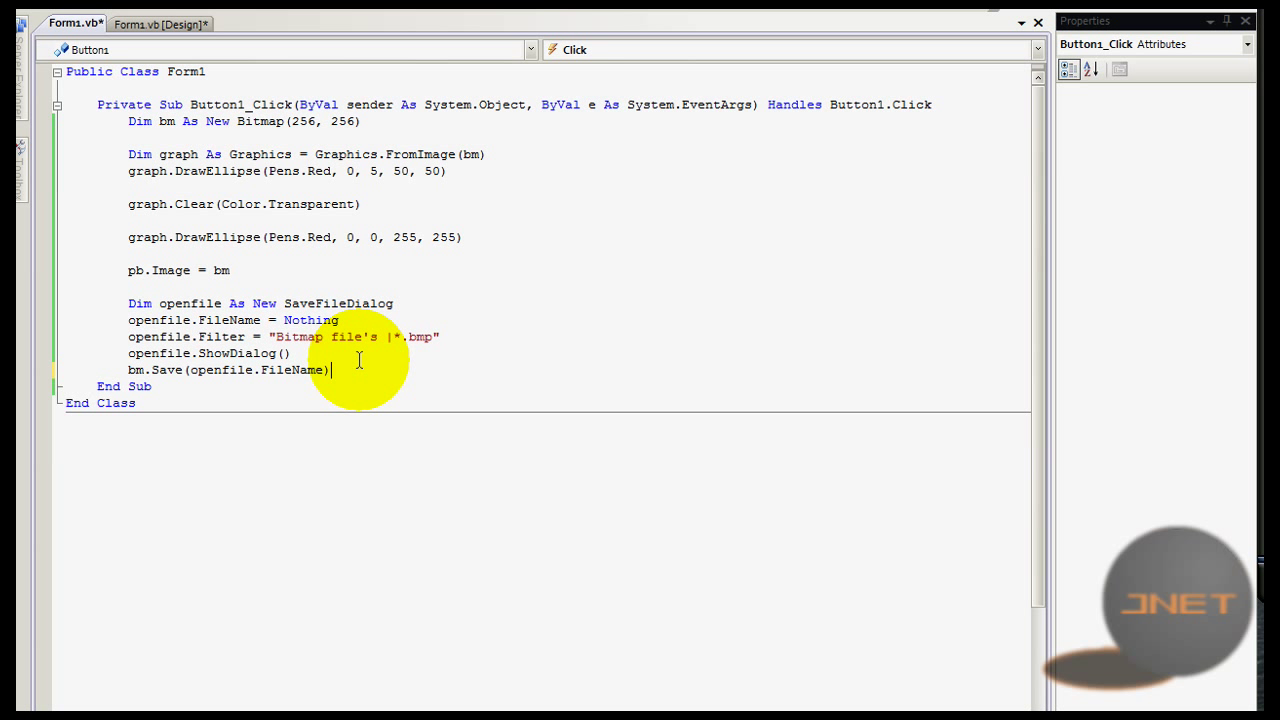
mouse_move(378, 360)
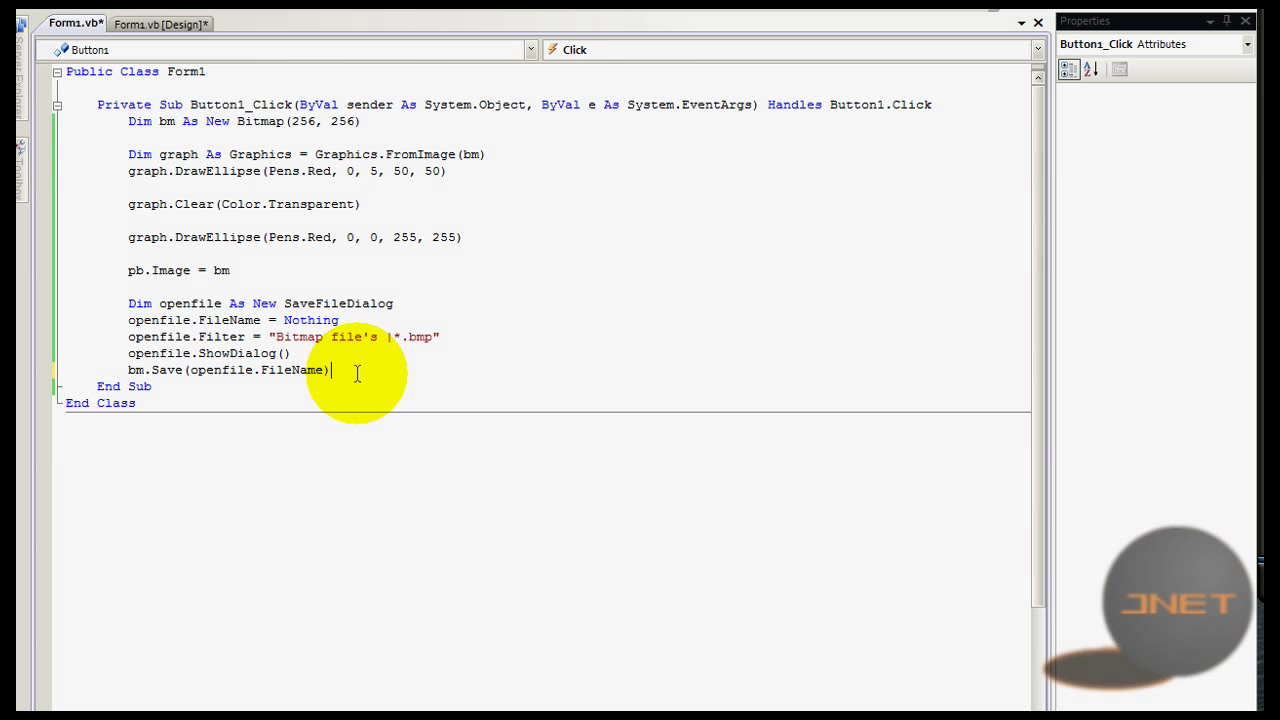
mouse_move(390, 388)
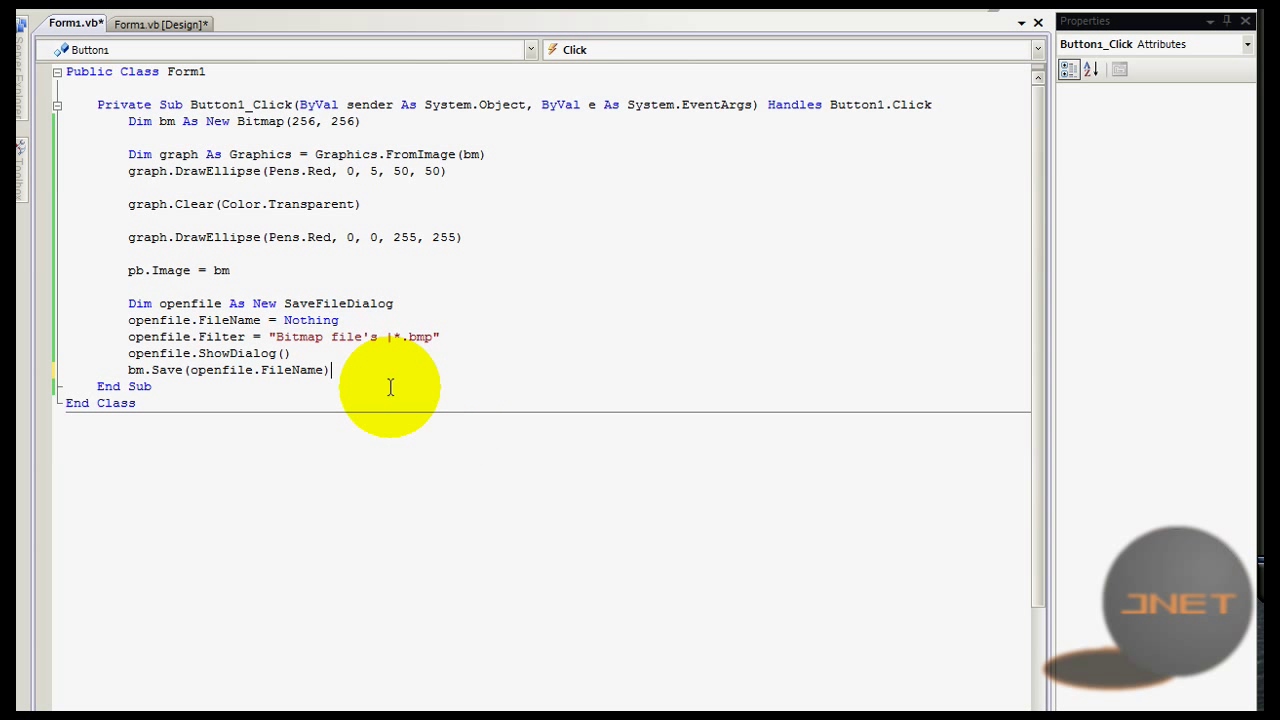
mouse_move(844, 512)
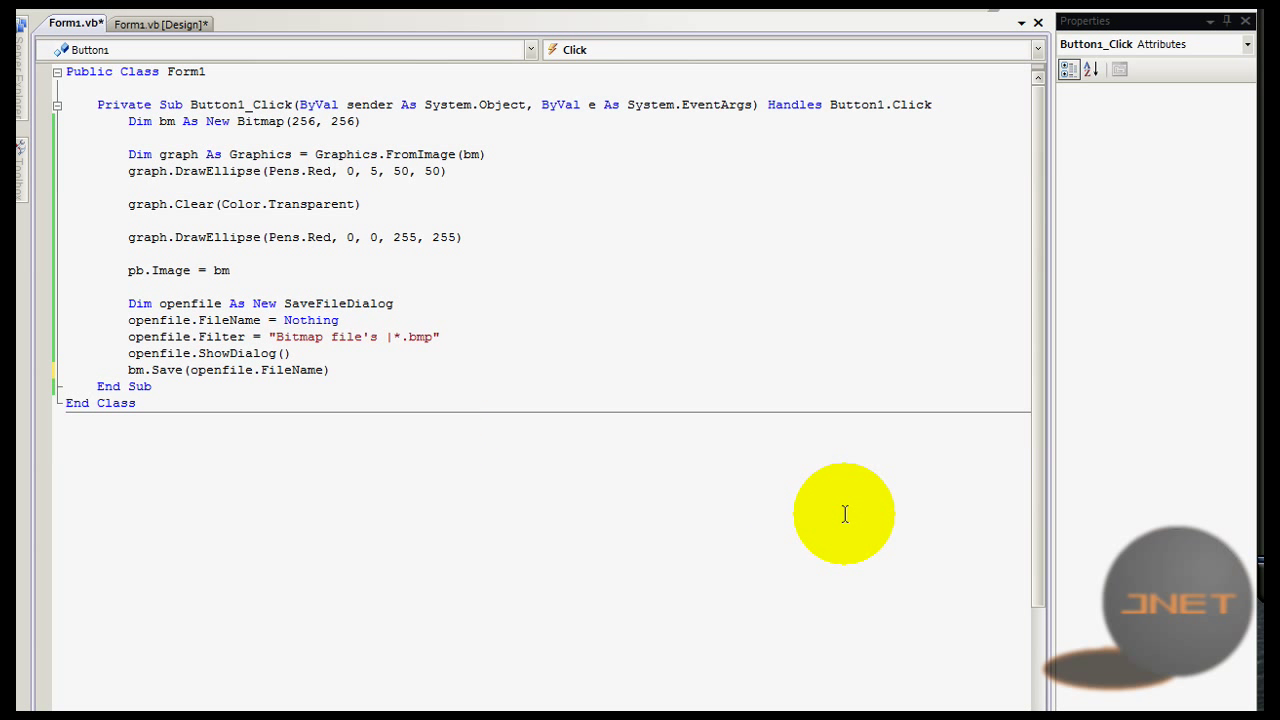